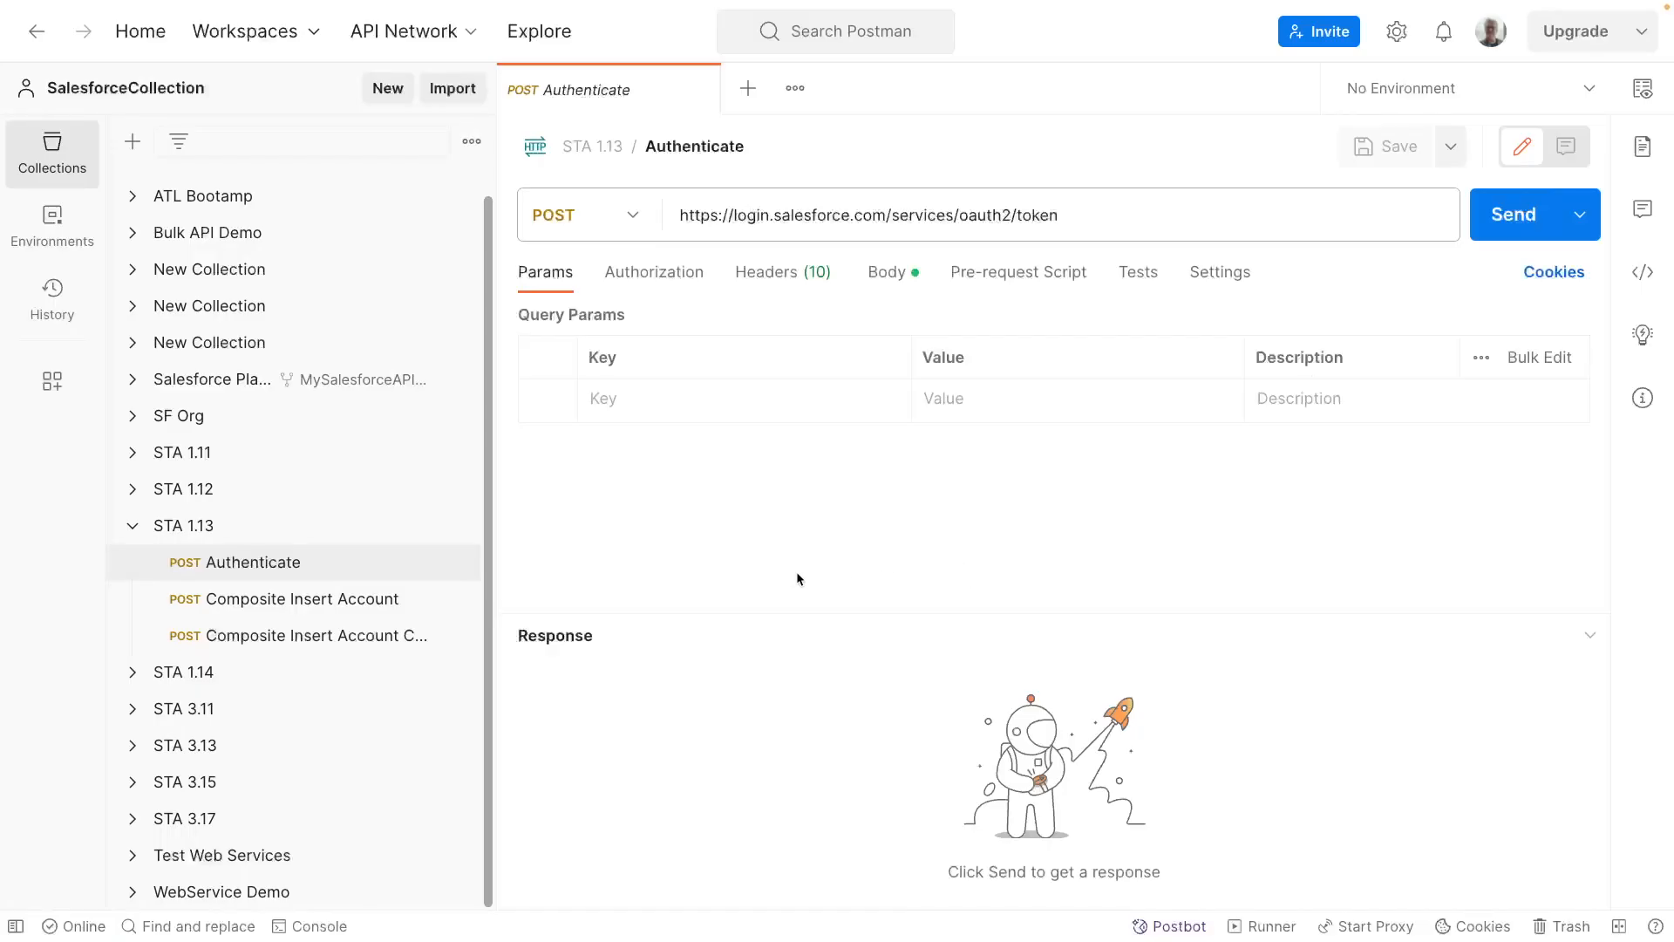
{"action": "mouse_move", "coordinate": [1329, 251]}
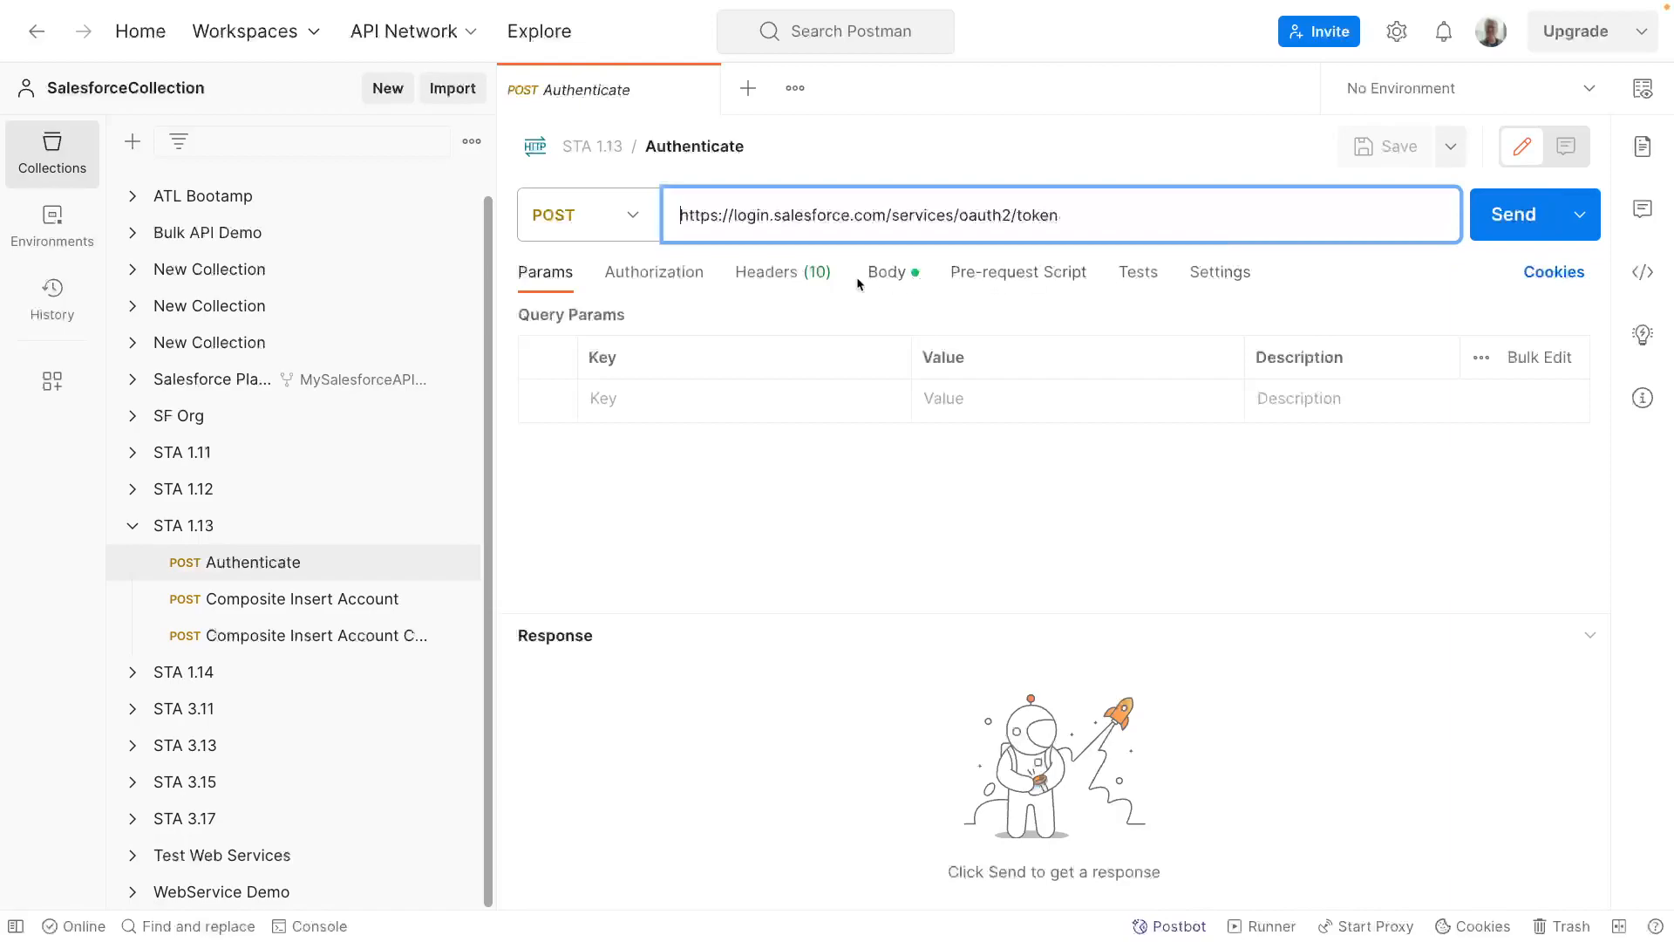
- Review the Authenticate request's URL, headers and params, send it, then move on to Composite Insert Account
{"action": "left_click", "coordinate": [886, 272]}
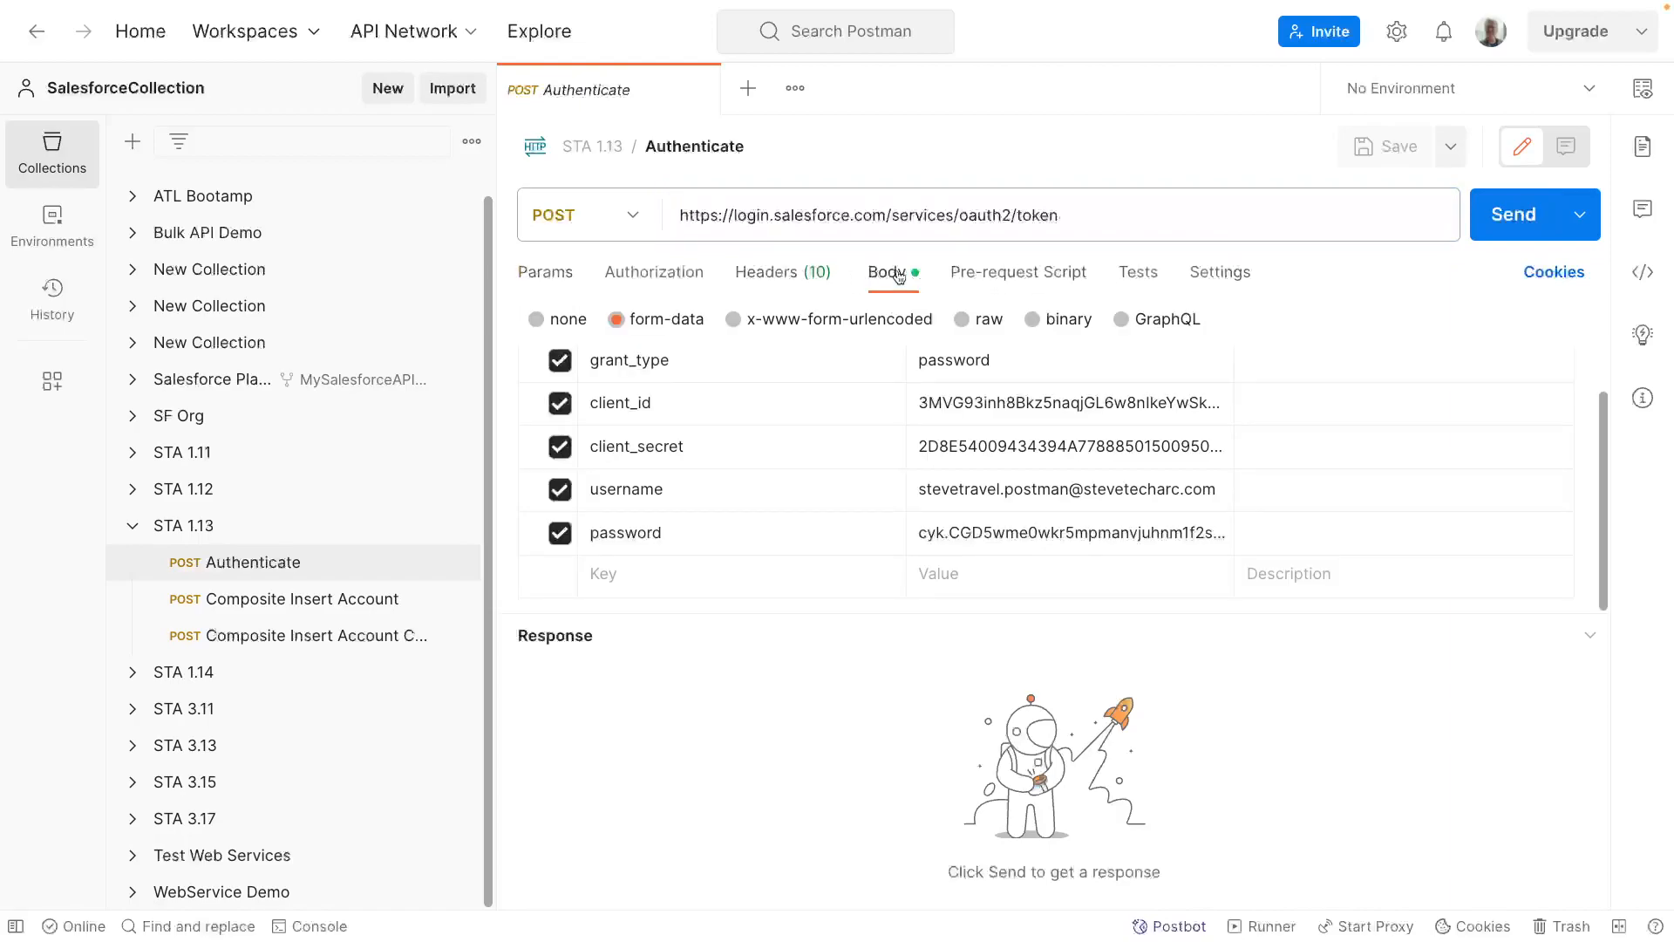
{"action": "left_click", "coordinate": [765, 272]}
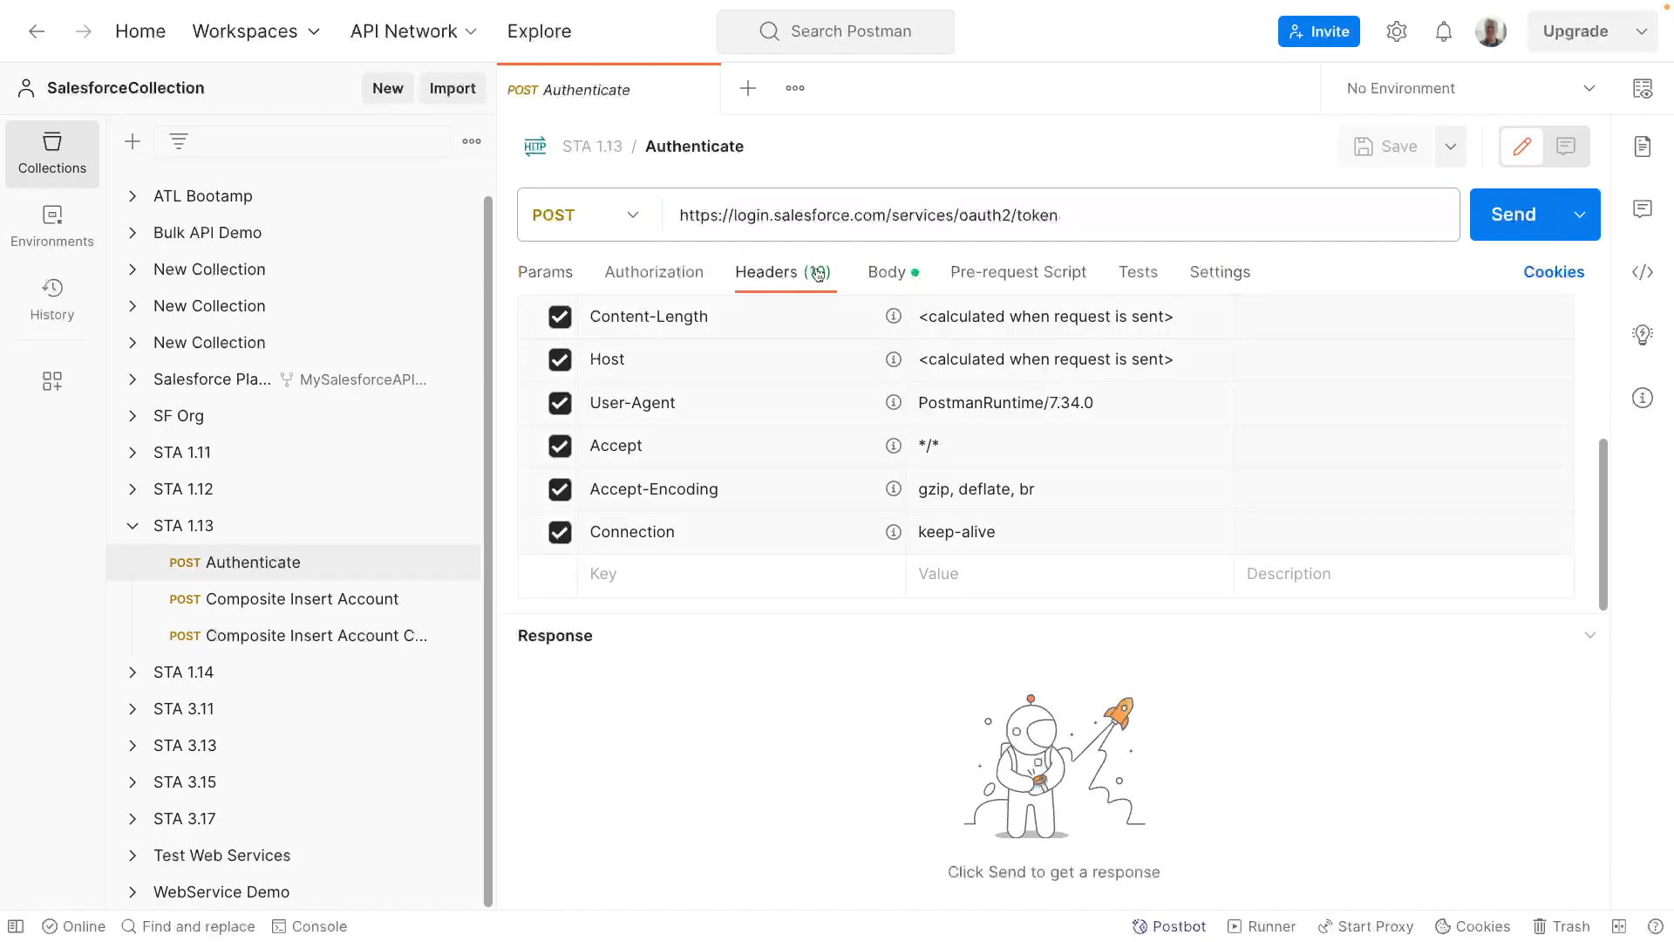
{"action": "left_click", "coordinate": [544, 272]}
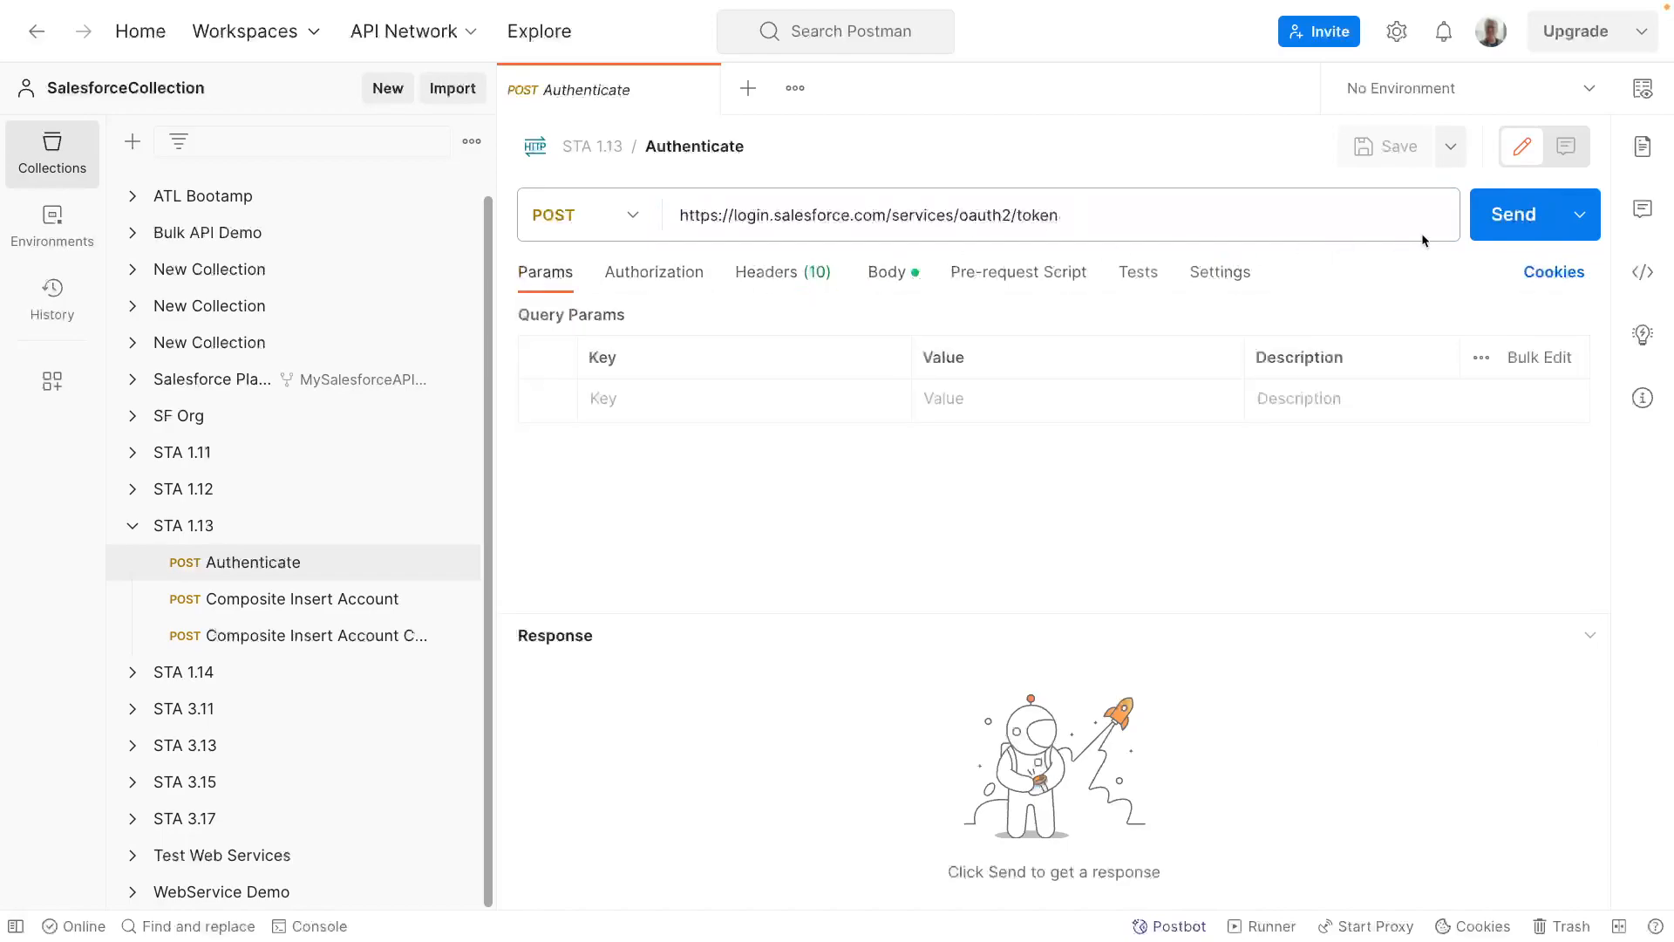
{"action": "left_click", "coordinate": [1514, 214]}
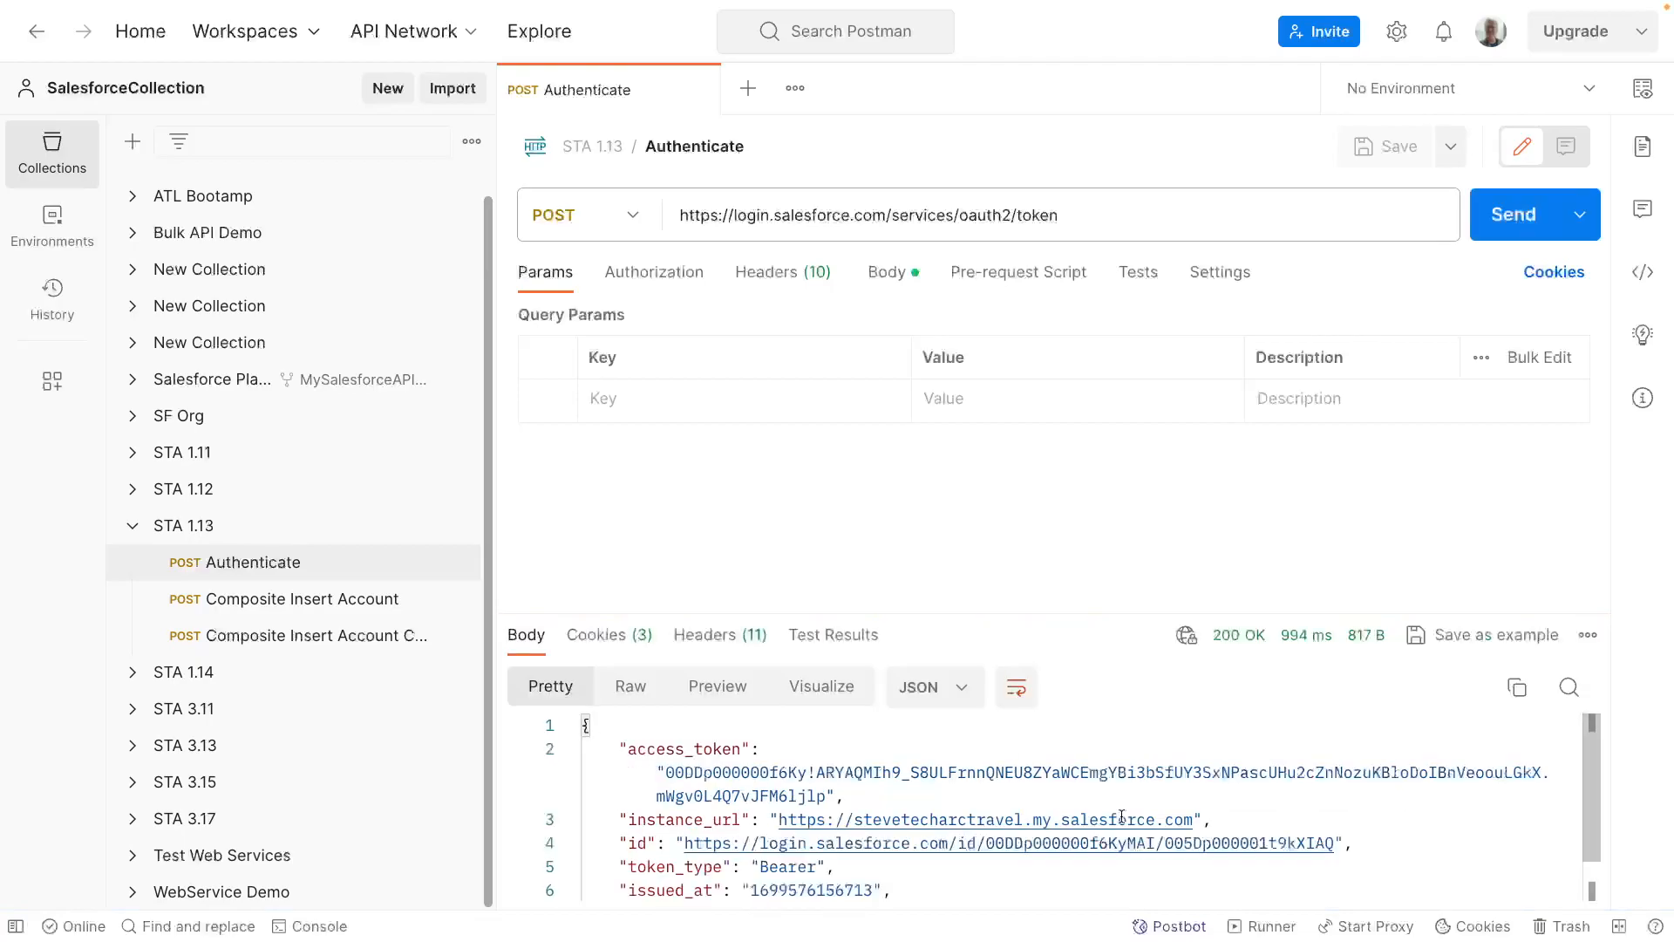
{"action": "mouse_move", "coordinate": [963, 829]}
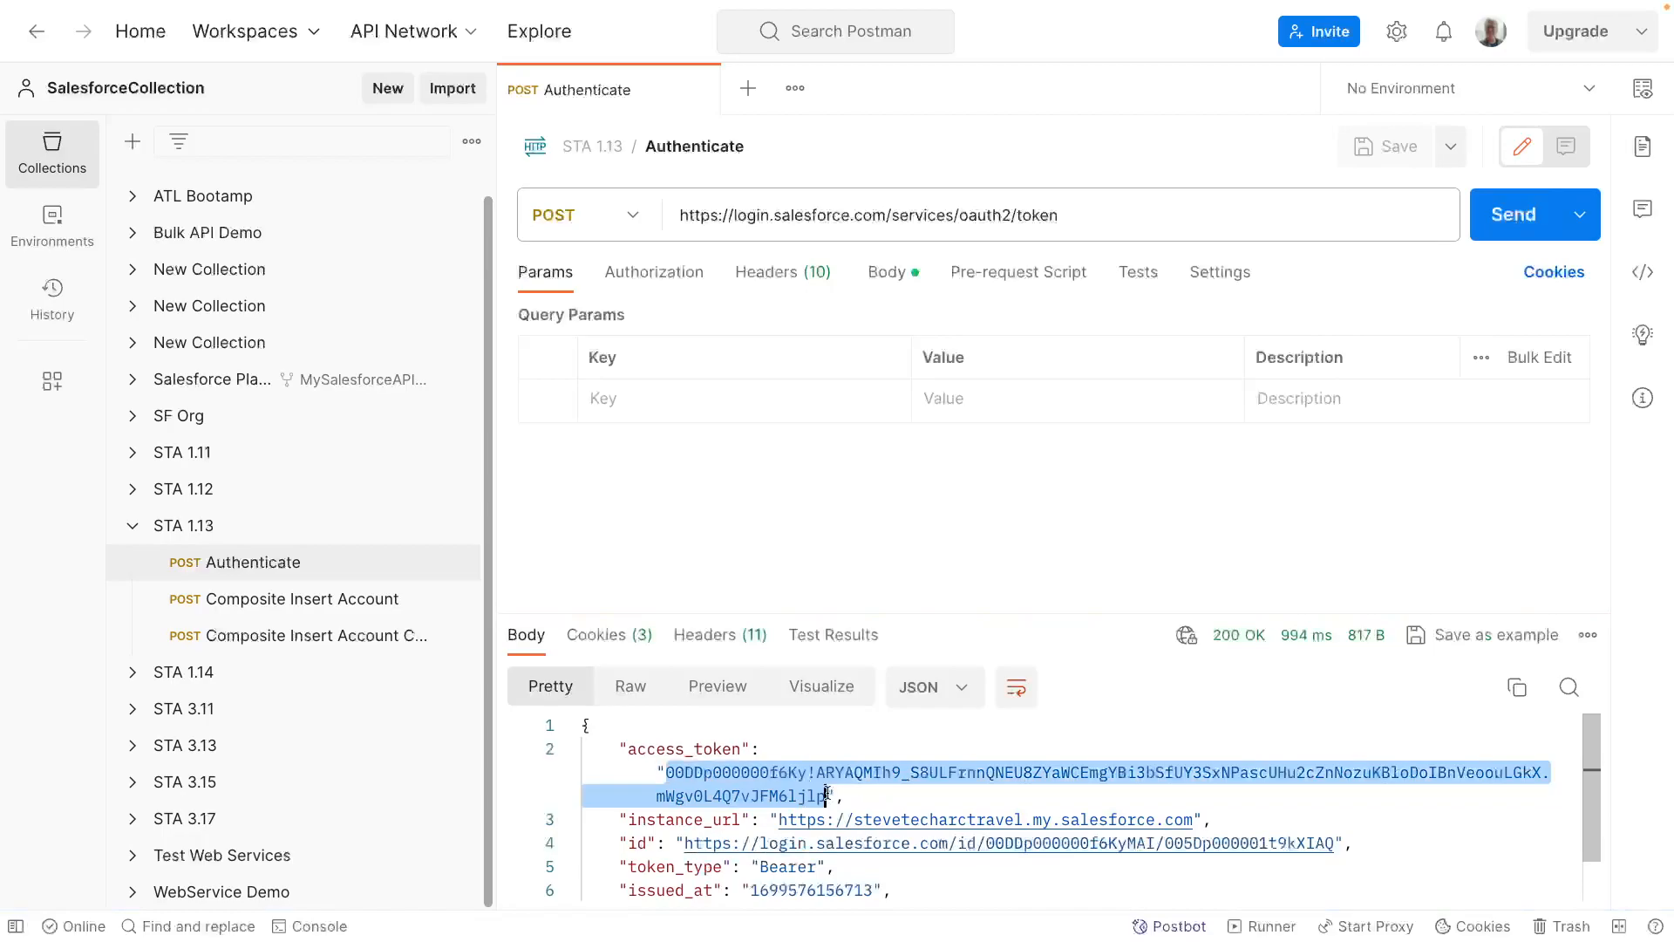
{"action": "left_click", "coordinate": [302, 600]}
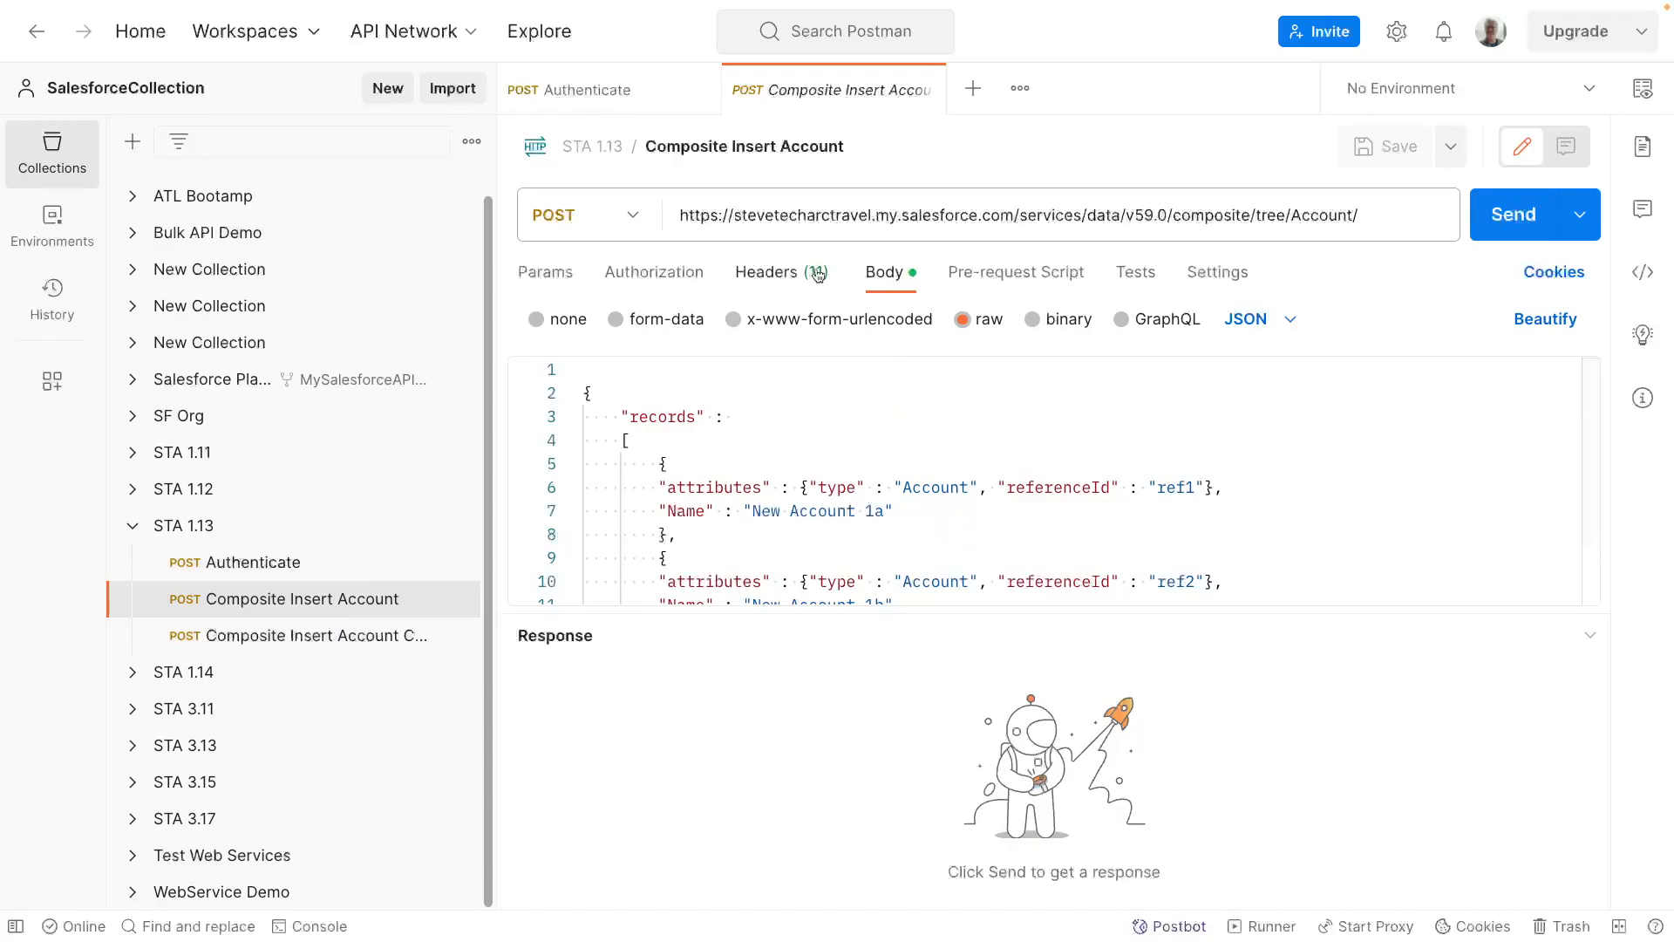
{"action": "left_click", "coordinate": [767, 272]}
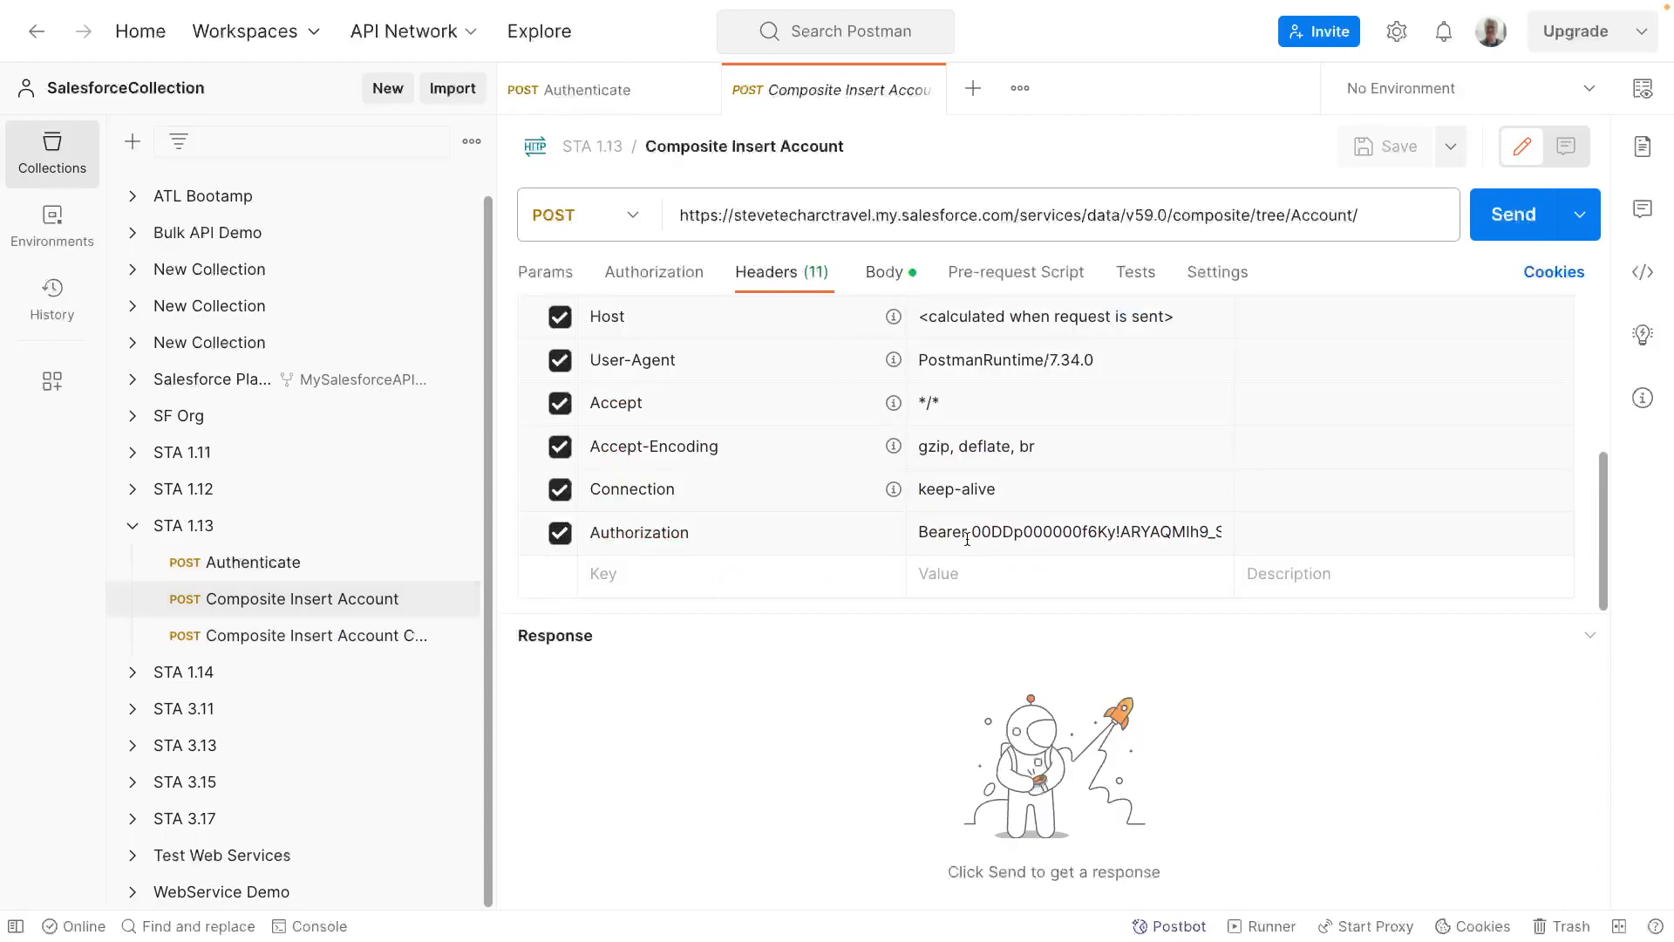
{"action": "double_click", "coordinate": [1068, 532]}
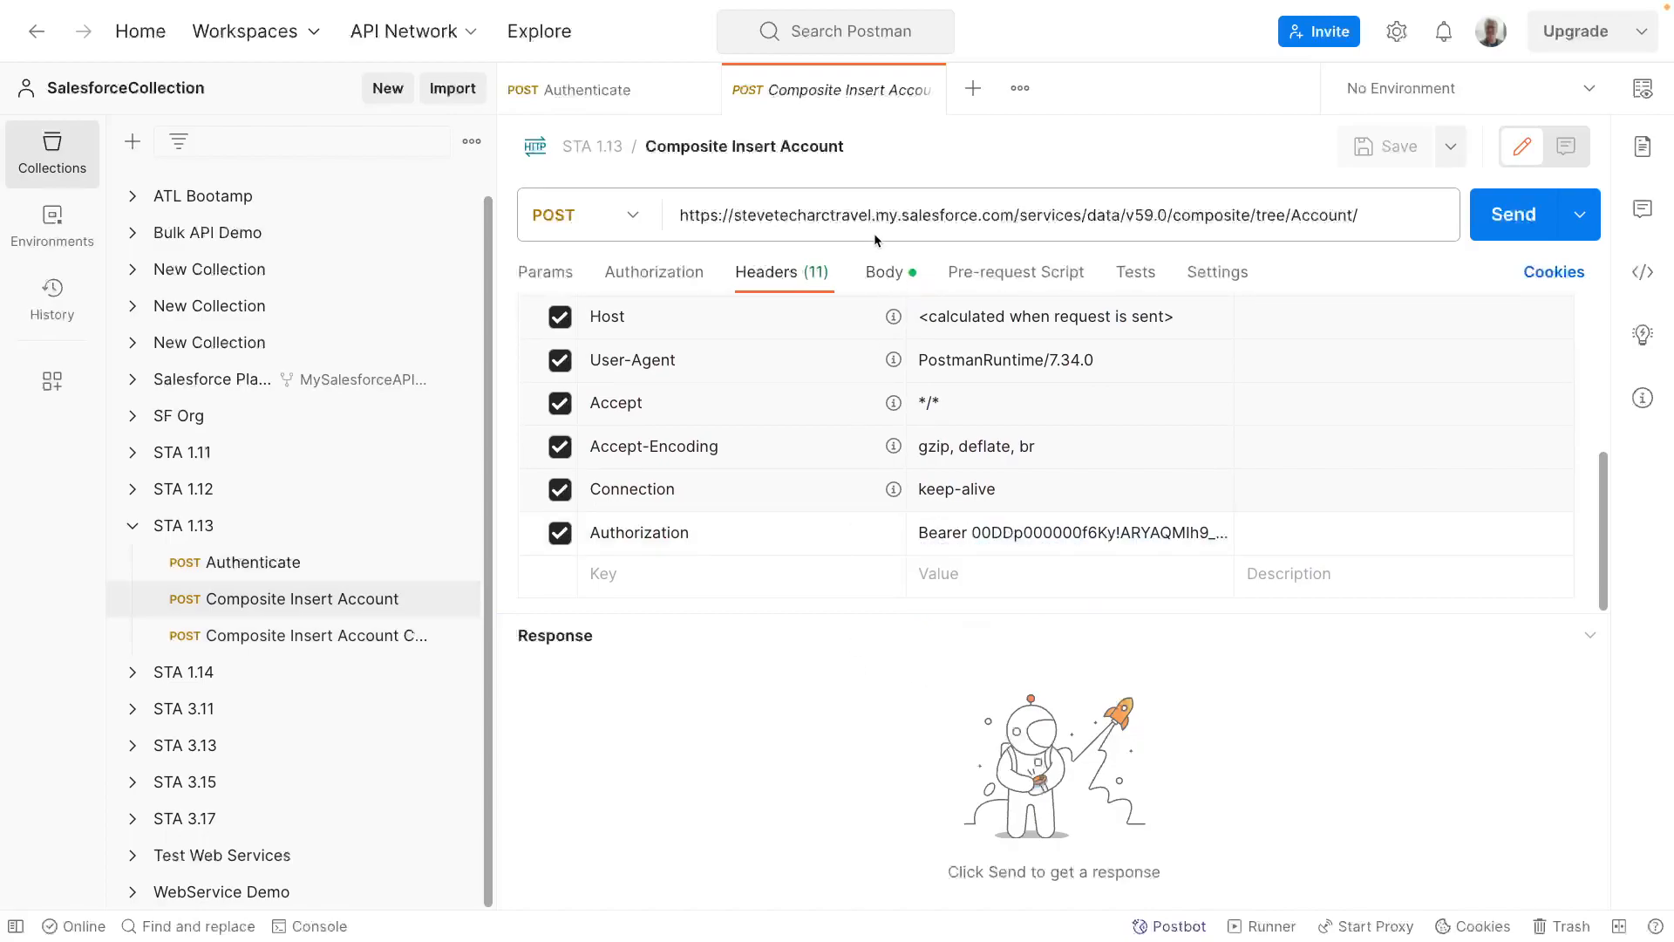
{"action": "left_click", "coordinate": [884, 271]}
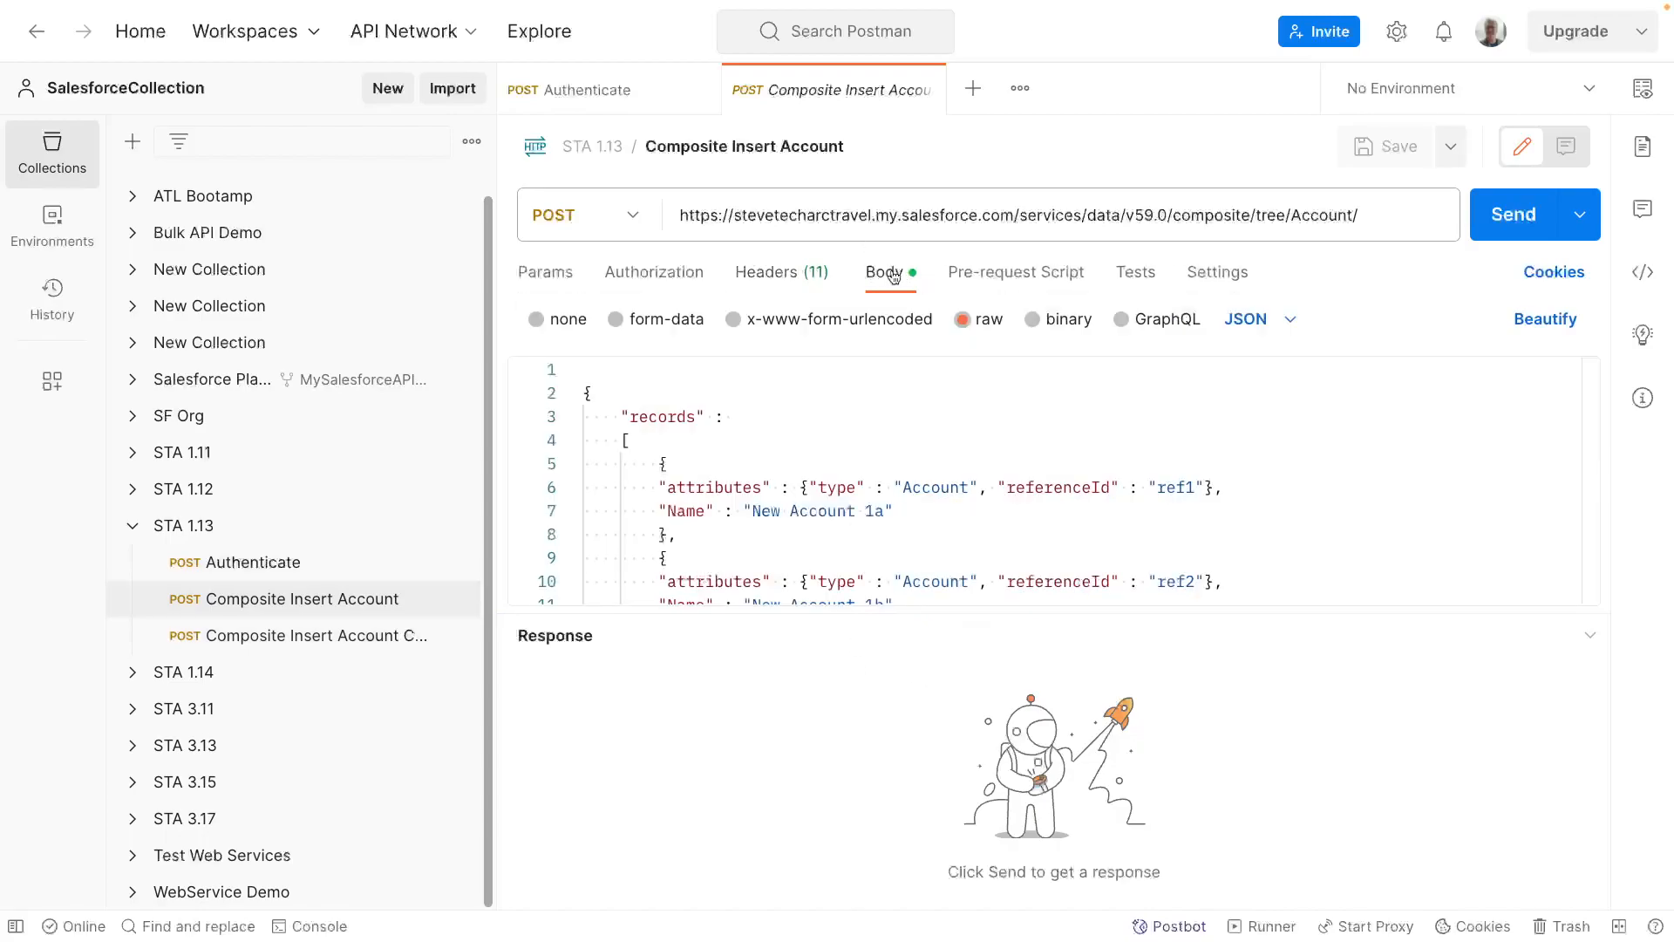
{"action": "left_click", "coordinate": [877, 214]}
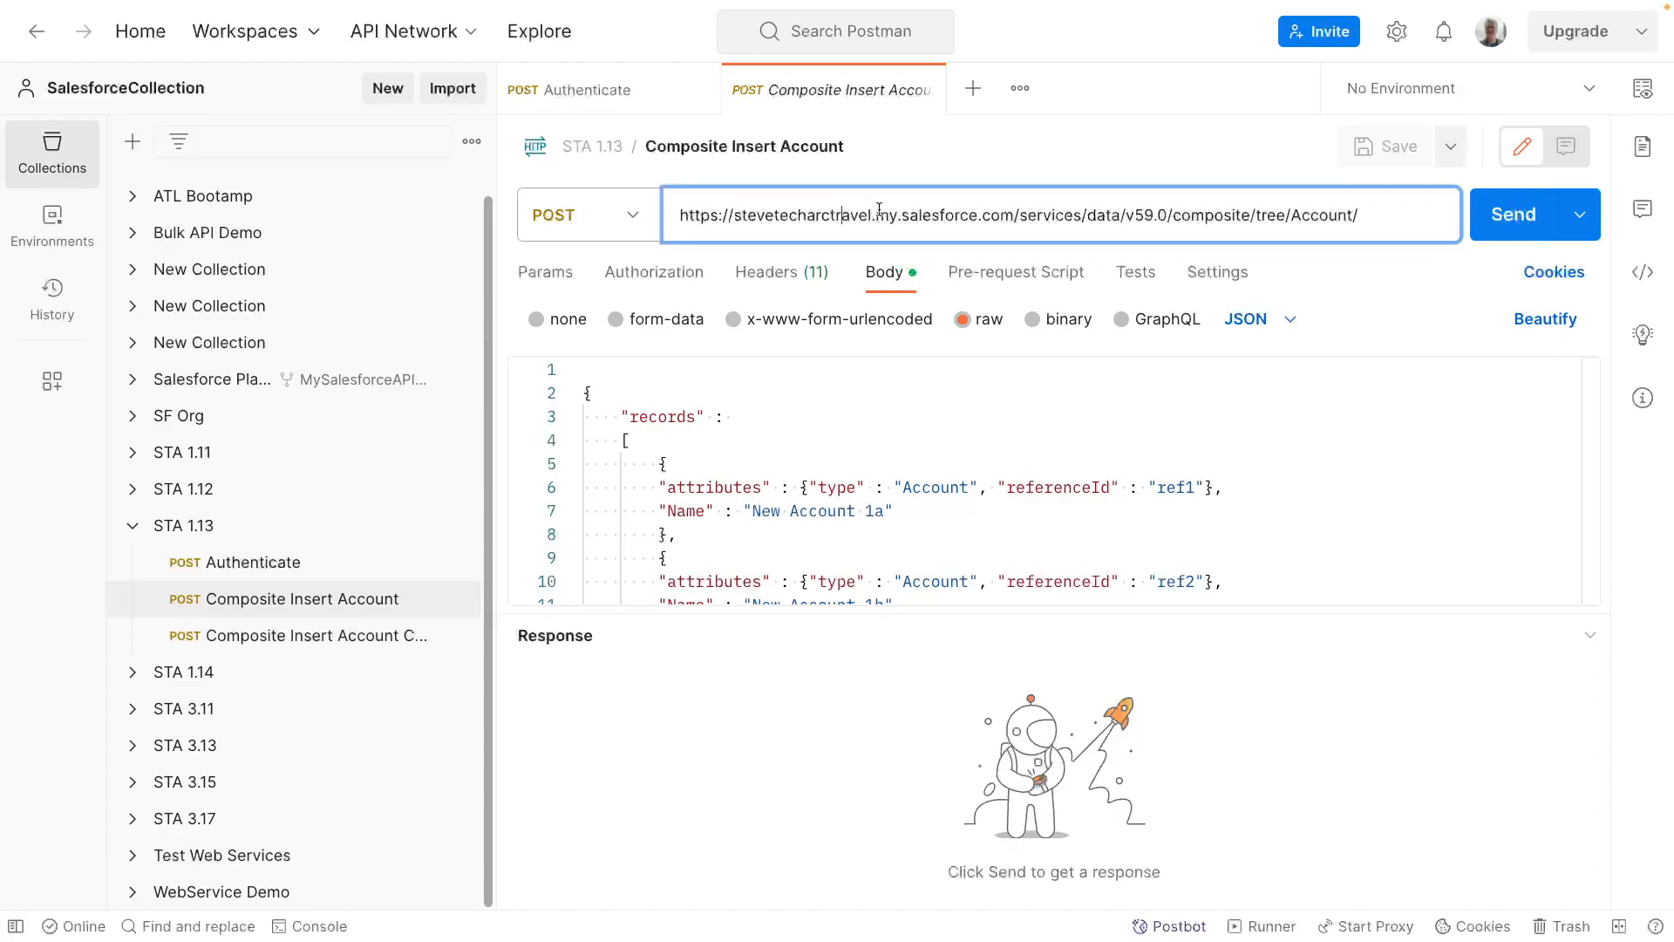
{"action": "mouse_move", "coordinate": [1060, 223]}
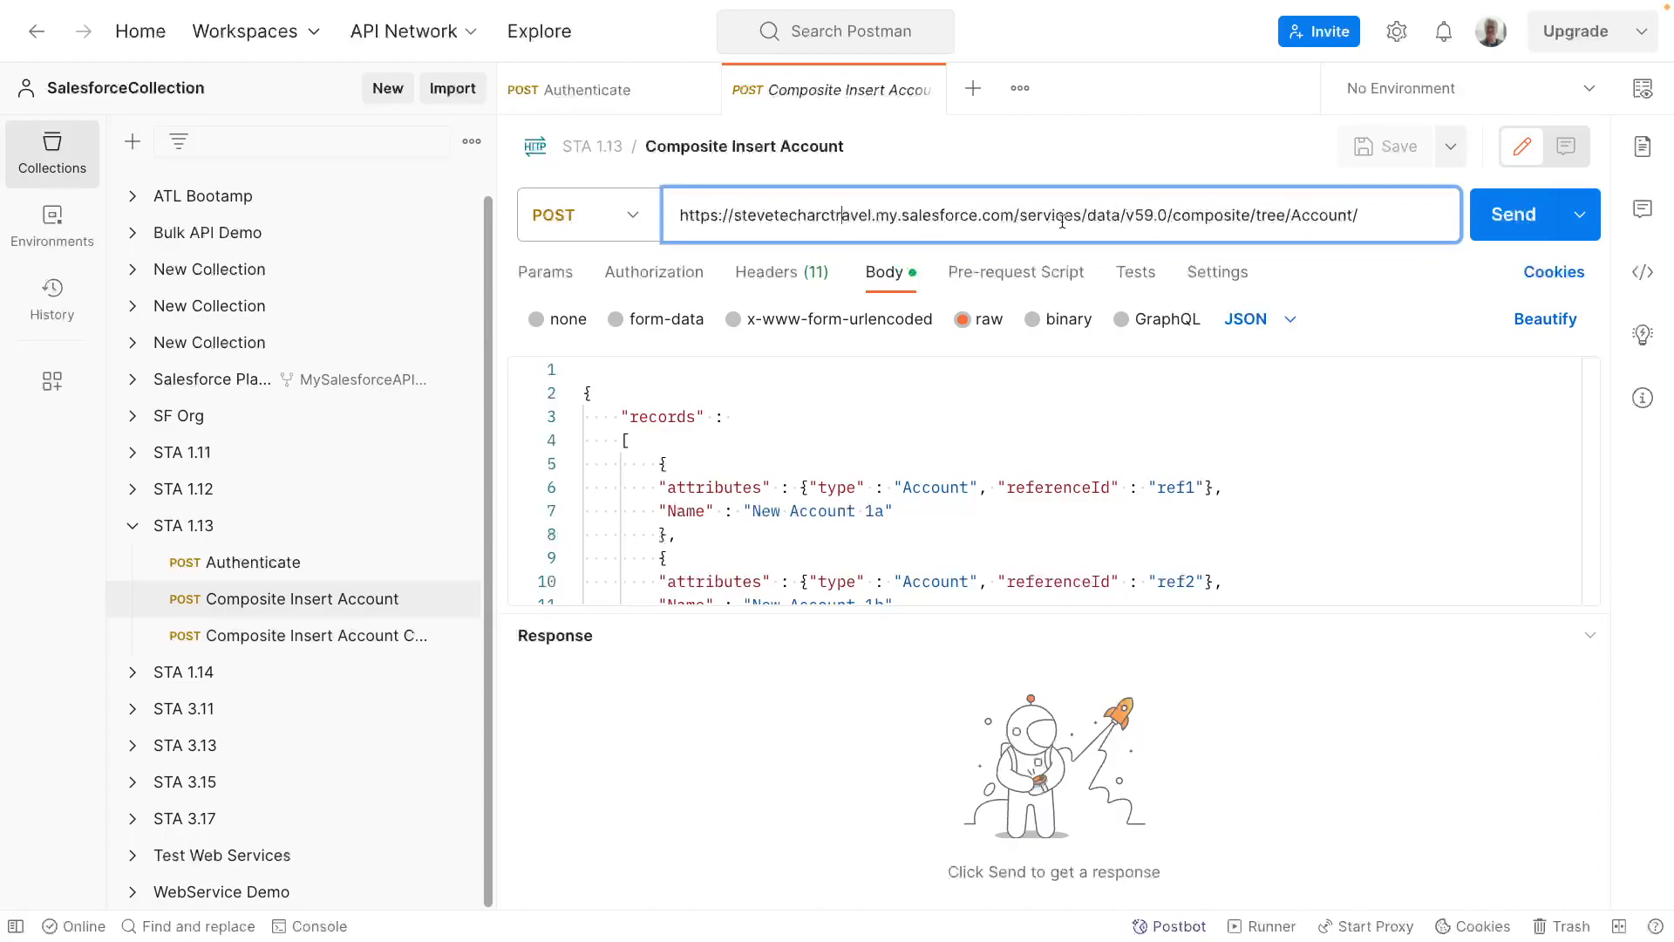
{"action": "double_click", "coordinate": [1212, 215]}
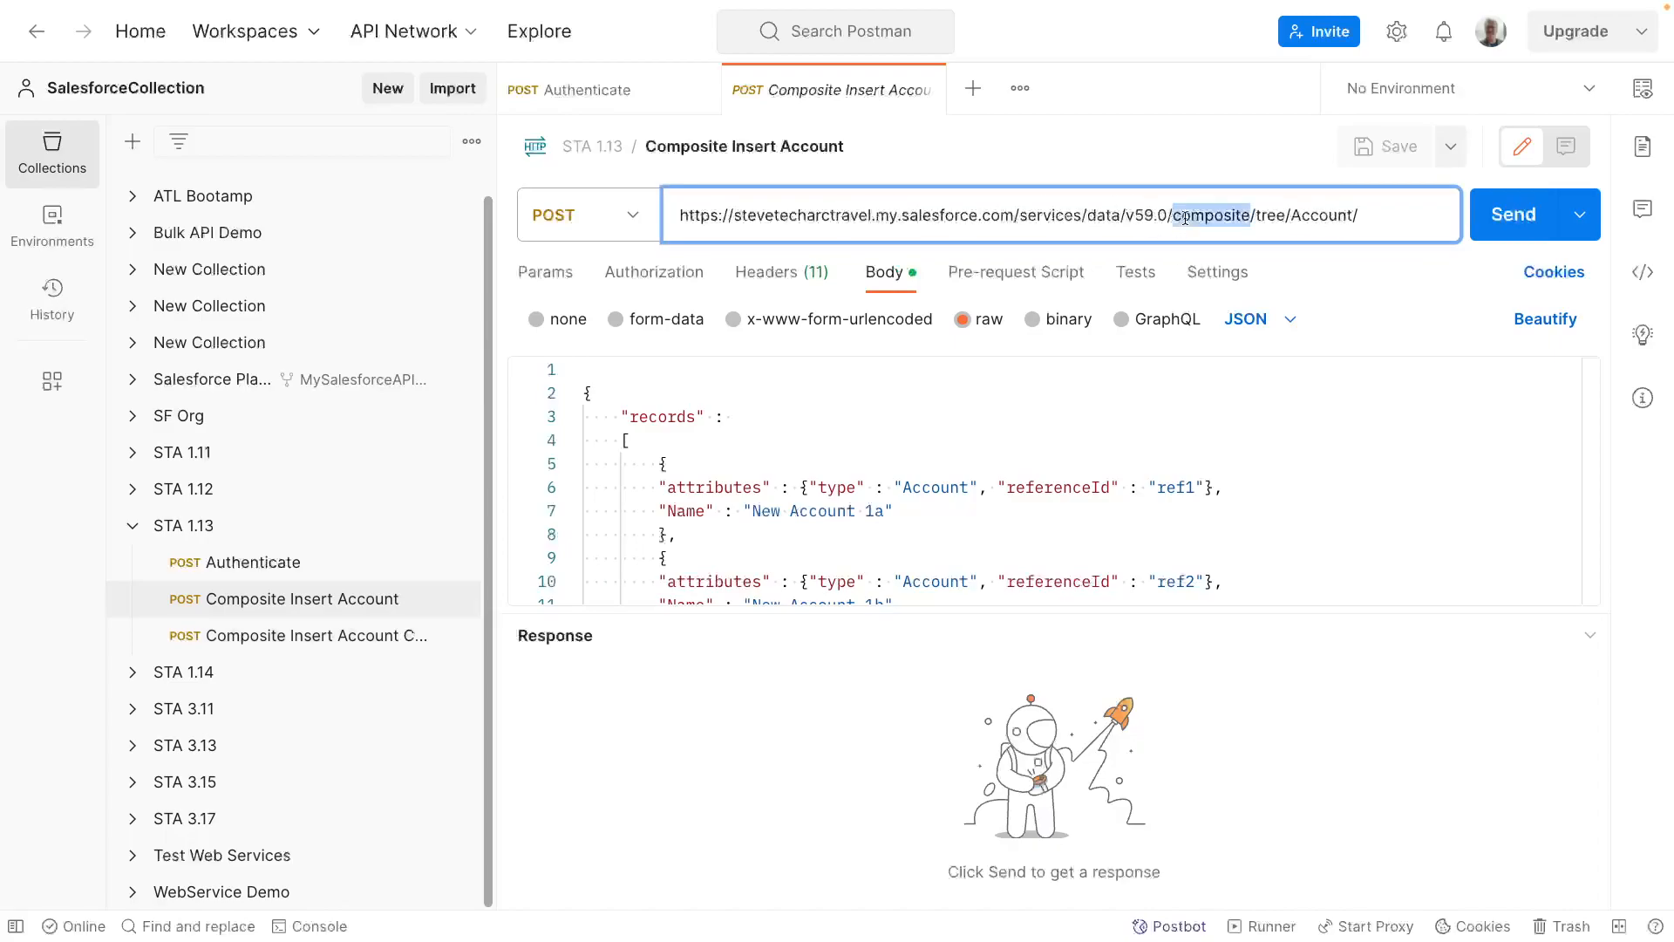
{"action": "double_click", "coordinate": [1207, 217]}
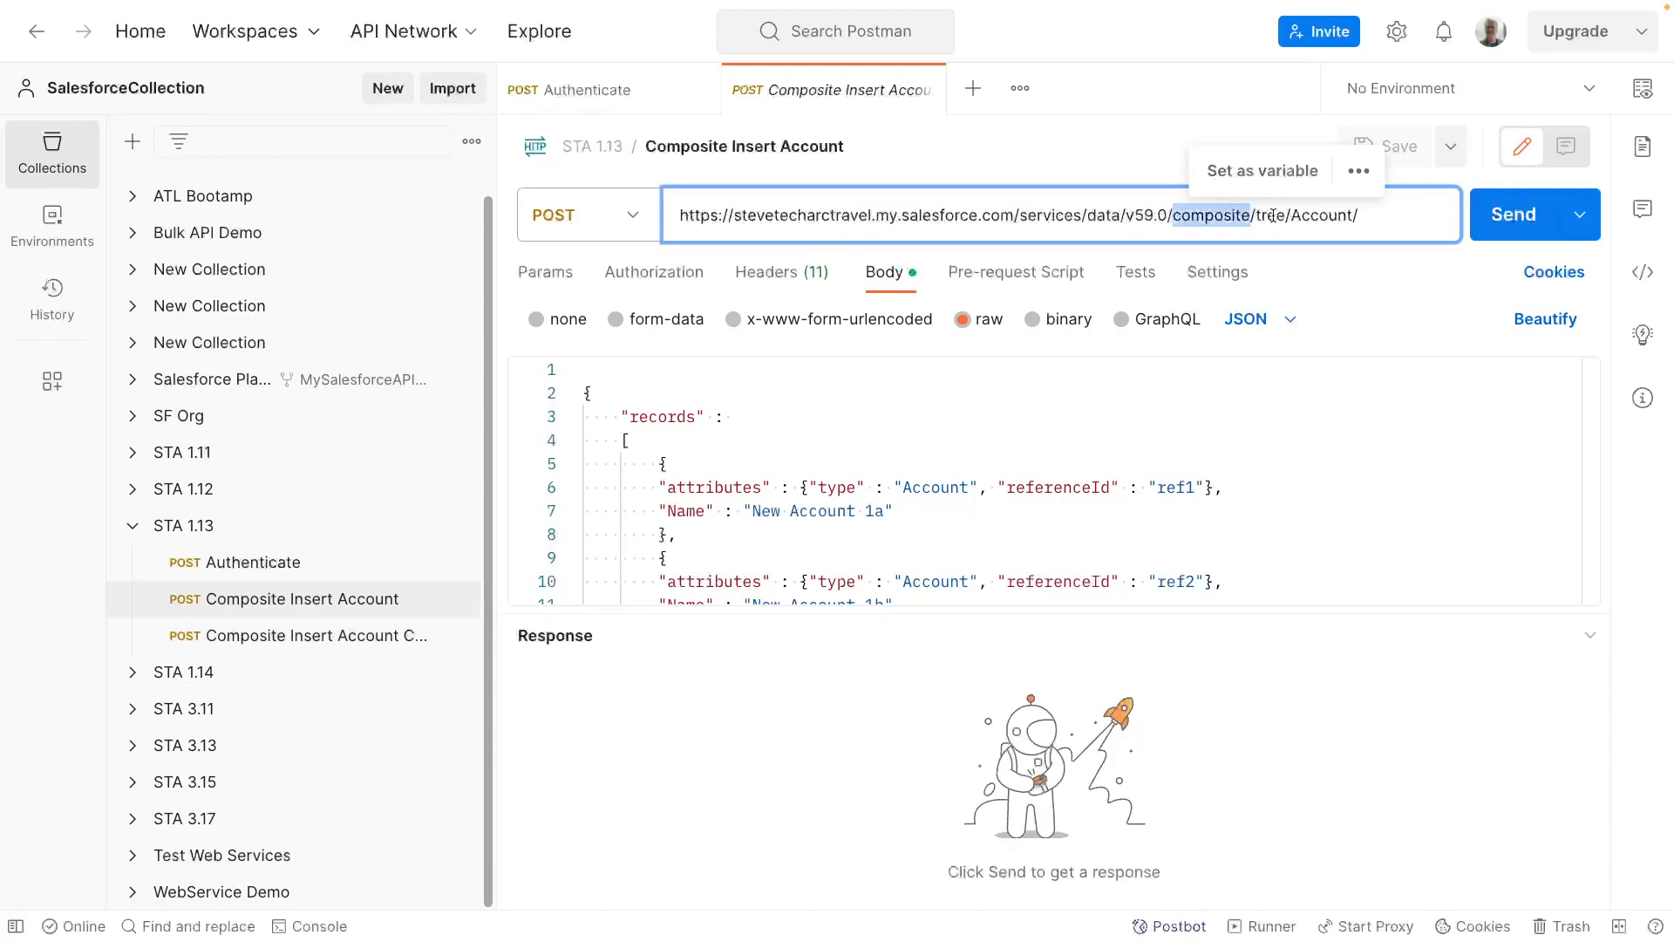
{"action": "double_click", "coordinate": [1329, 216]}
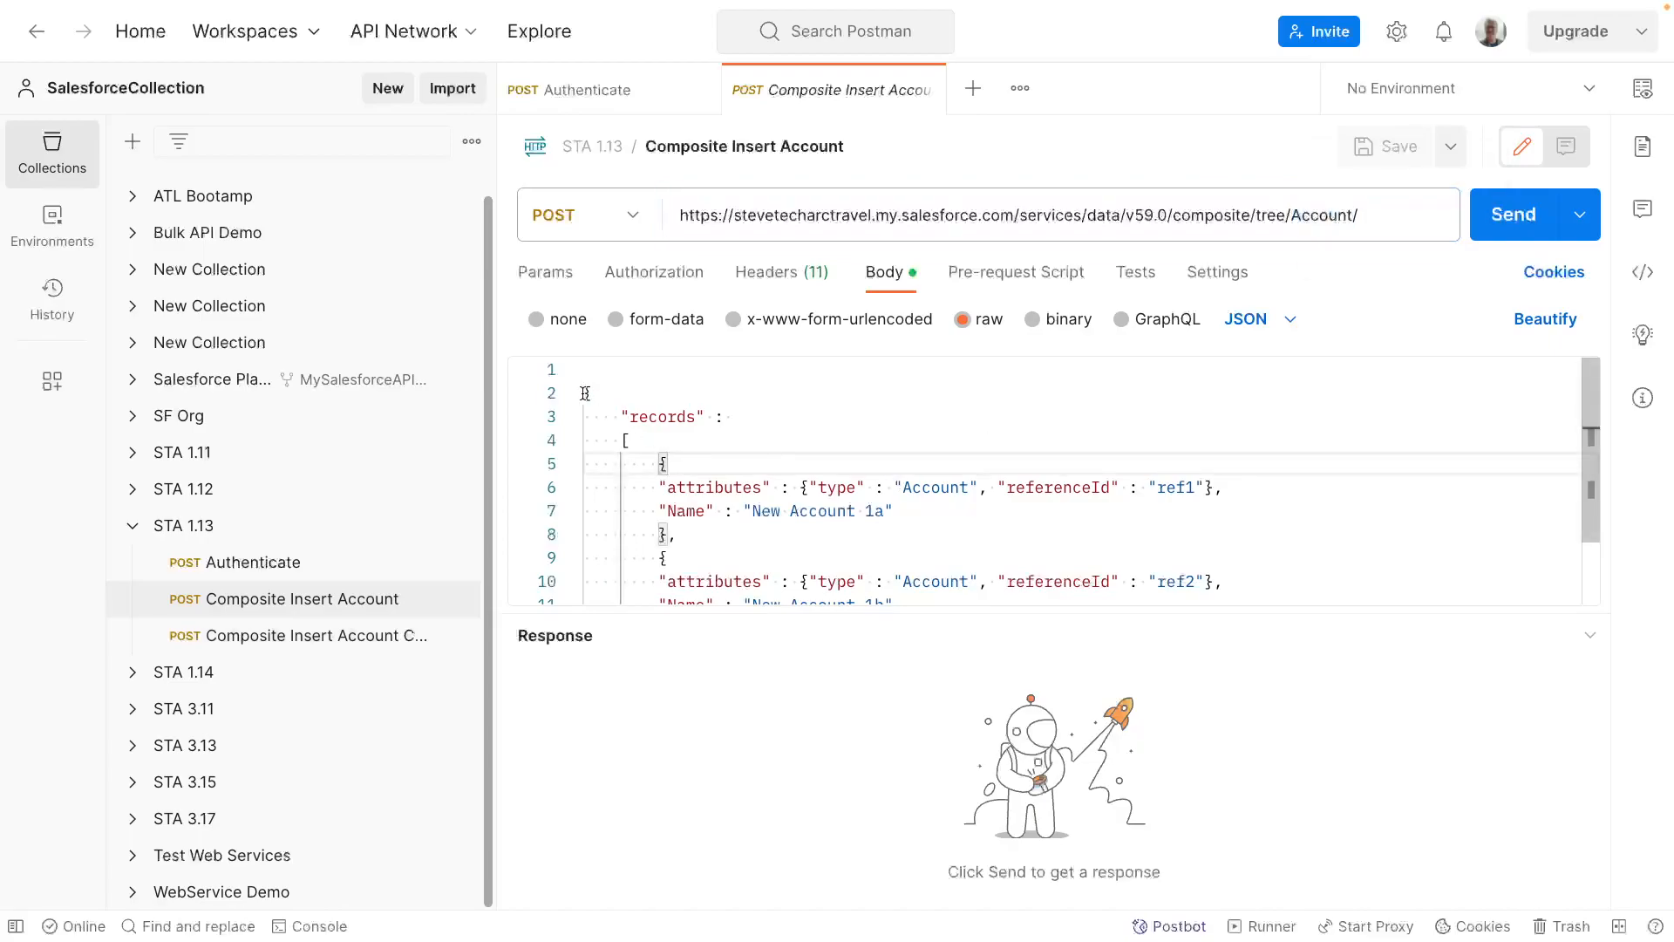
- Replace the record names "New Account 1a" and "New Account 1b" with "Apple Account" and "Banana Account" in the JSON body
{"action": "scroll", "scroll_direction": "down", "scroll_amount": 3}
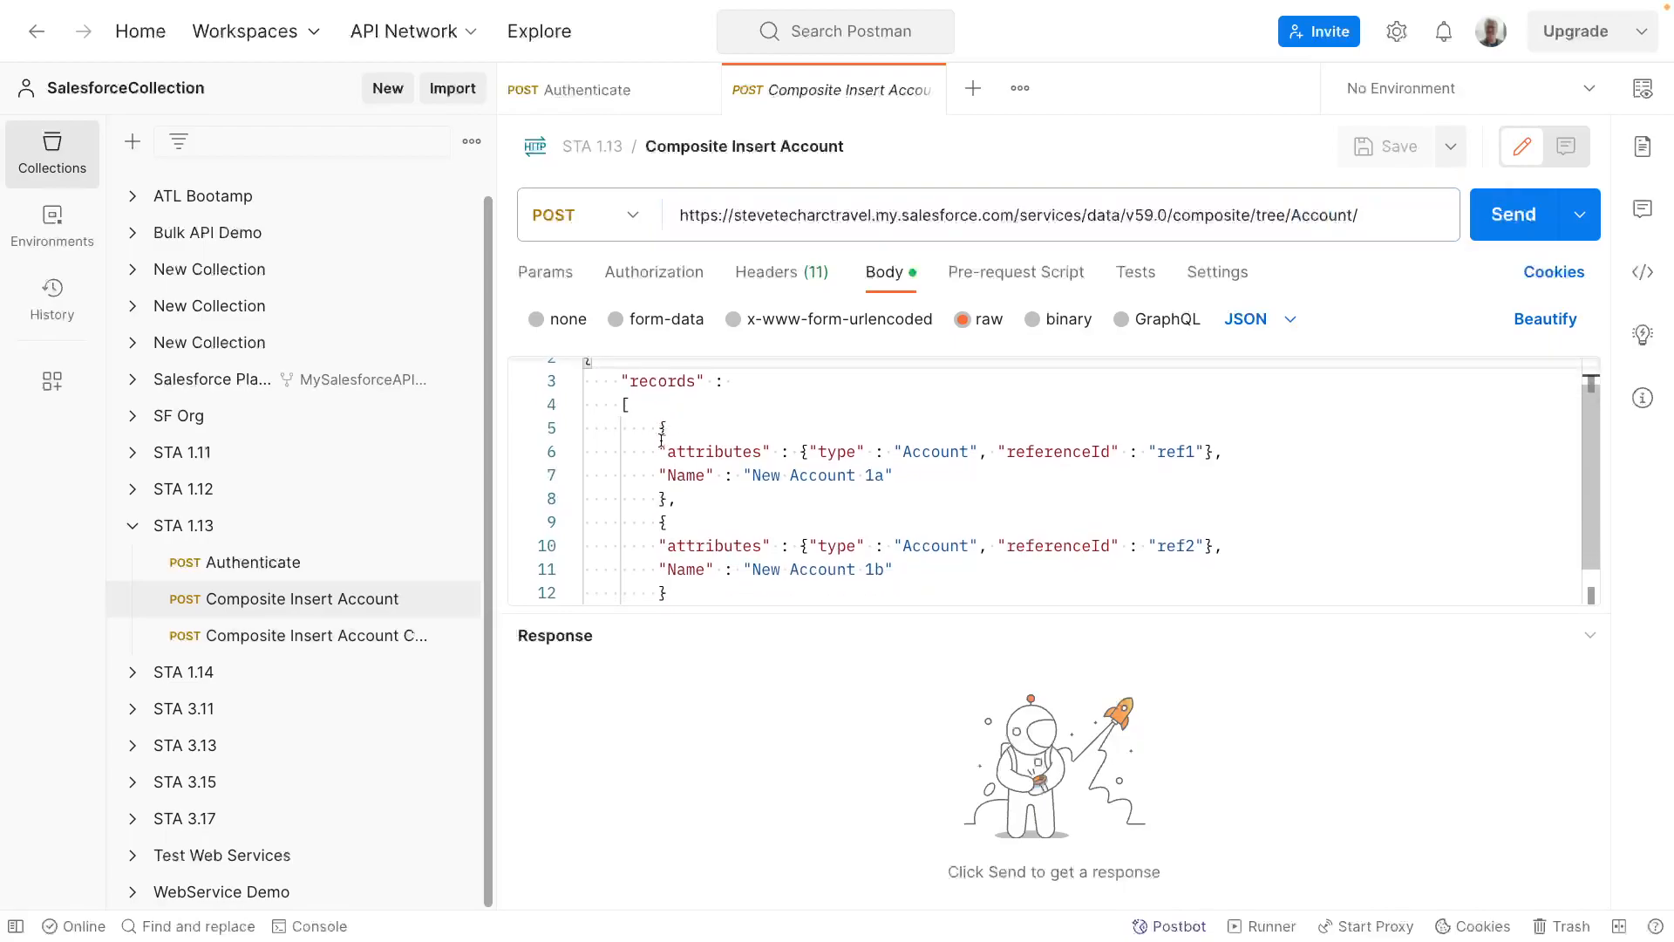
{"action": "left_click_drag", "start_coordinate": [659, 450], "coordinate": [902, 450]}
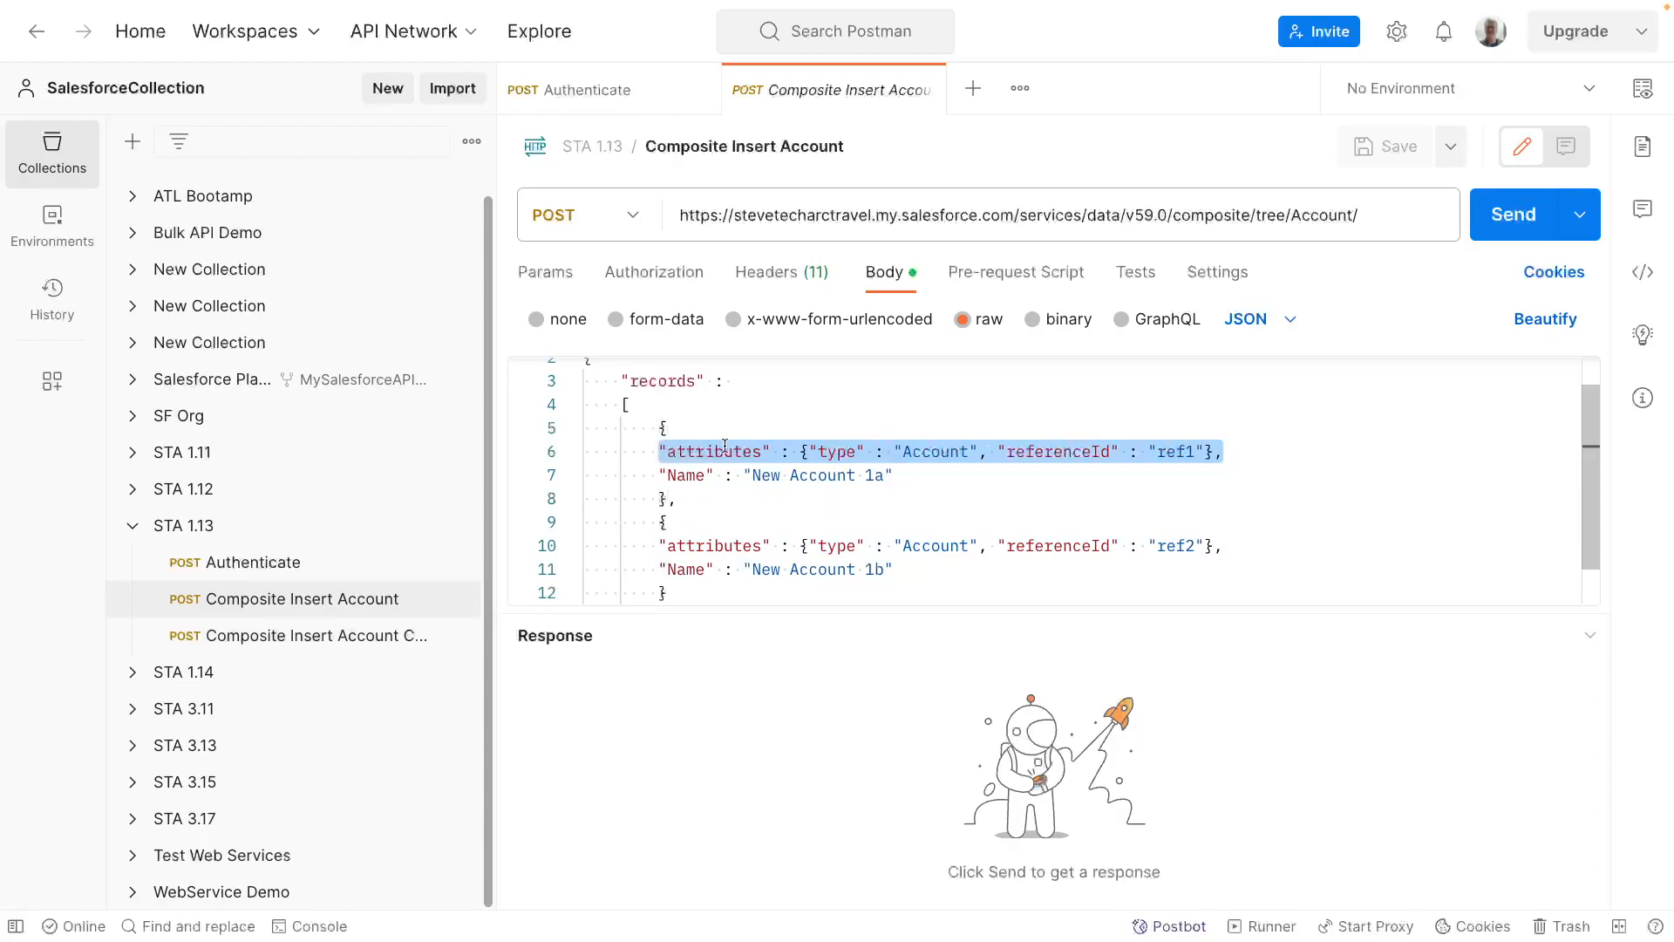
{"action": "double_click", "coordinate": [933, 452]}
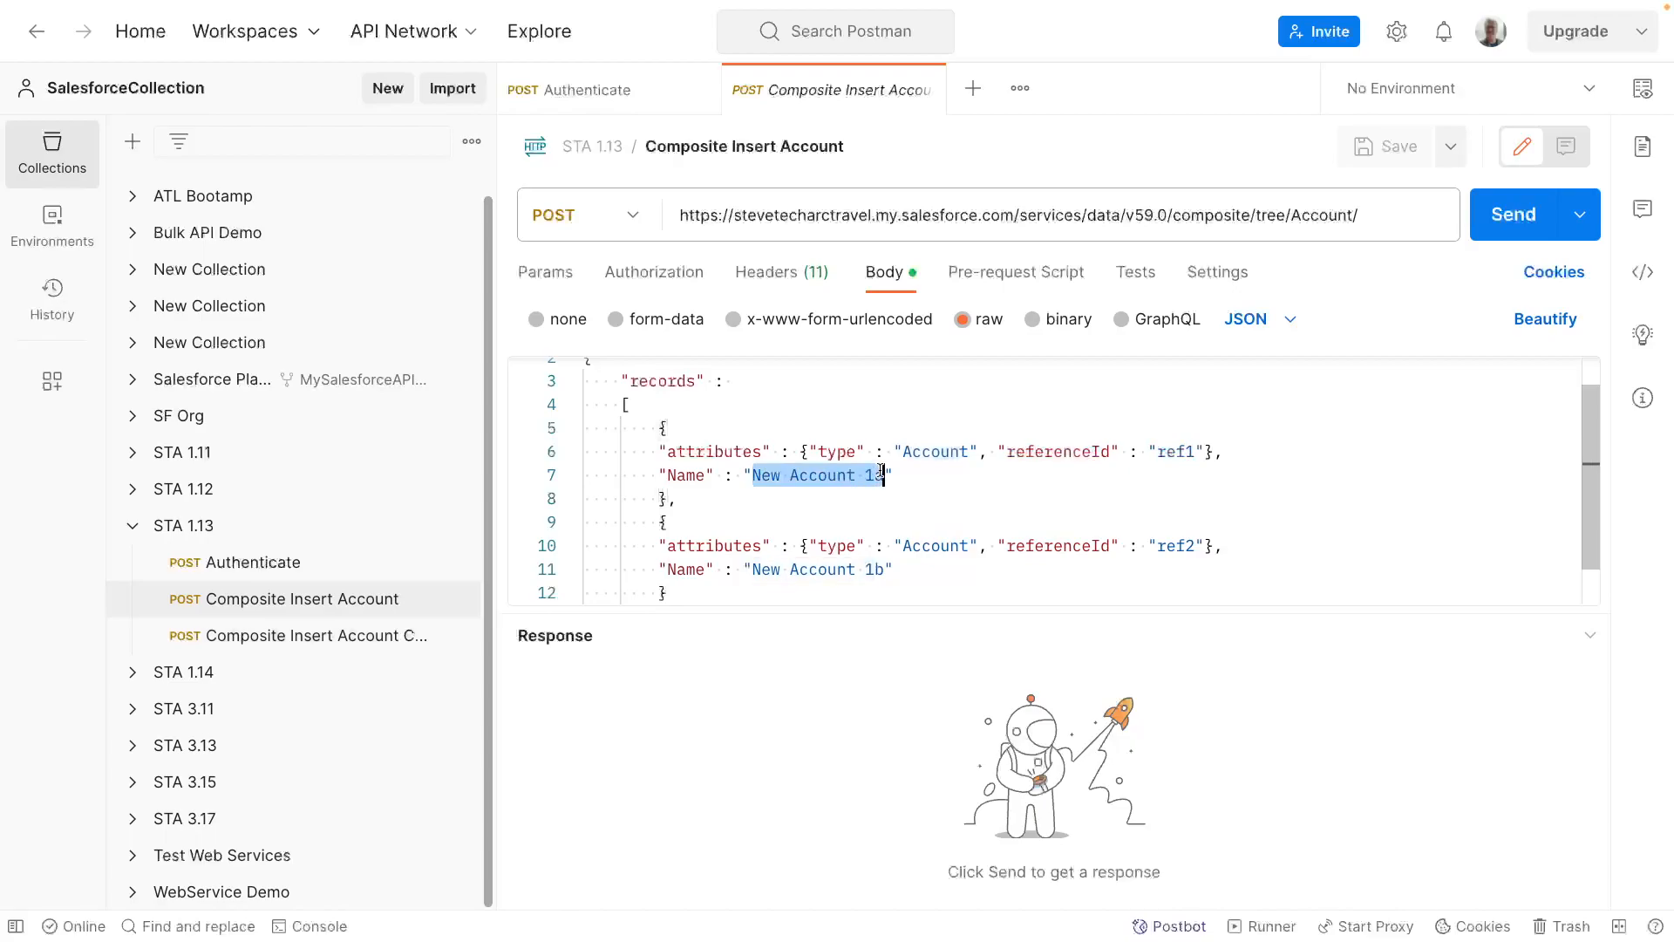
{"action": "type", "text": "App\""}
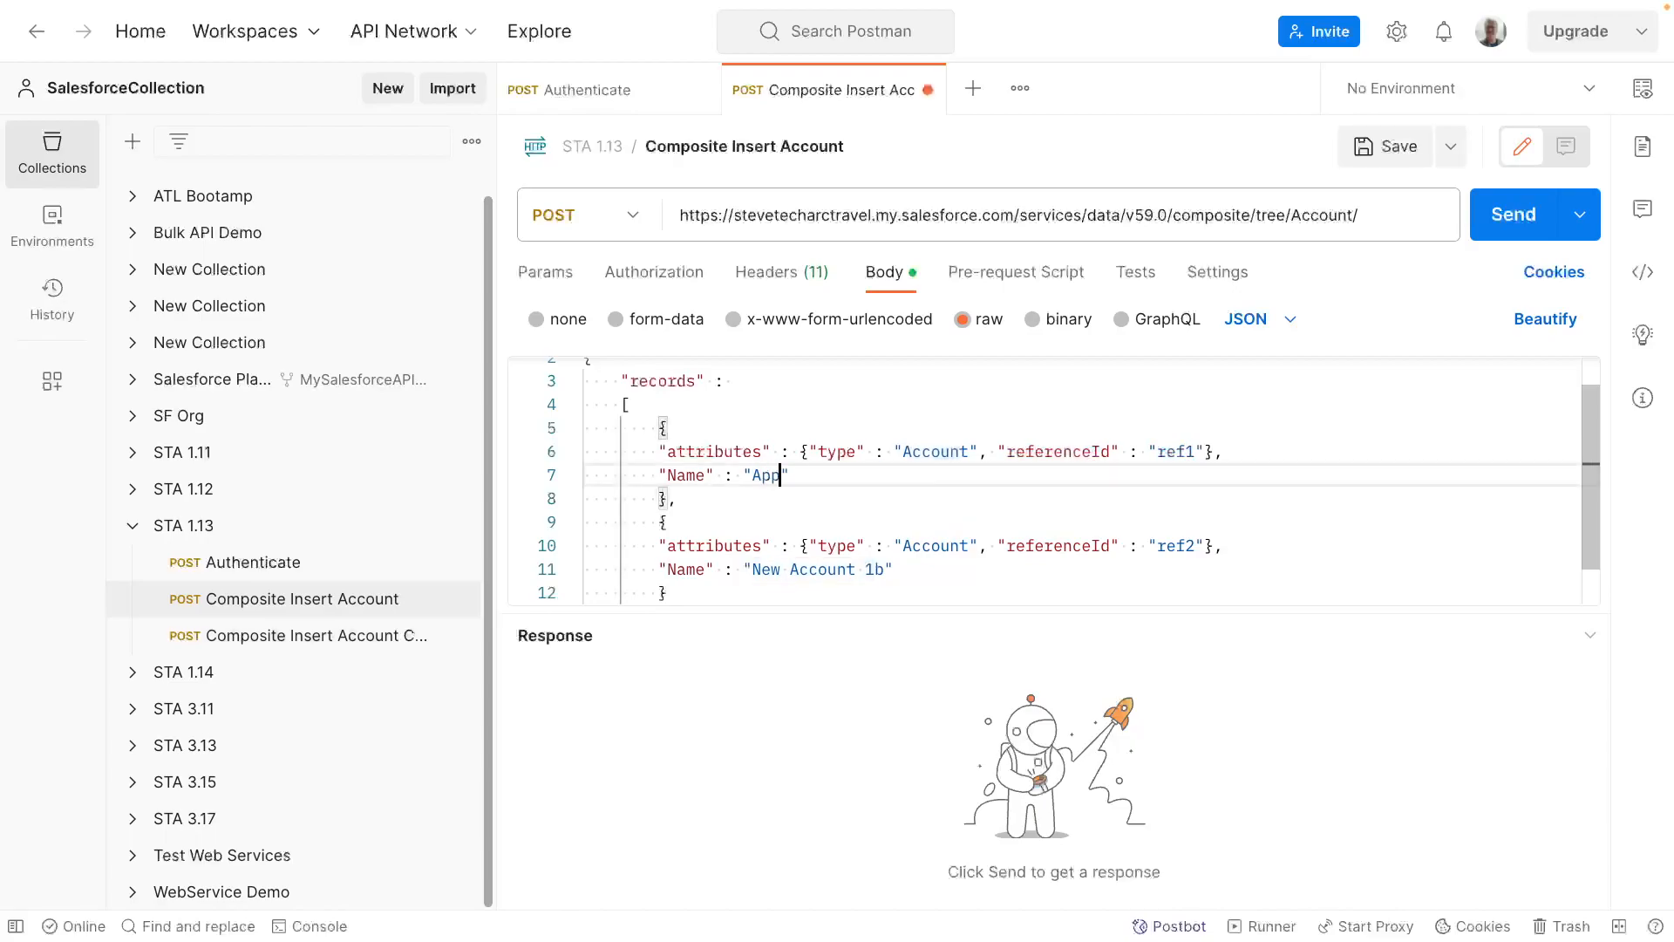
{"action": "type", "text": "le Account\""}
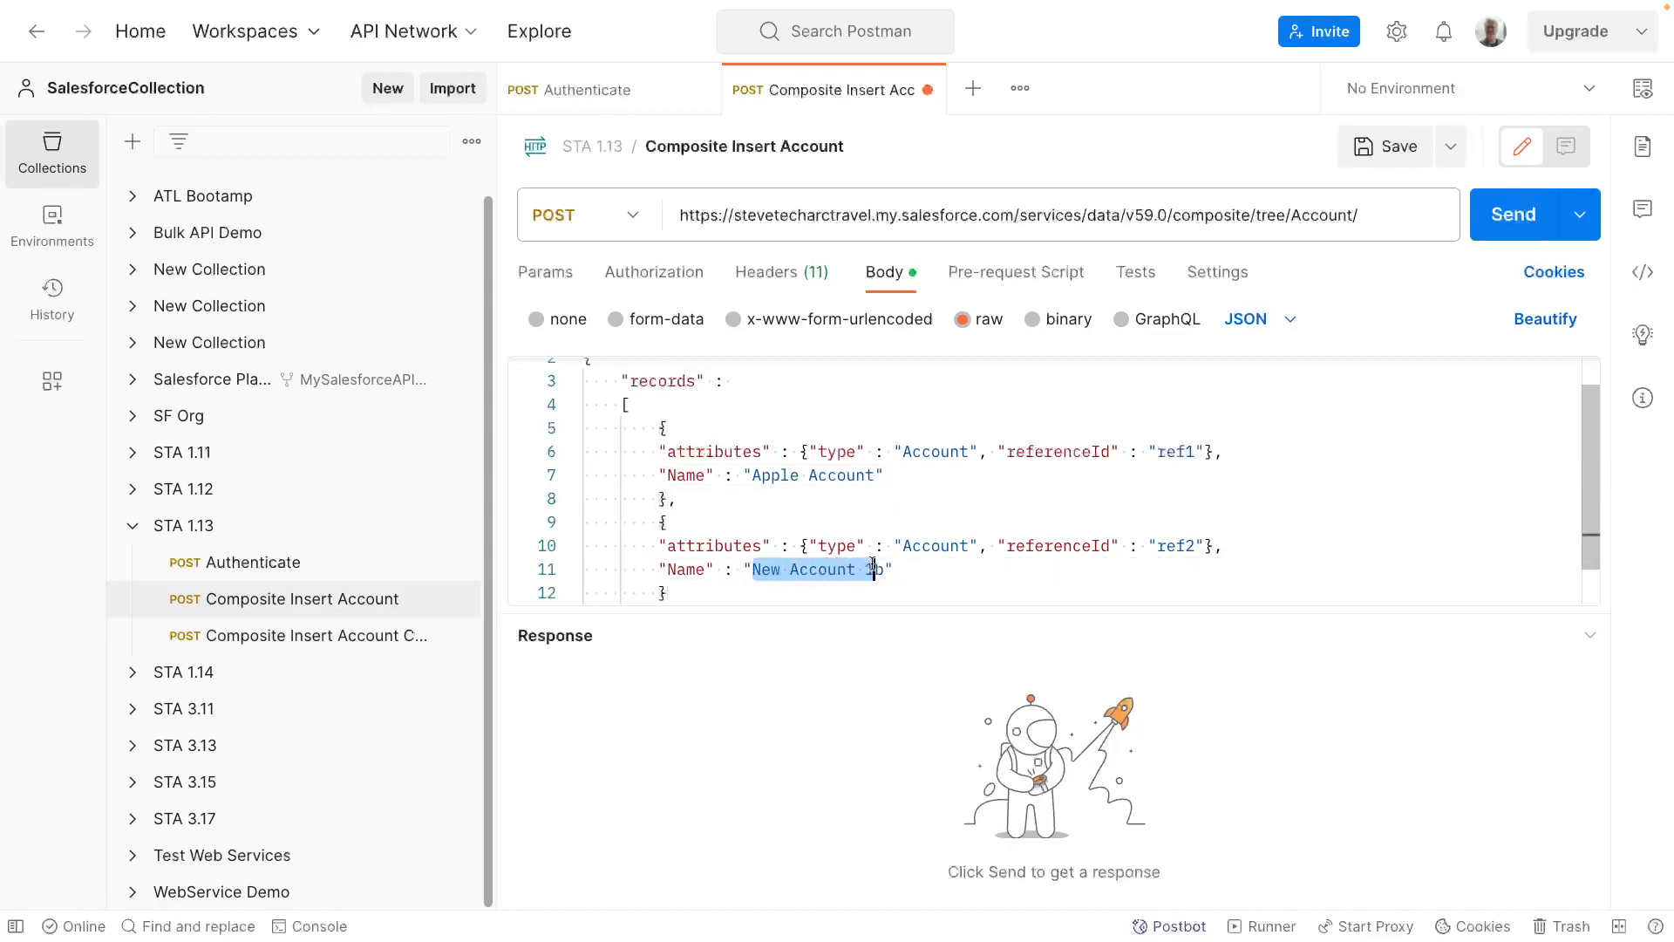
{"action": "type", "text": "Banana"}
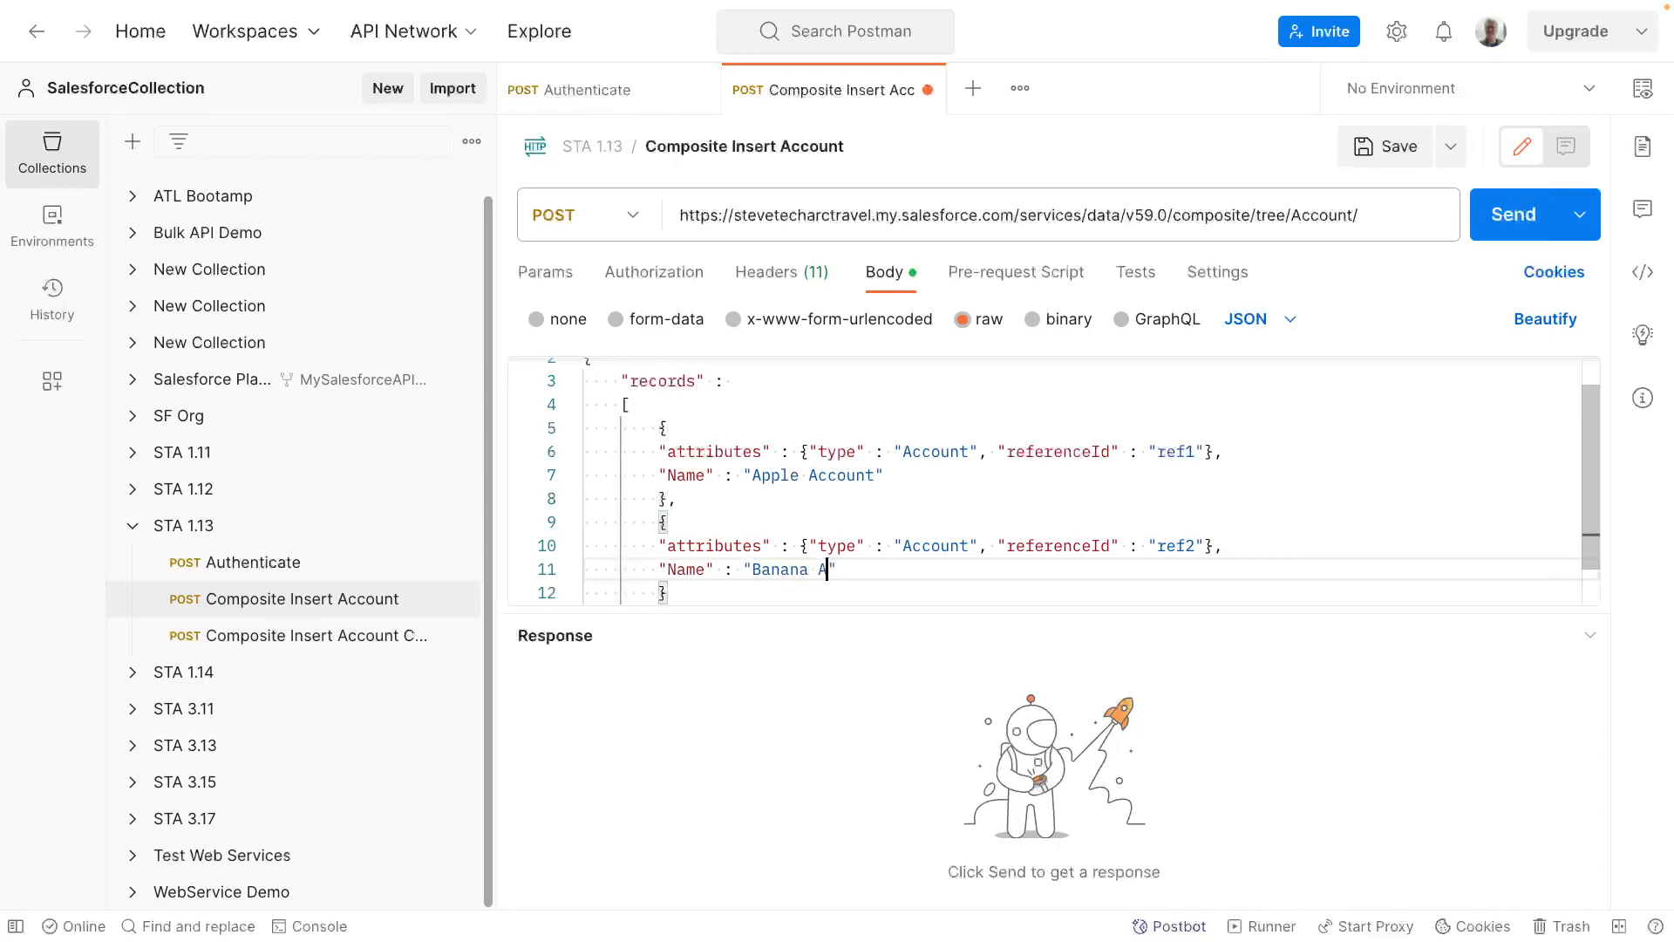
{"action": "type", "text": "ccount"}
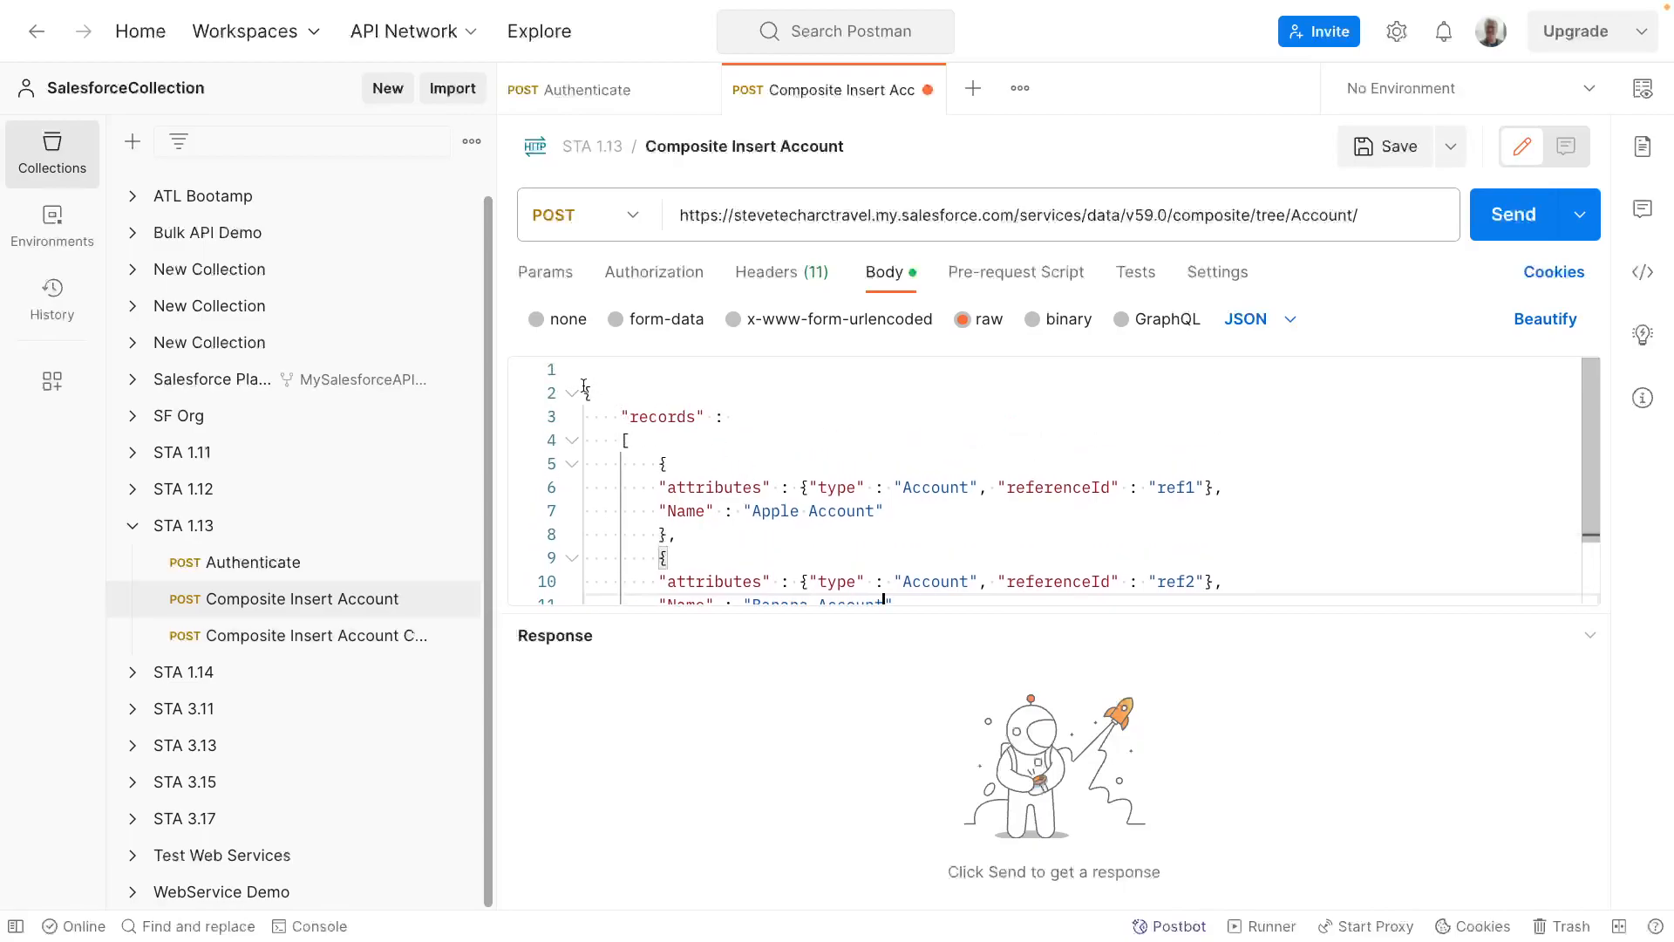
{"action": "scroll", "scroll_direction": "down", "scroll_amount": 3}
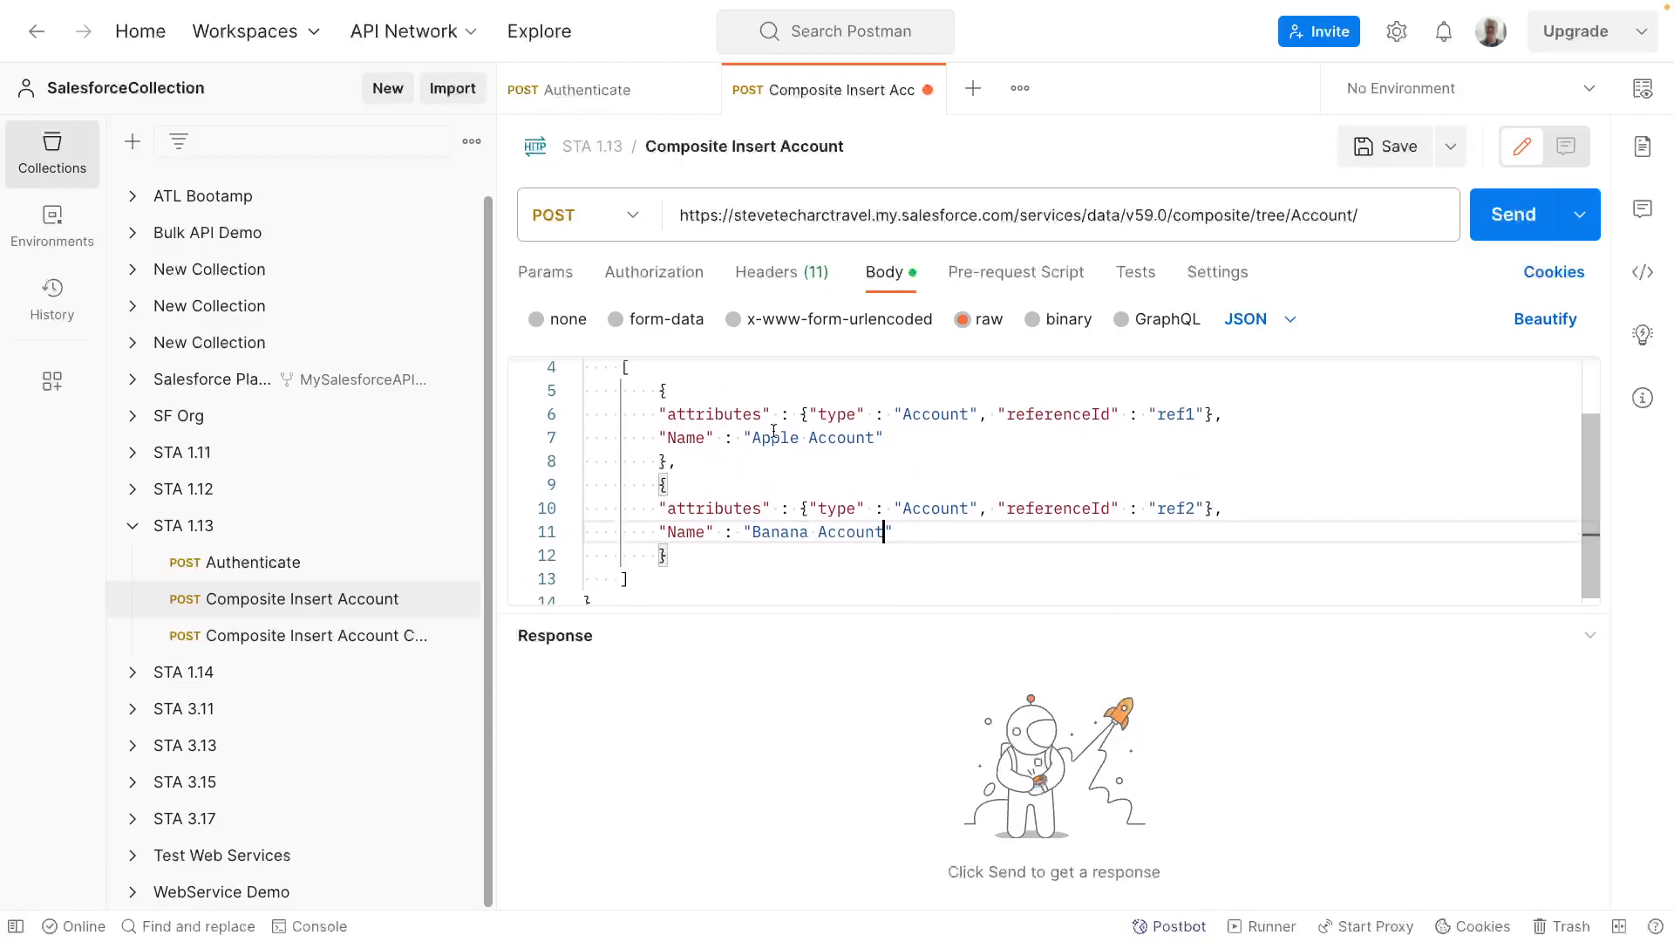
{"action": "scroll", "scroll_direction": "up", "scroll_amount": 3}
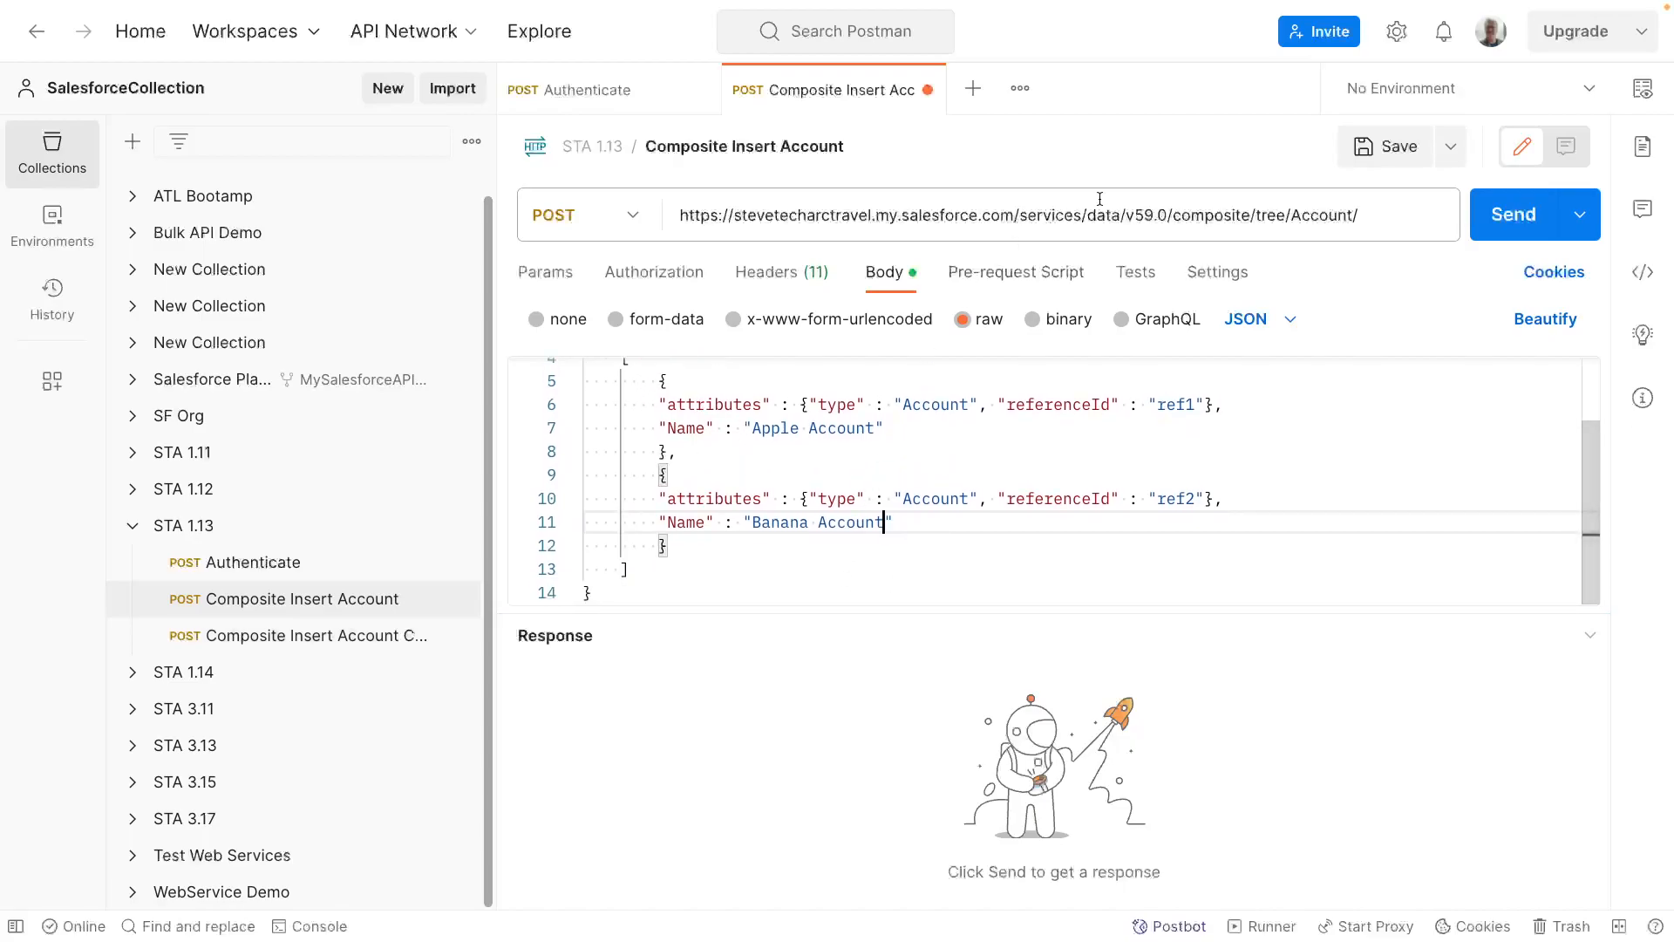
{"action": "mouse_move", "coordinate": [1515, 227]}
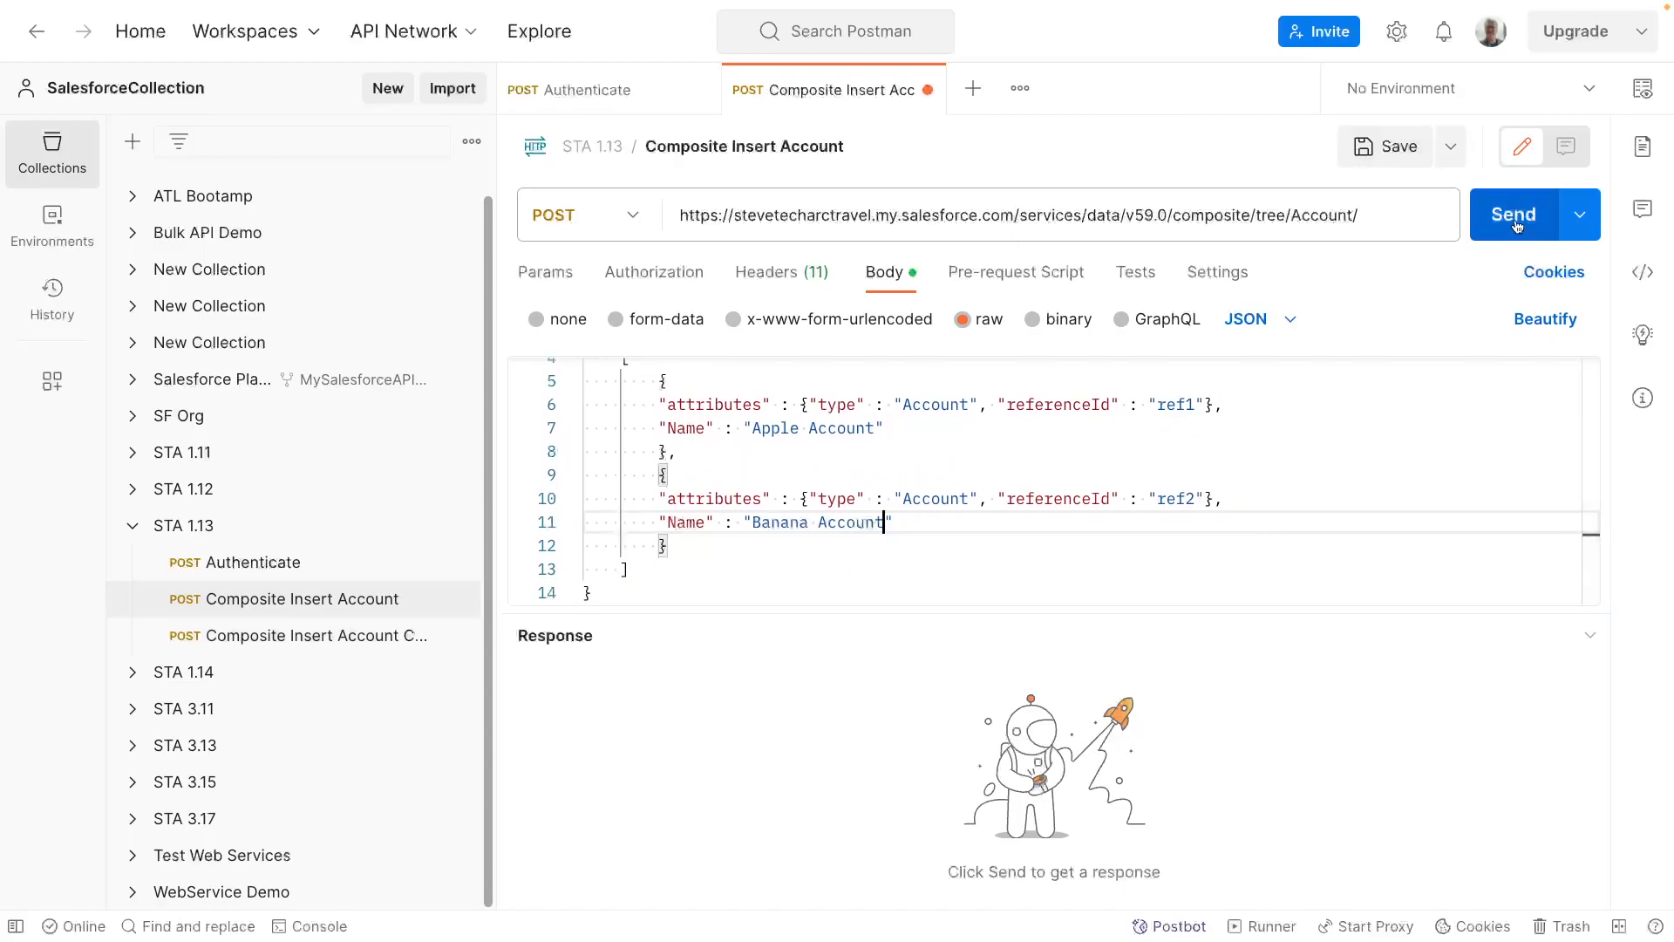
- Send the composite insert and review the 201 Created ids returned for ref1 and ref2
{"action": "left_click", "coordinate": [1514, 215]}
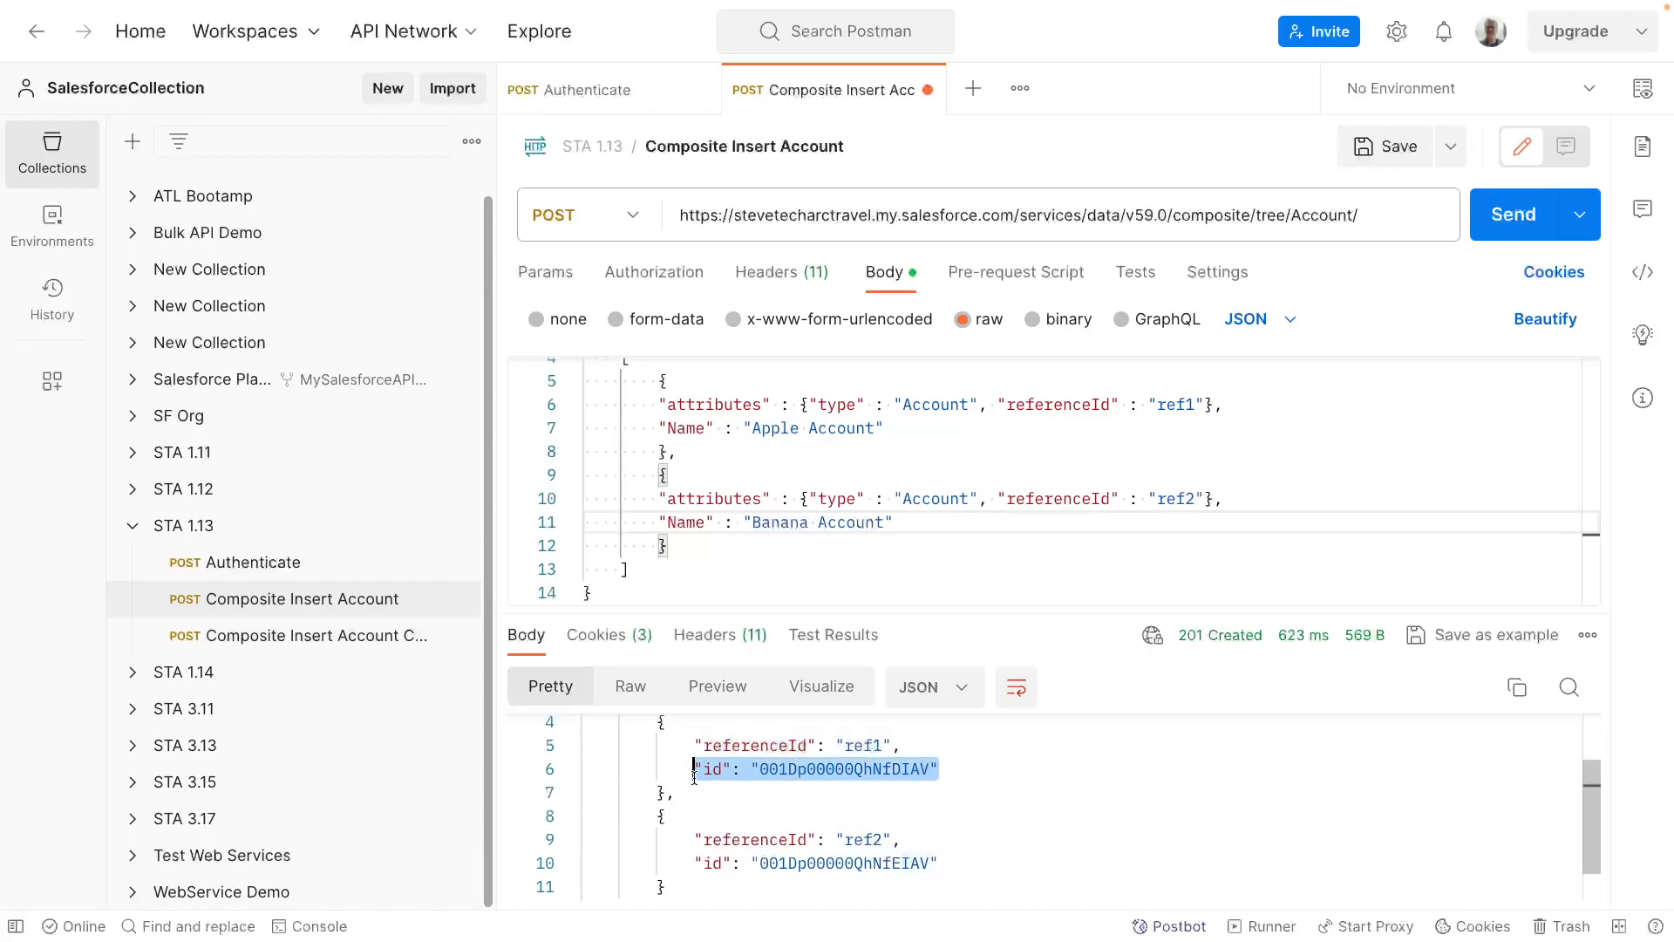
{"action": "mouse_move", "coordinate": [1022, 567]}
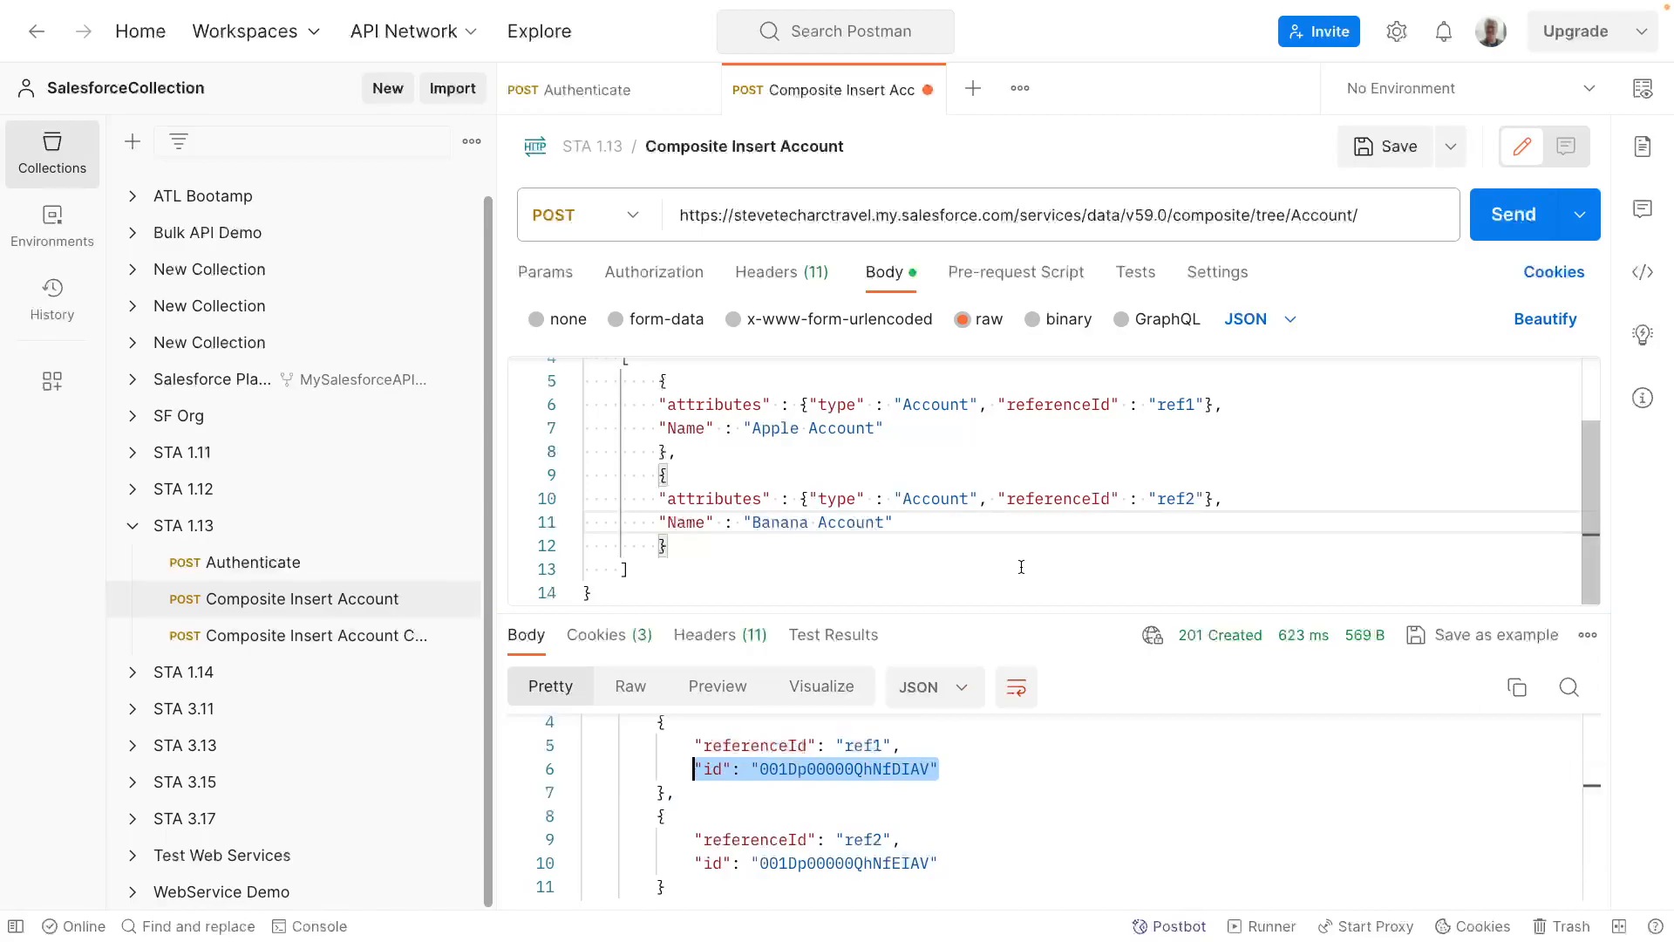
{"action": "mouse_move", "coordinate": [1003, 804]}
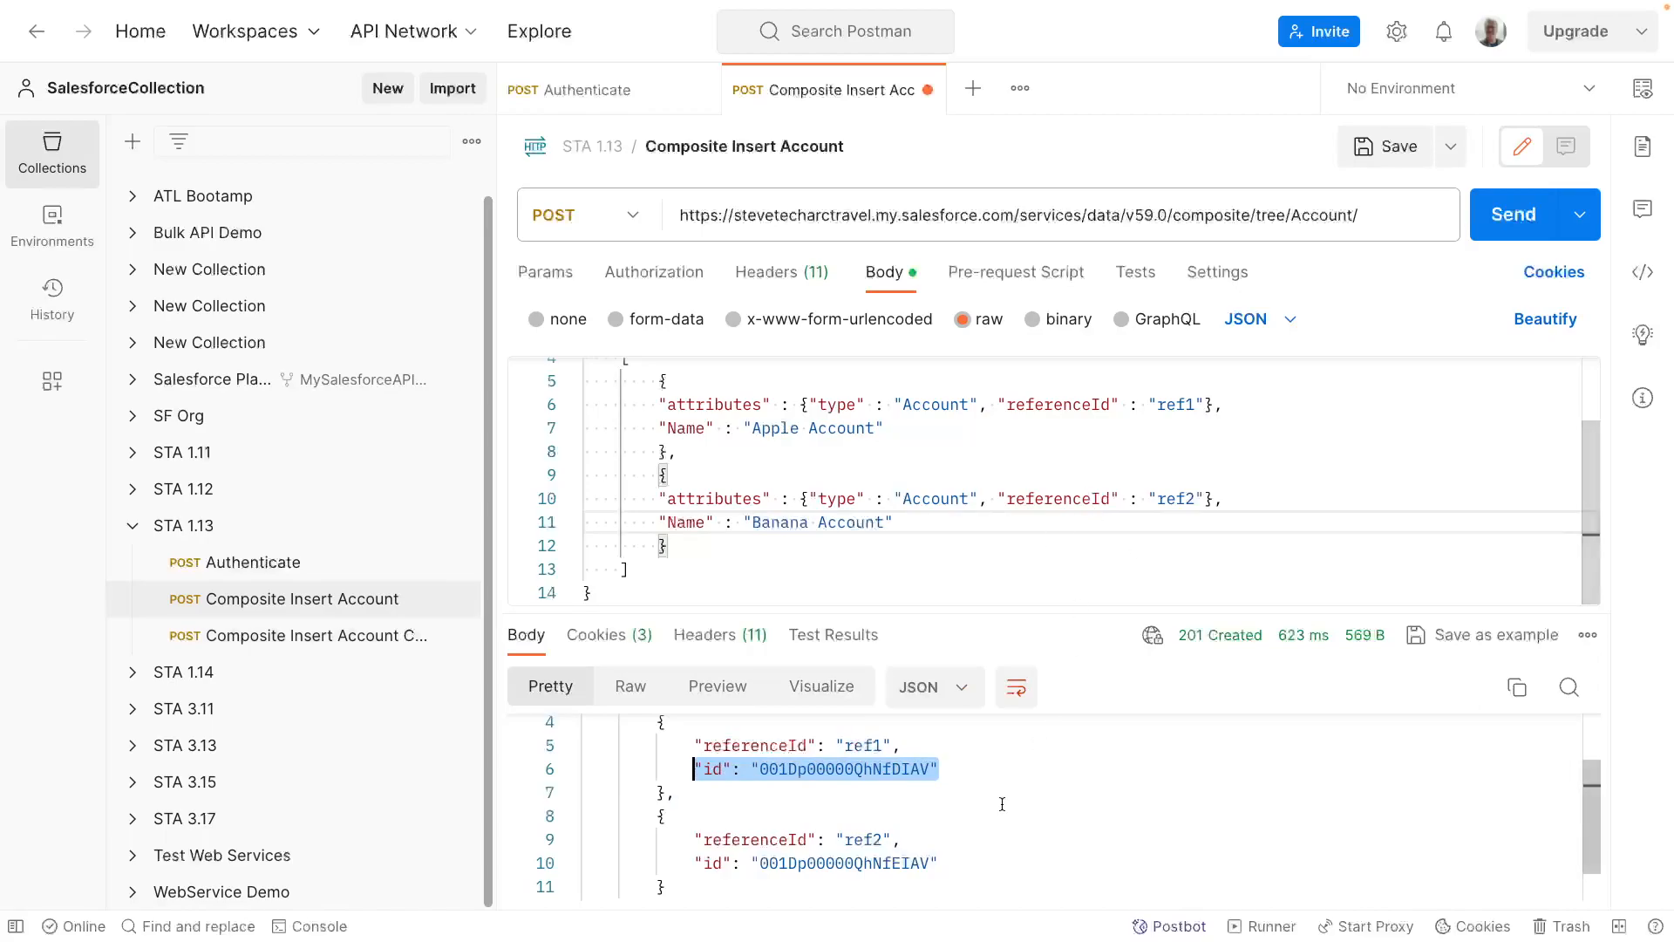
{"action": "scroll", "scroll_direction": "down", "scroll_amount": 3}
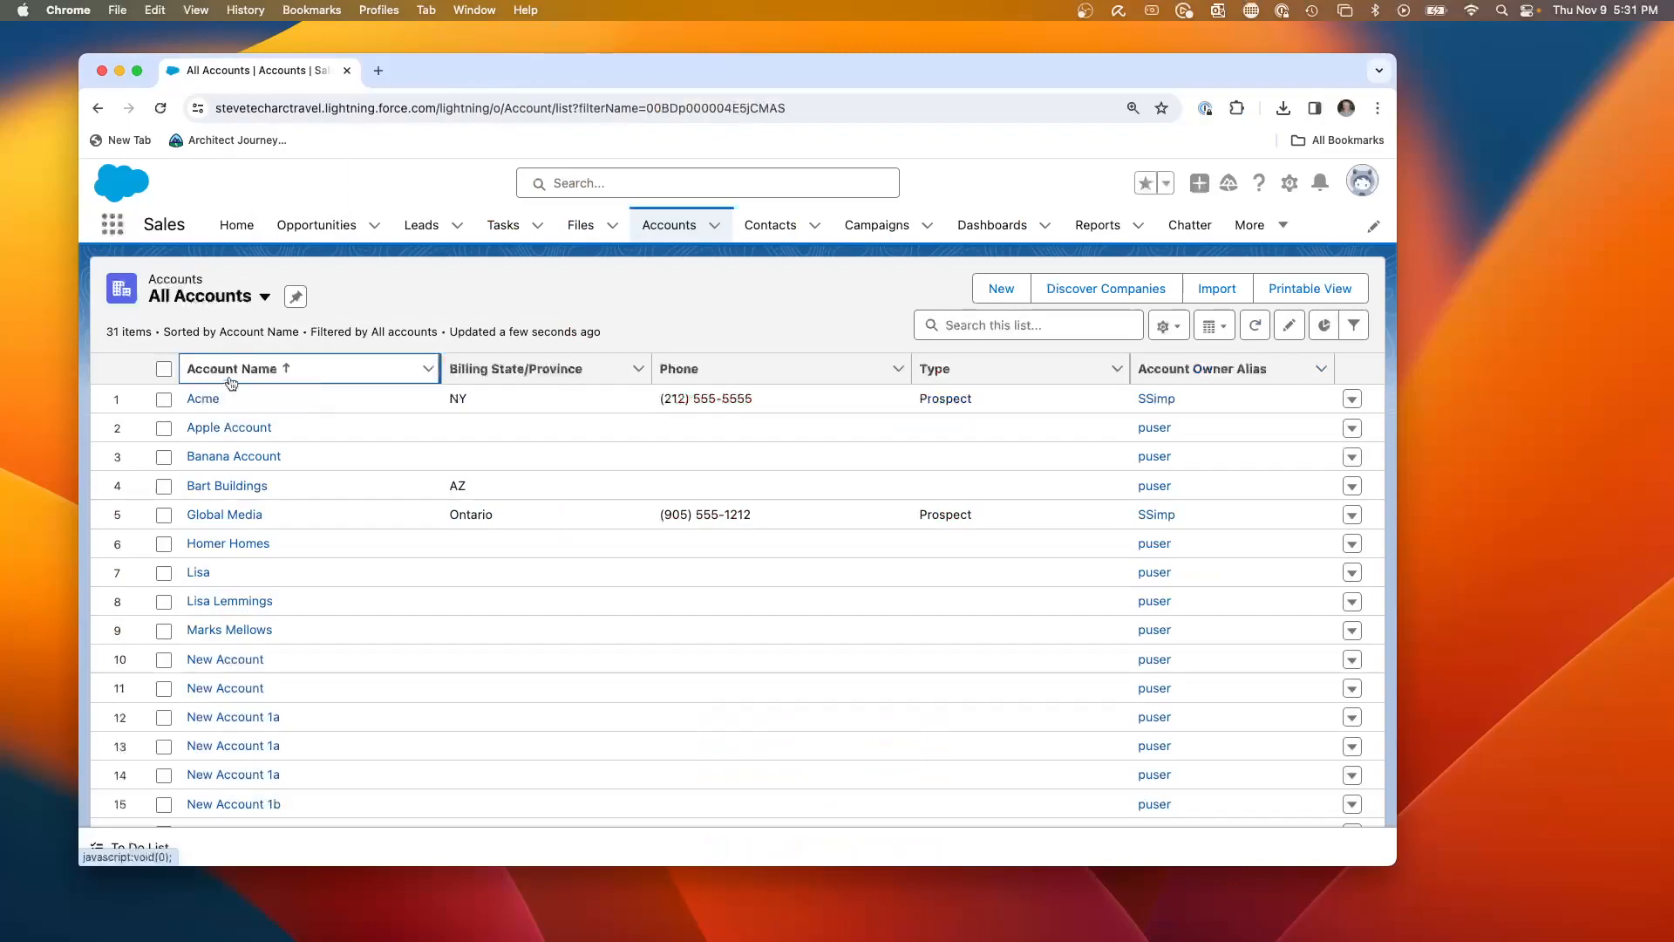
{"action": "mouse_move", "coordinate": [145, 96]}
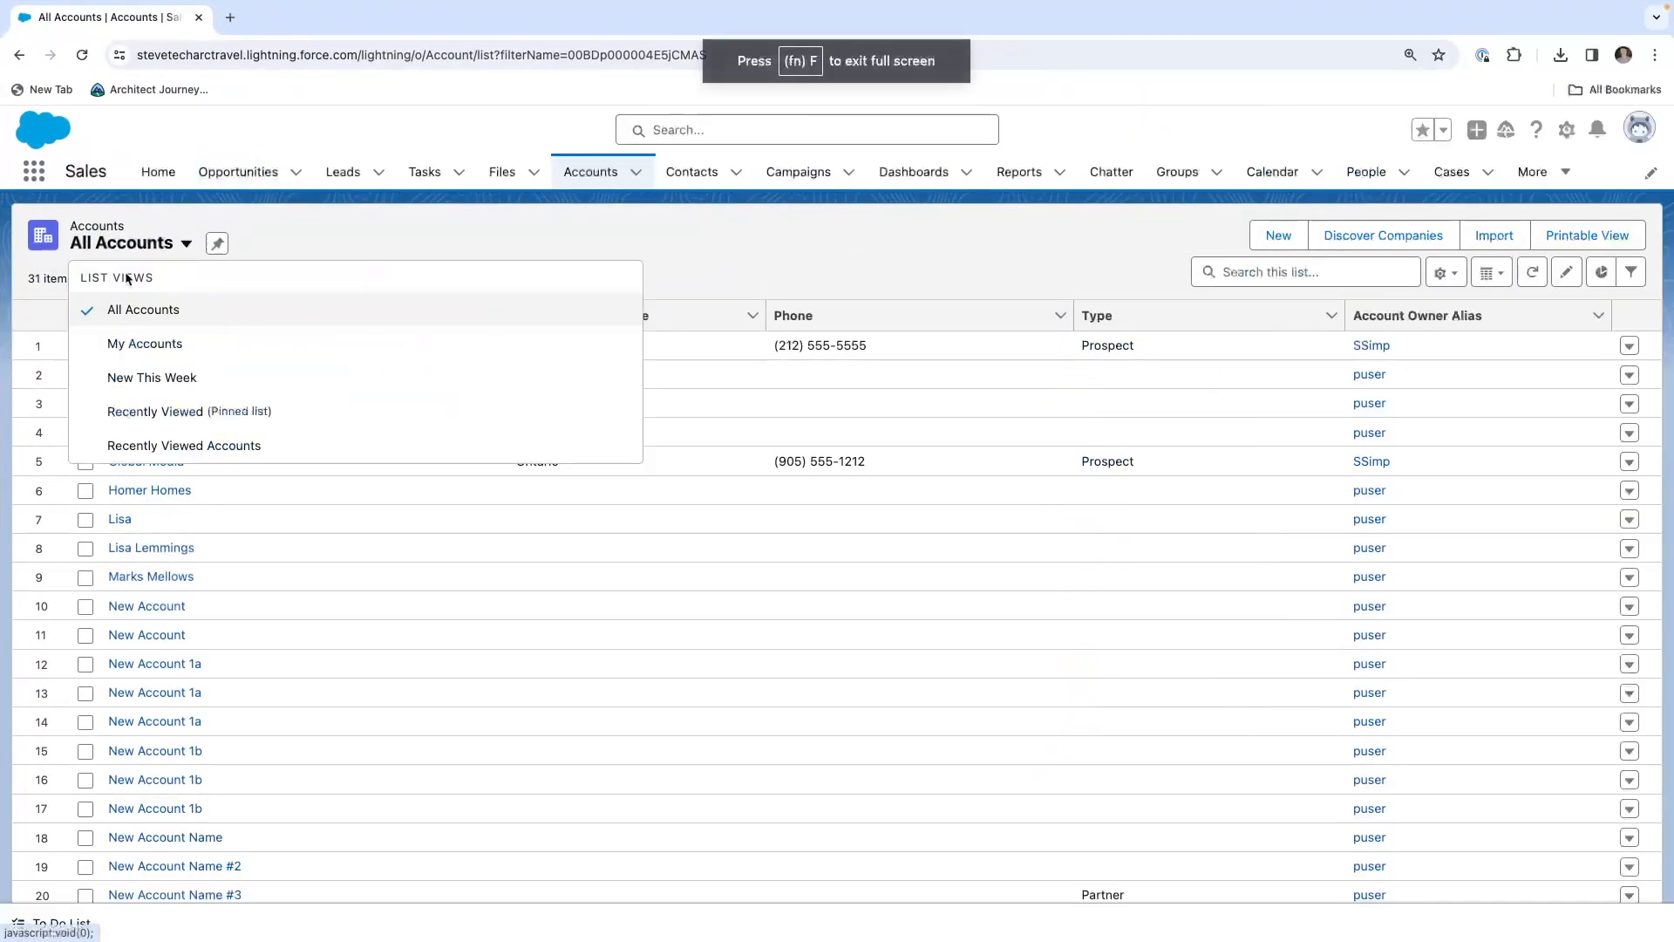
- From All Accounts, view the Apple Account record's Details showing Postman User as creator
{"action": "left_click", "coordinate": [145, 344]}
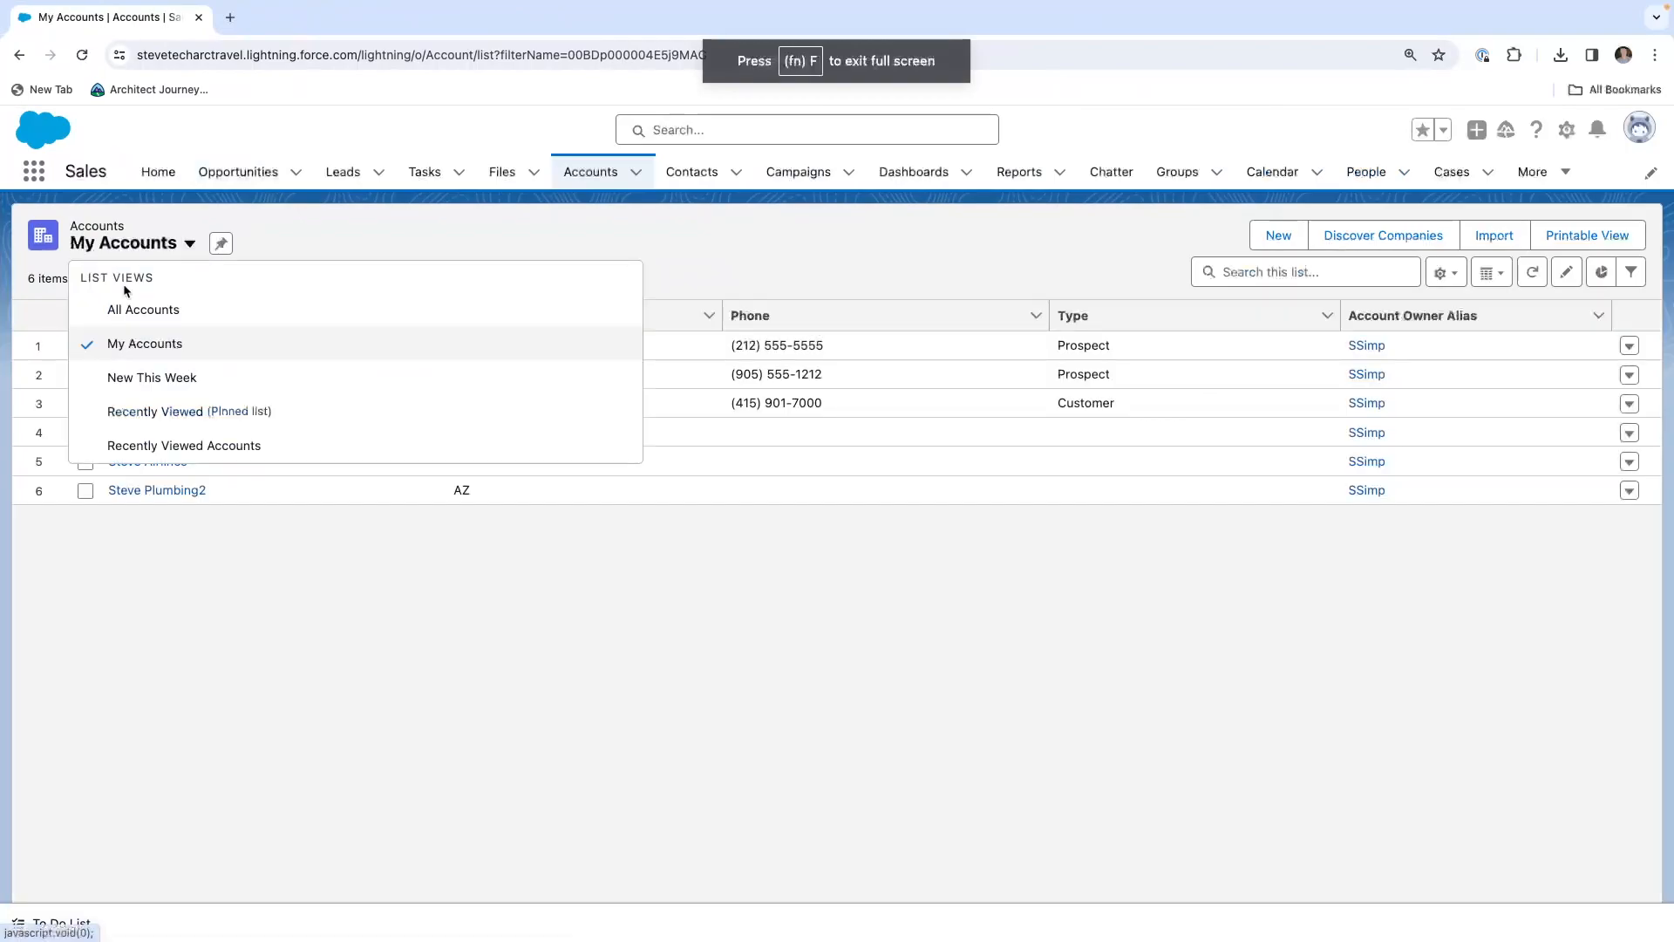
{"action": "left_click", "coordinate": [143, 311]}
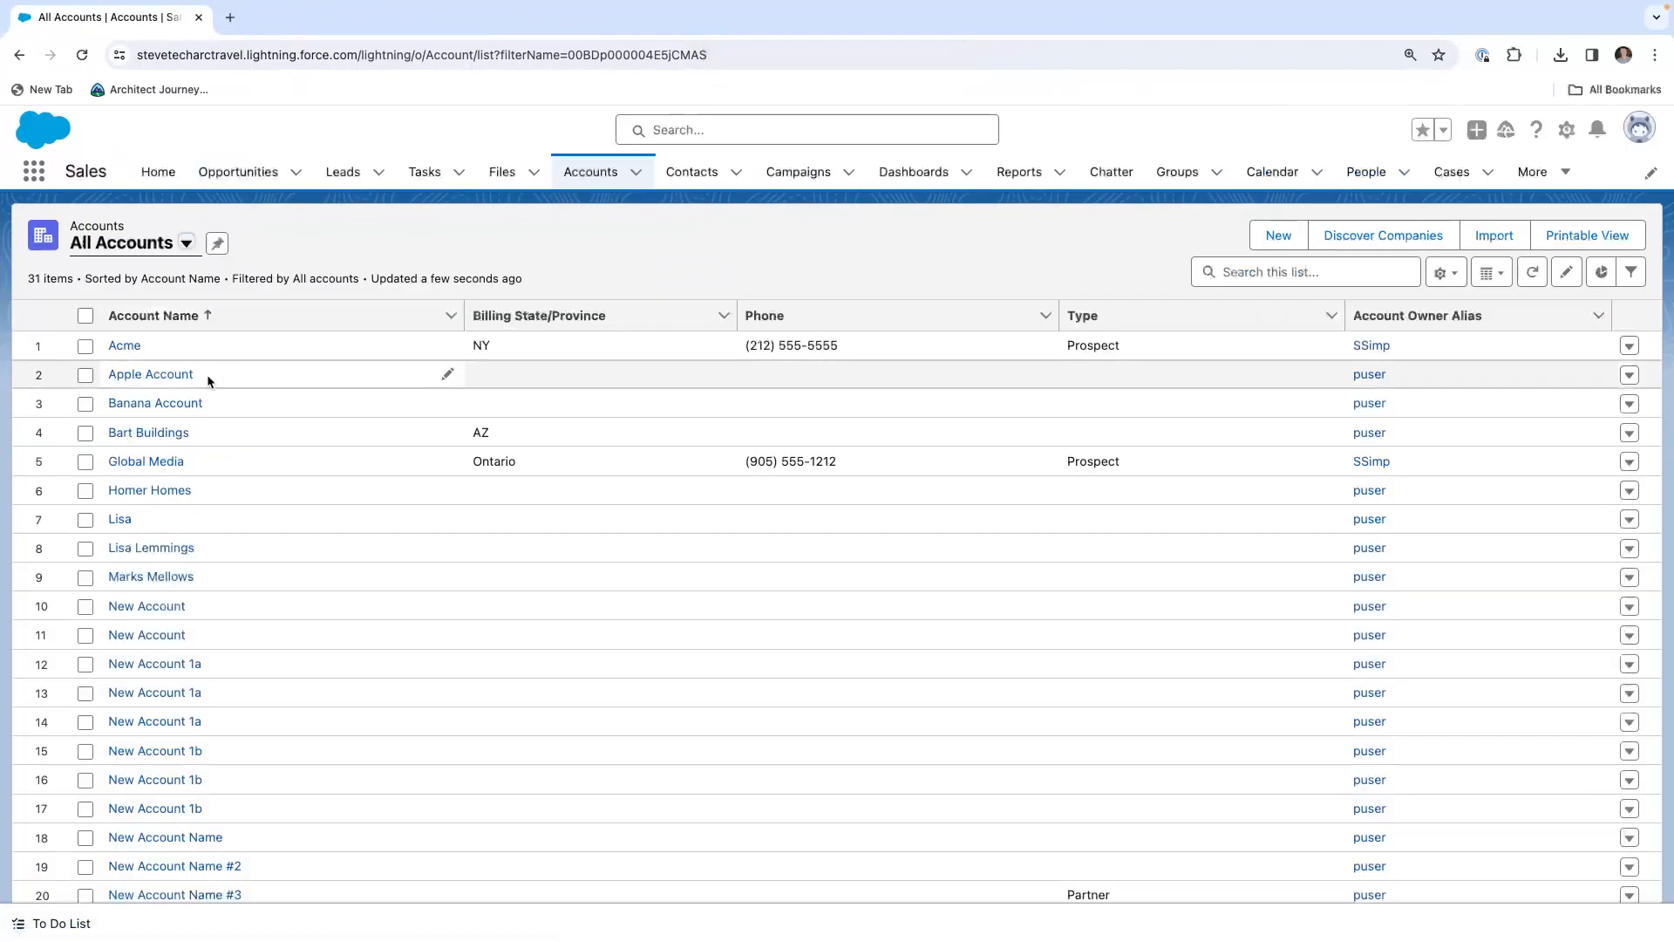
{"action": "left_click", "coordinate": [150, 373]}
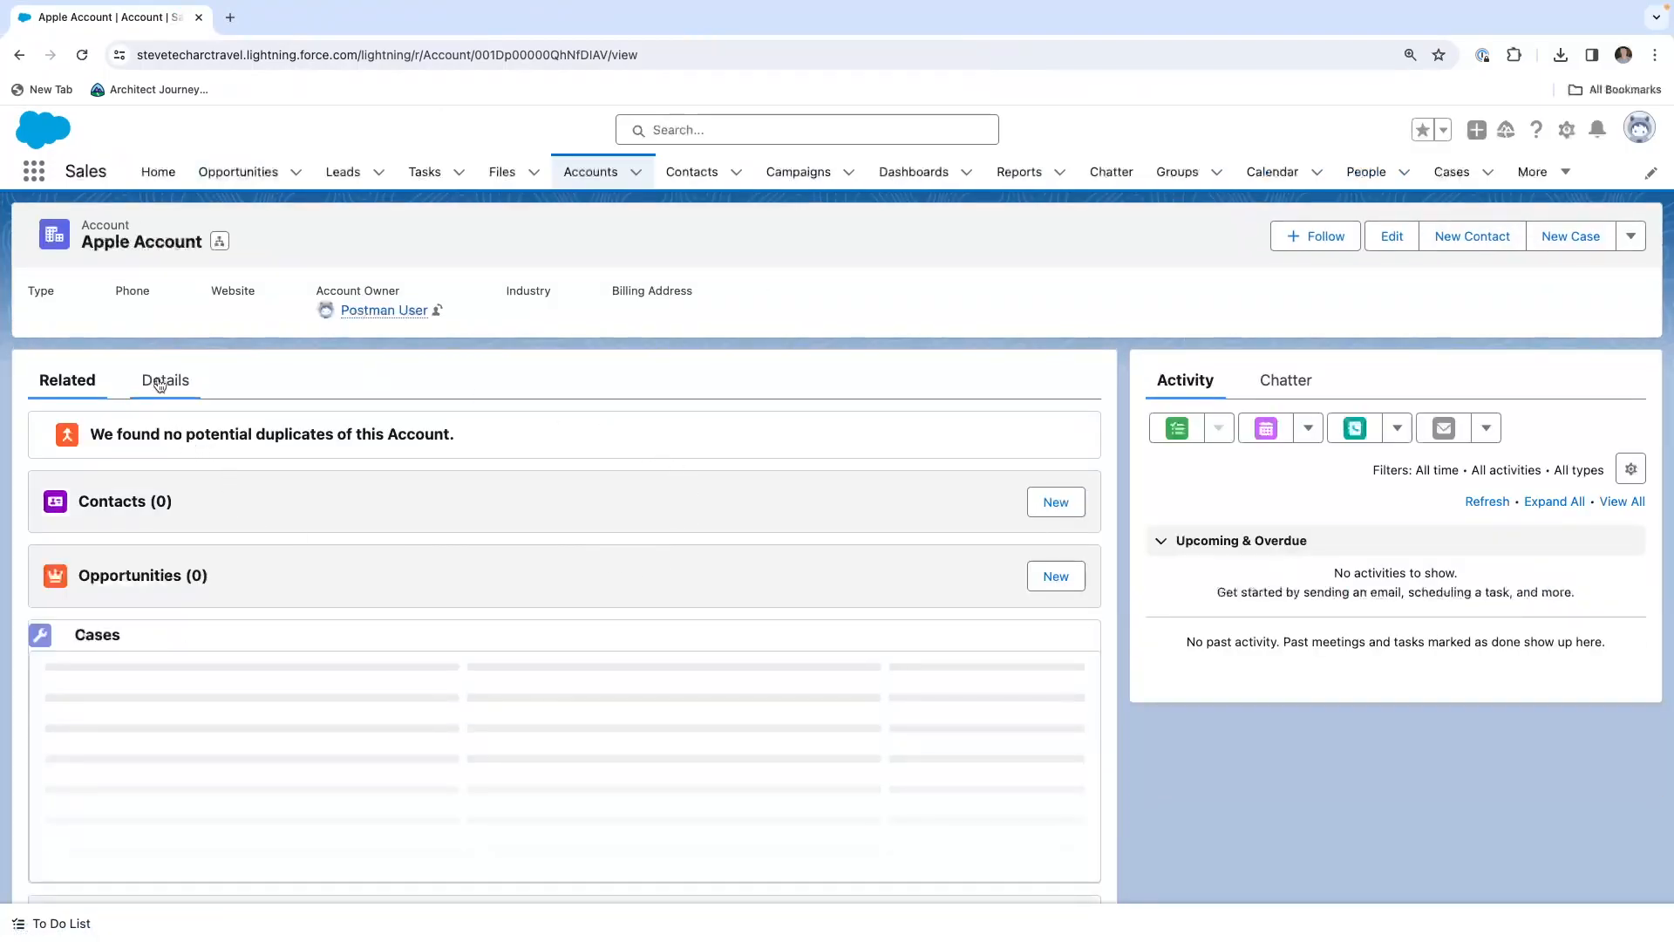
{"action": "left_click", "coordinate": [163, 380]}
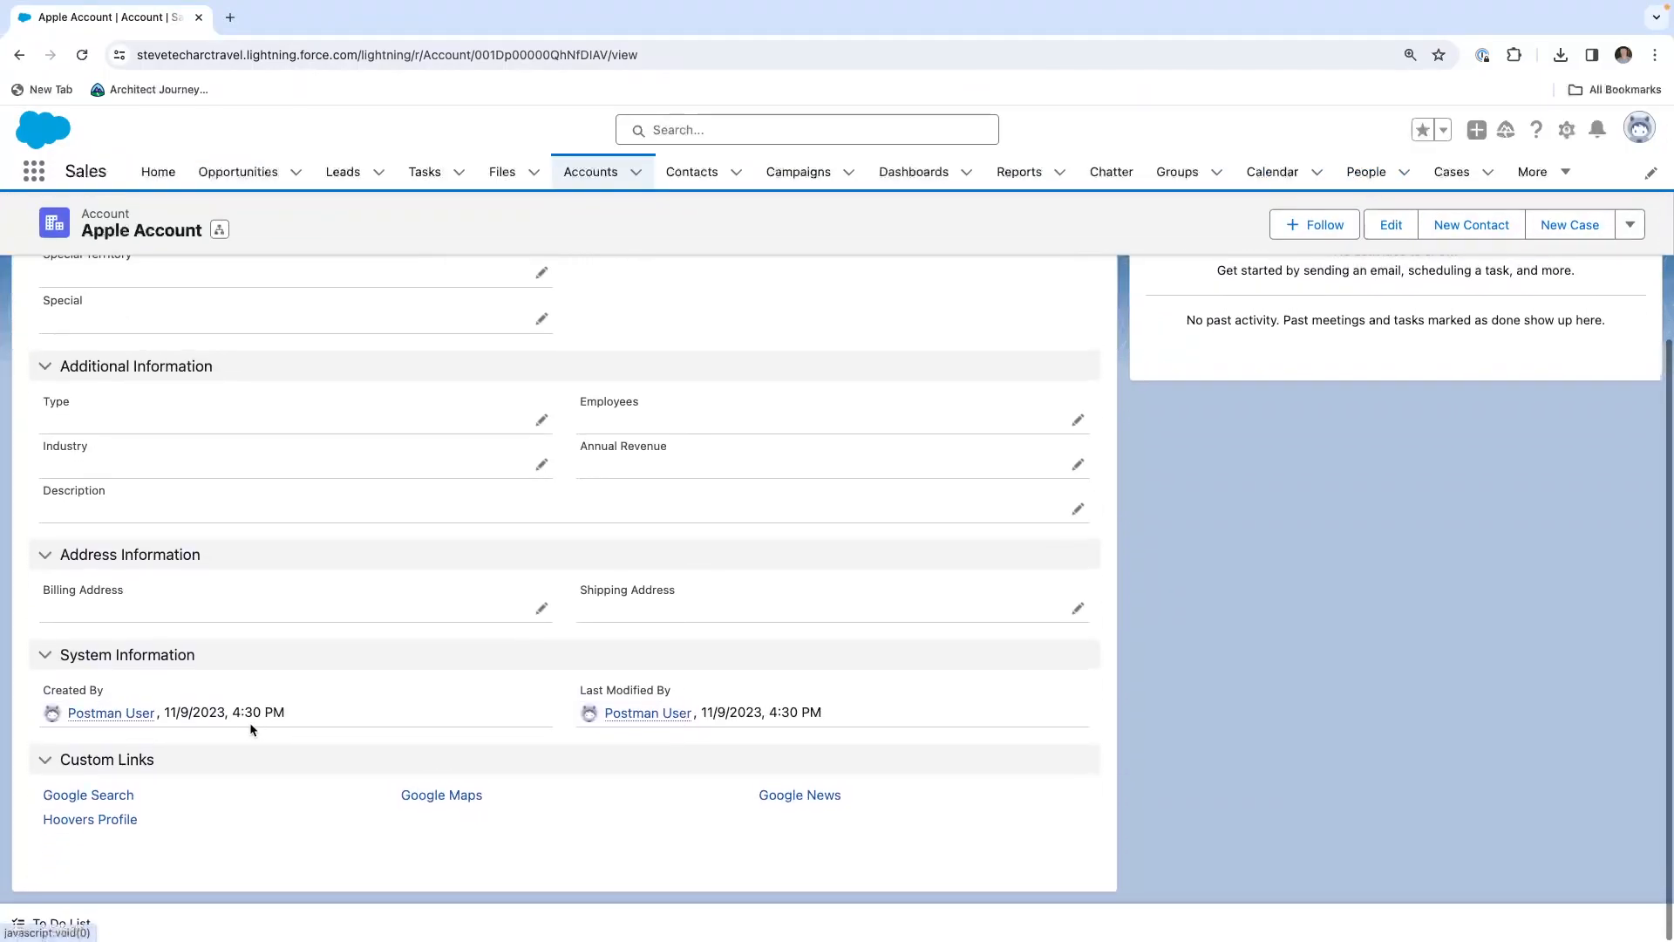
{"action": "mouse_move", "coordinate": [524, 592]}
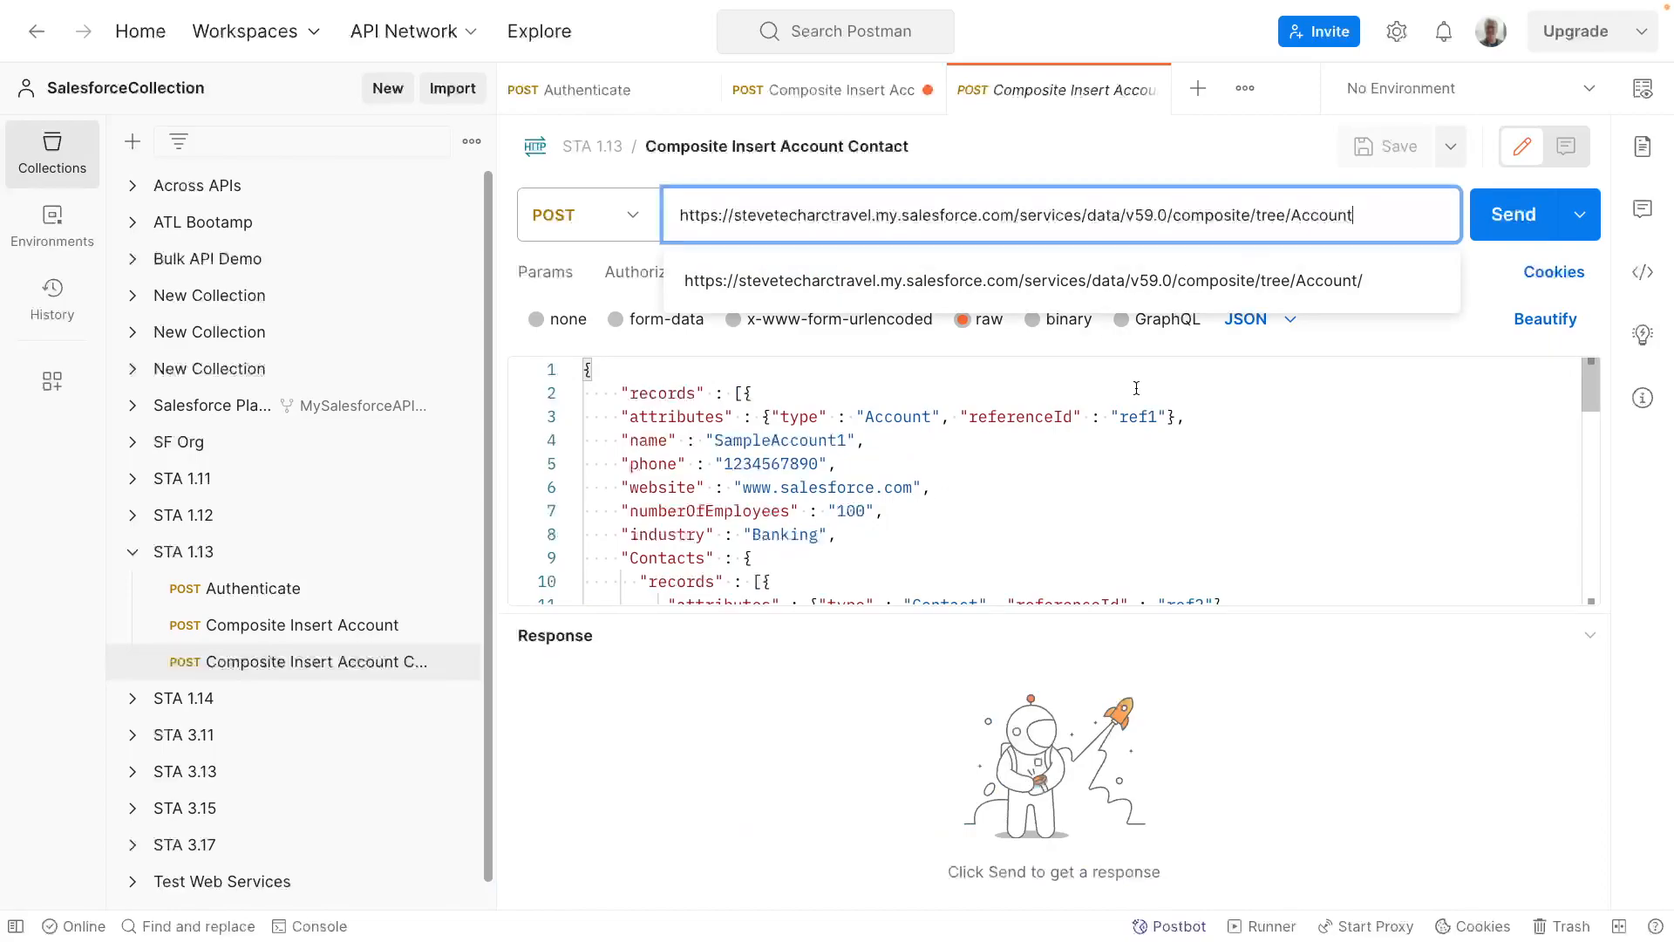
- Review the composite tree URL and the nested Contacts, records and attributes keys under each Account in the body
{"action": "left_click", "coordinate": [771, 417]}
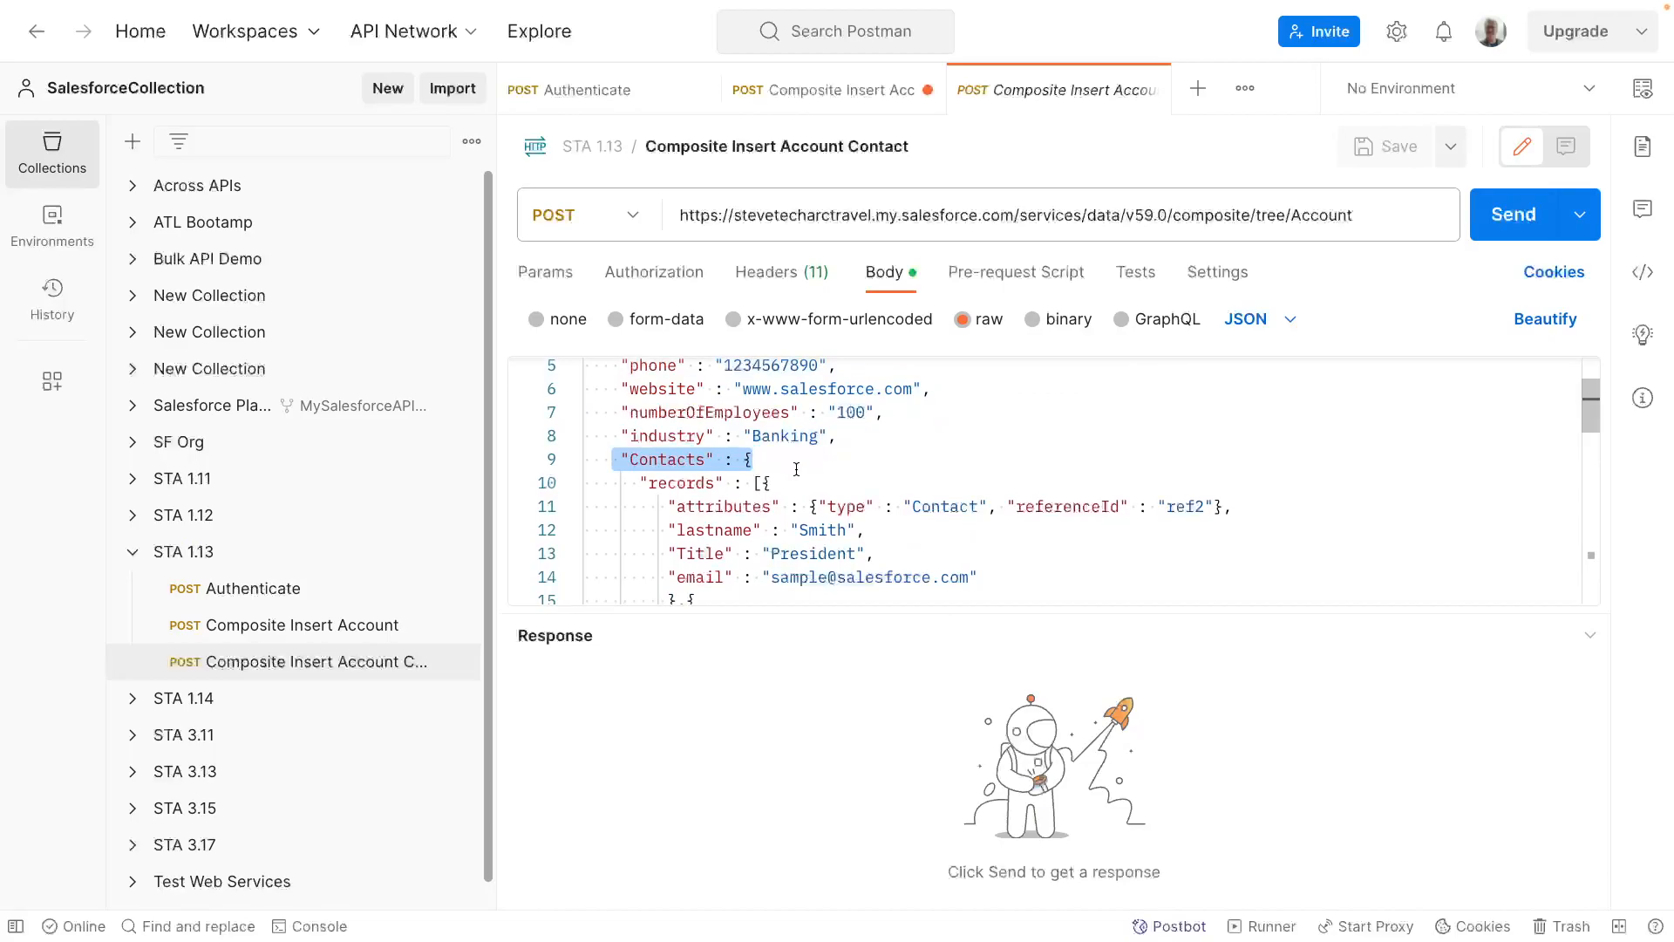
{"action": "double_click", "coordinate": [666, 461]}
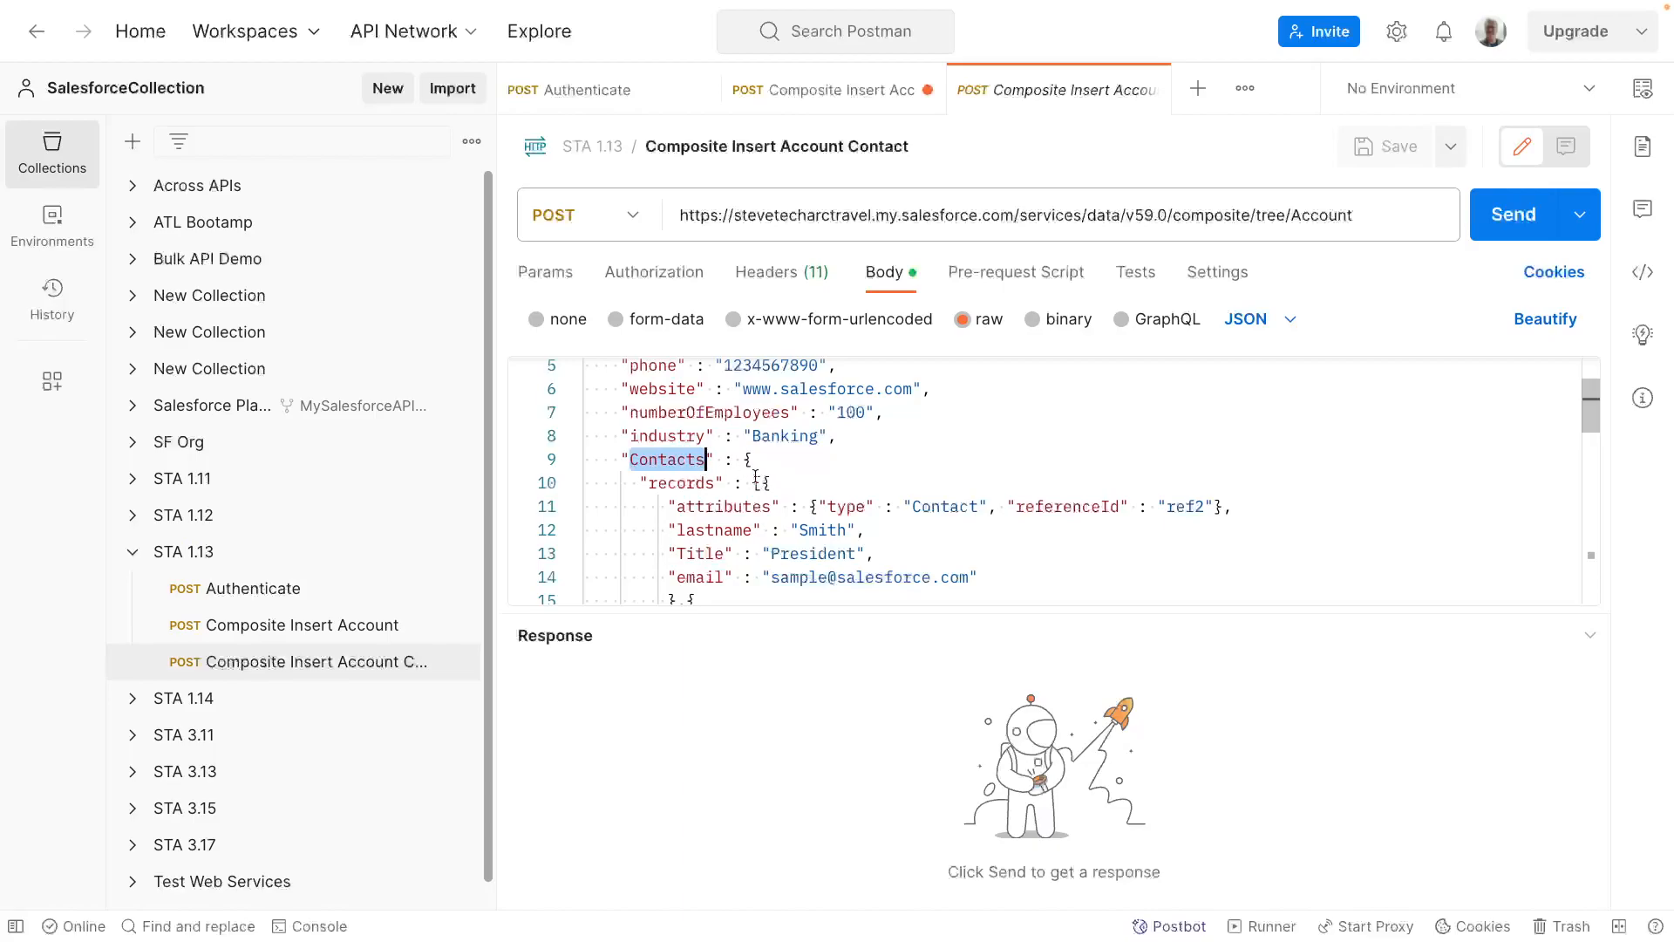
{"action": "scroll", "scroll_direction": "down", "scroll_amount": 3}
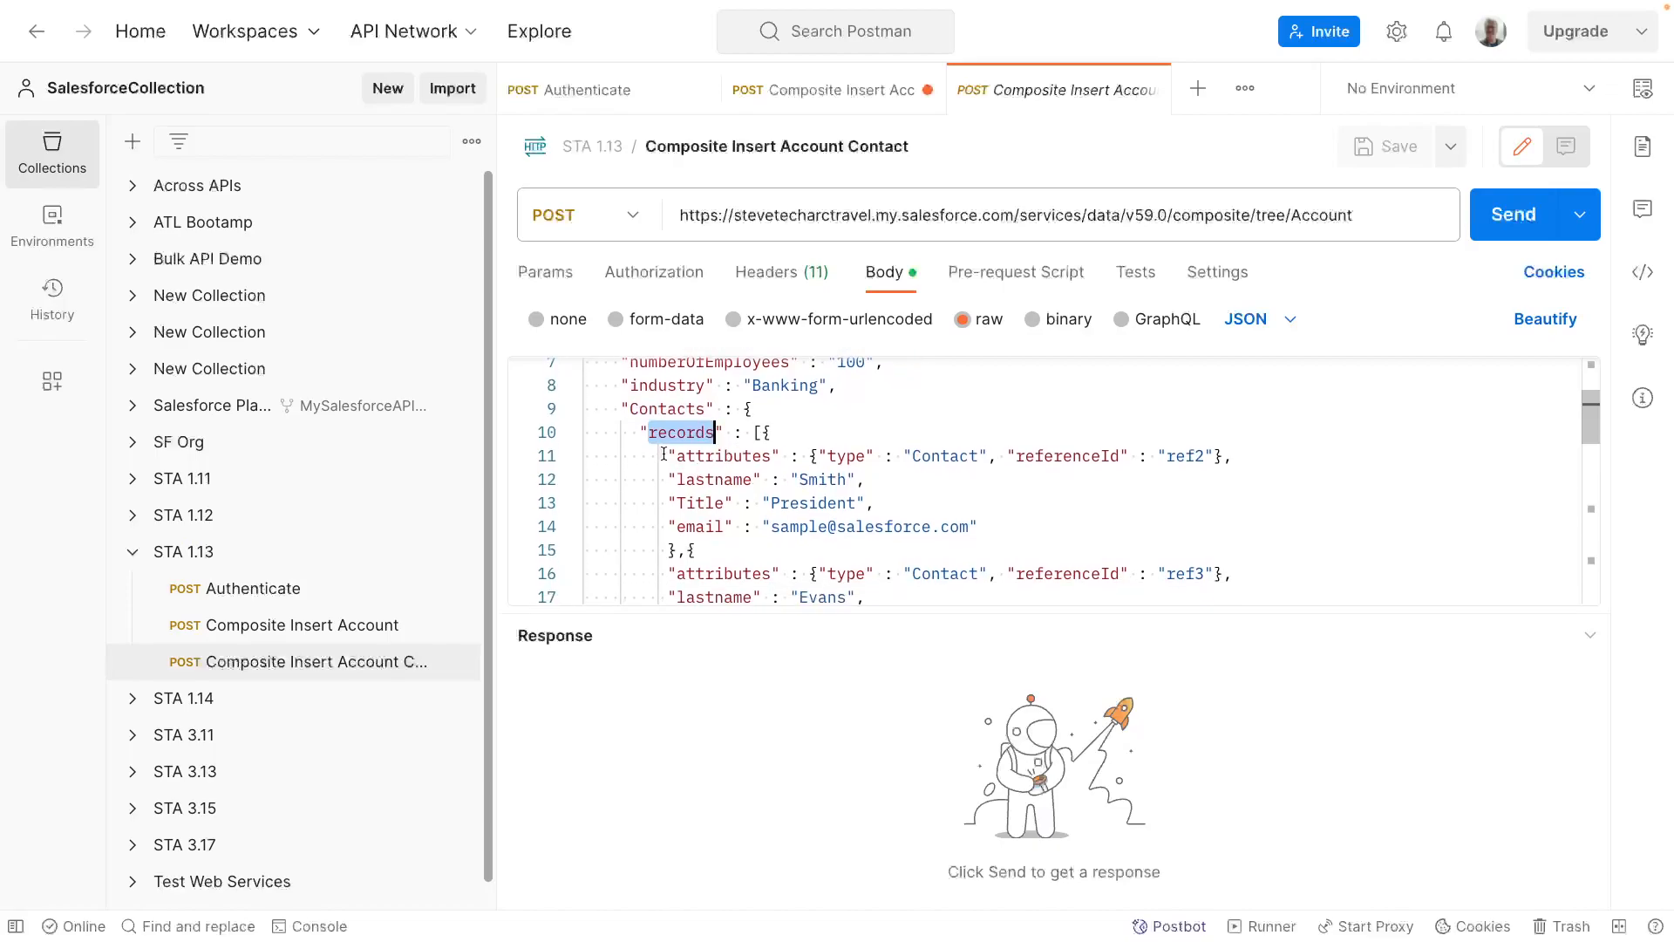
{"action": "double_click", "coordinate": [722, 457]}
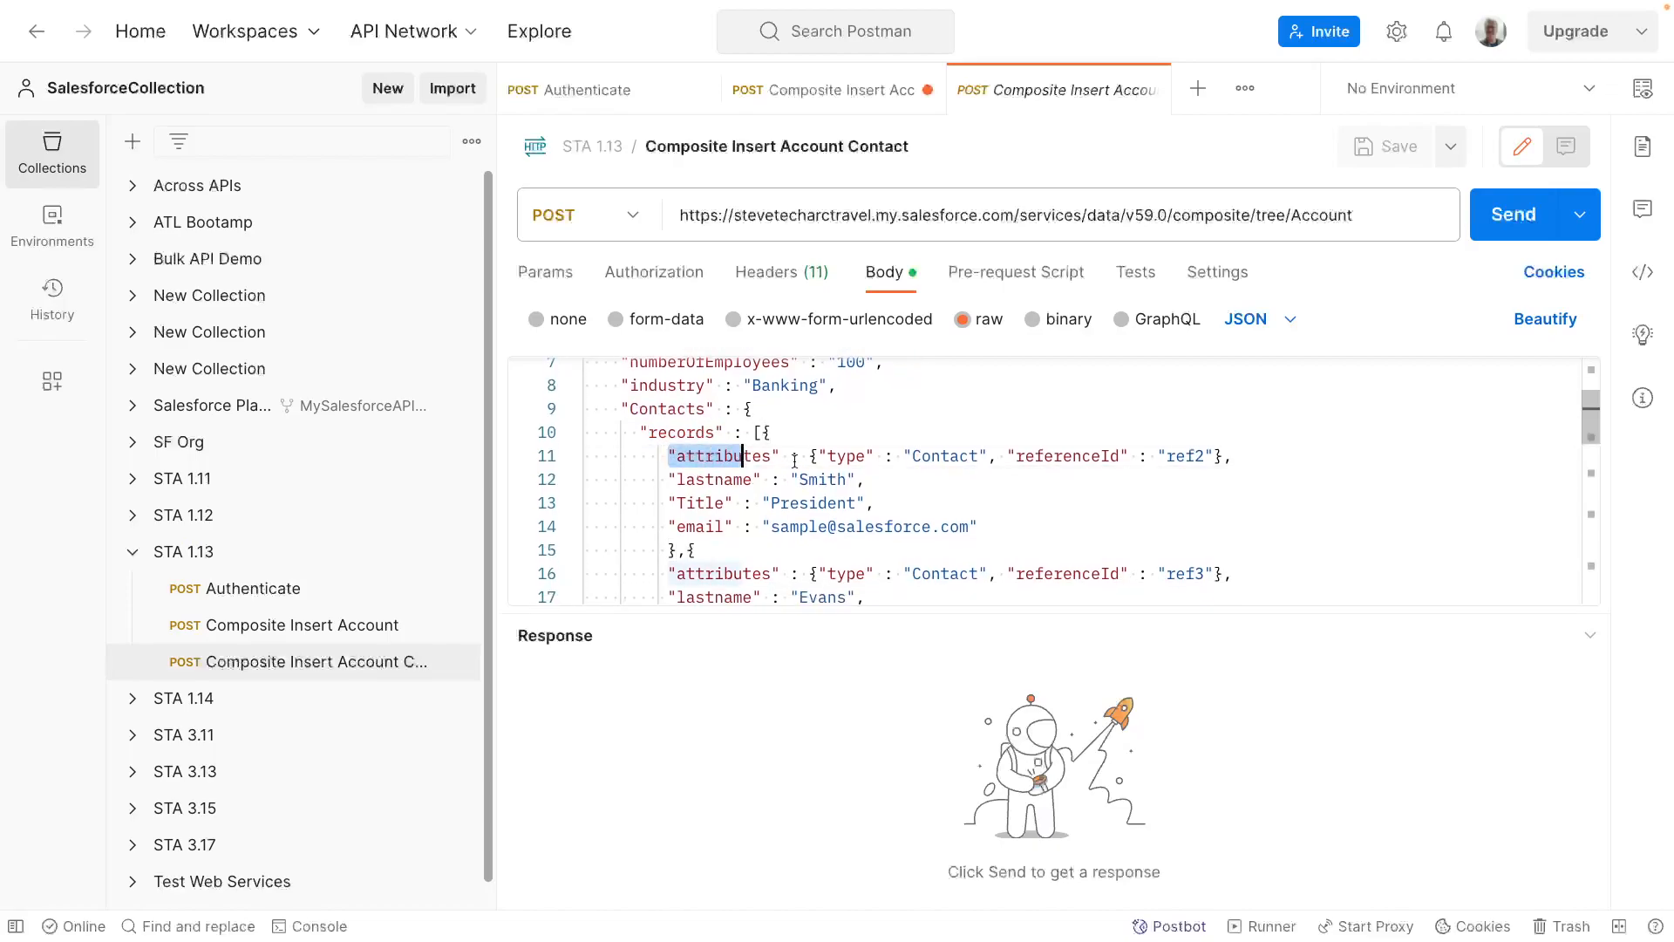
{"action": "double_click", "coordinate": [944, 457]}
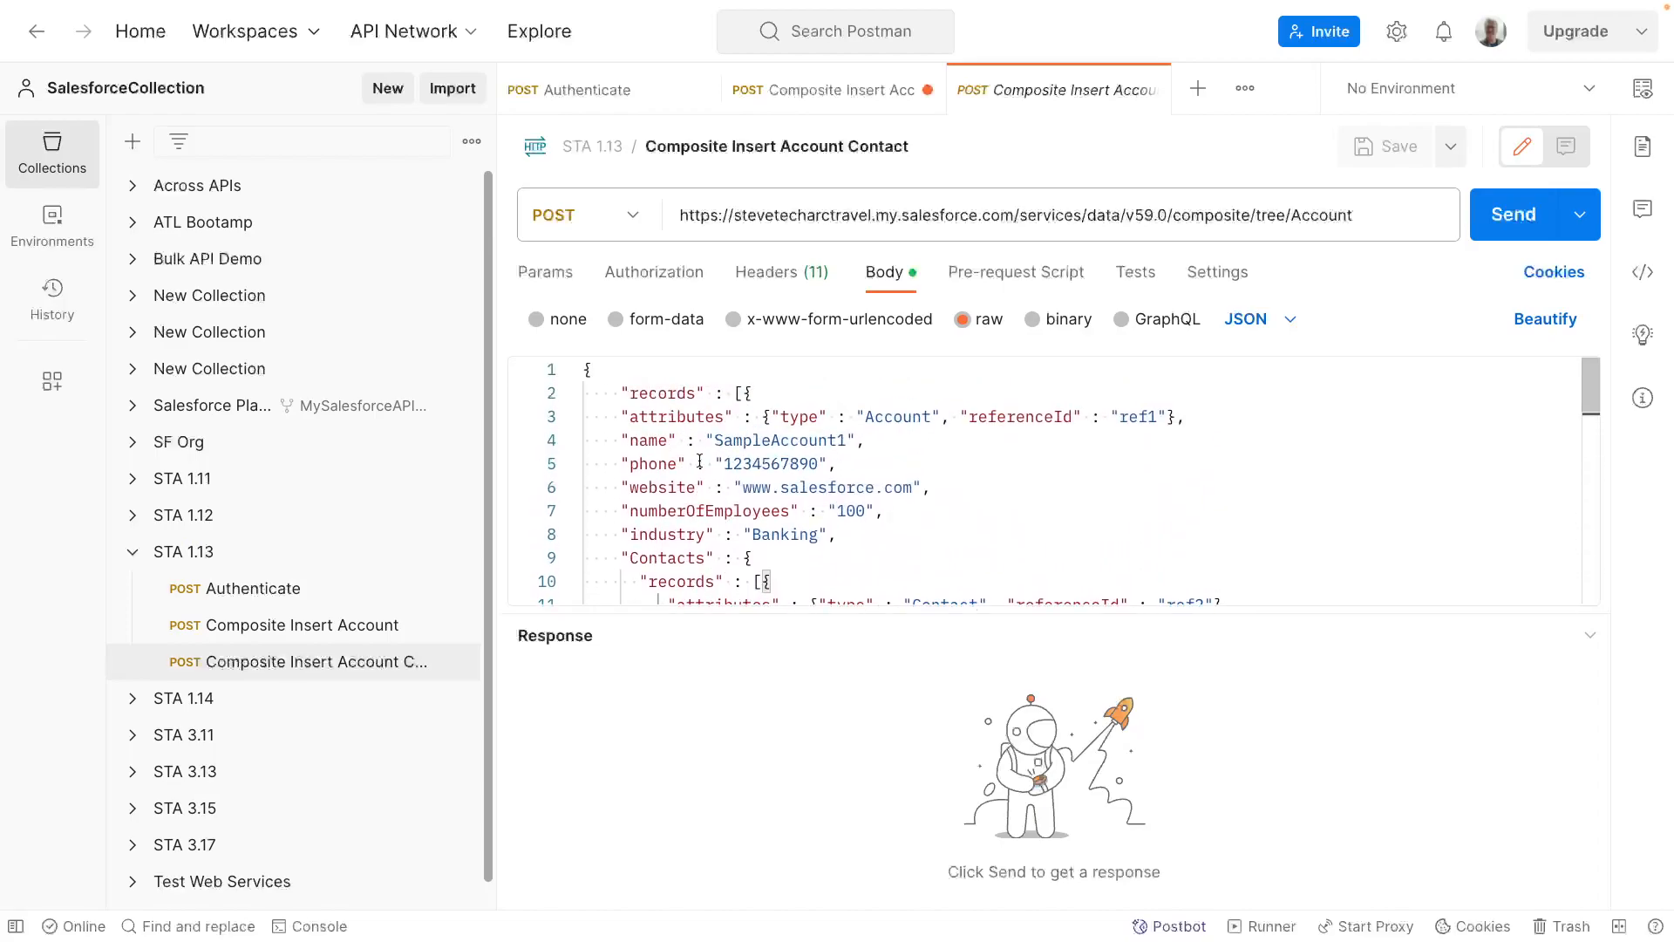
{"action": "scroll", "scroll_direction": "down", "scroll_amount": 3}
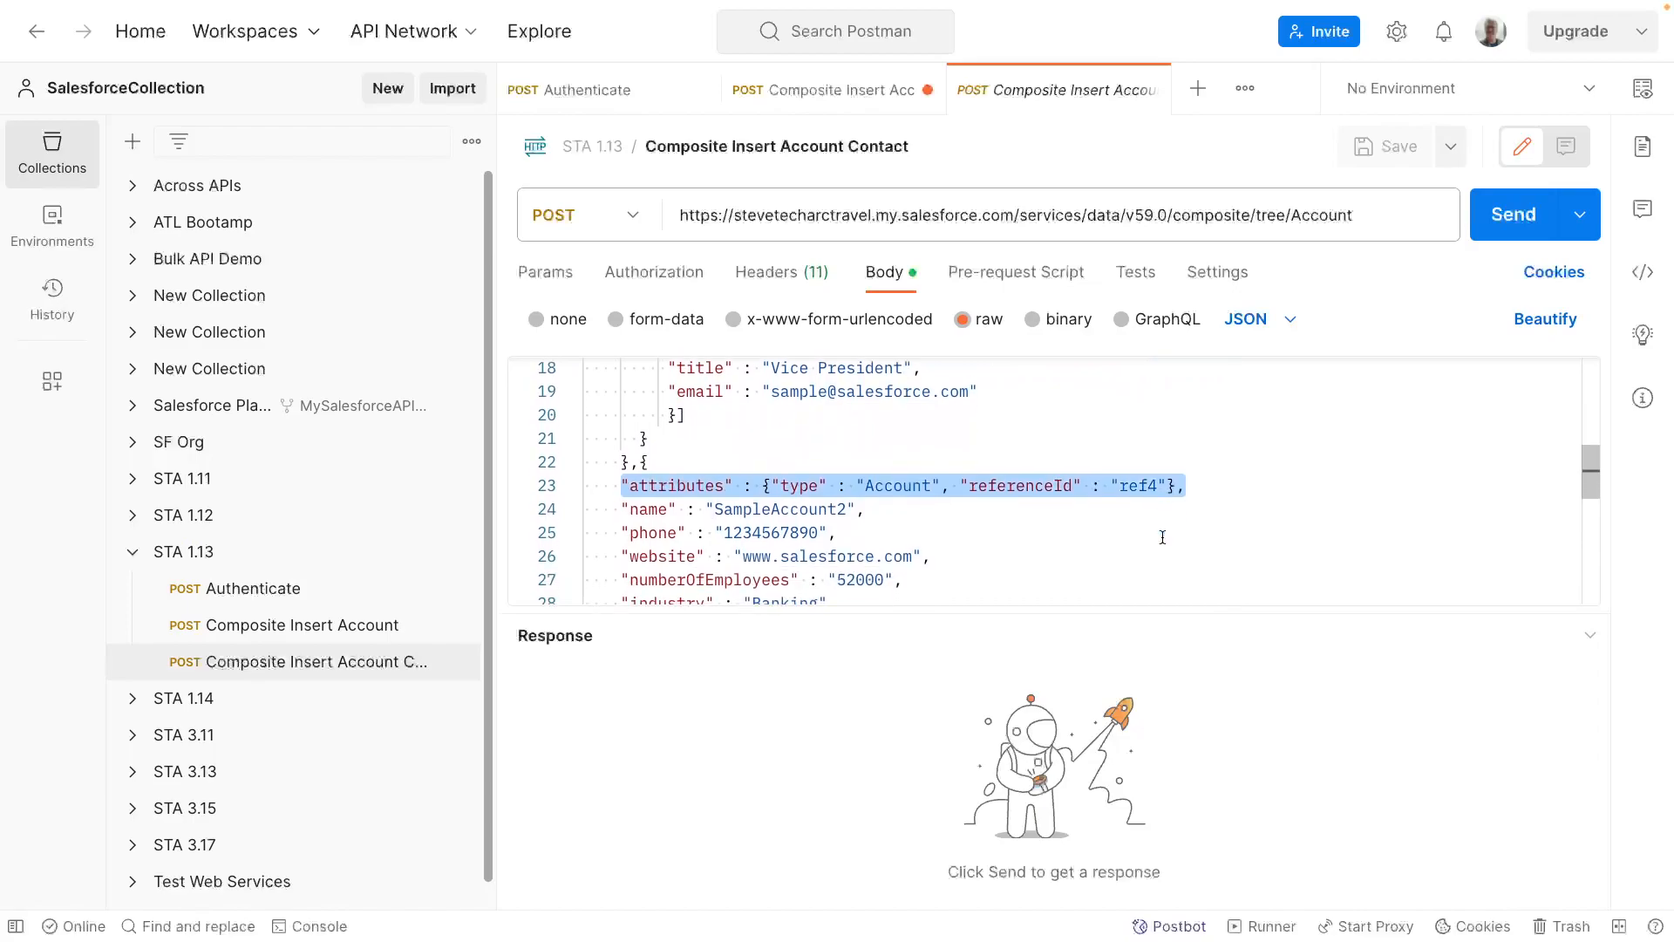
{"action": "scroll", "scroll_direction": "down", "scroll_amount": 3}
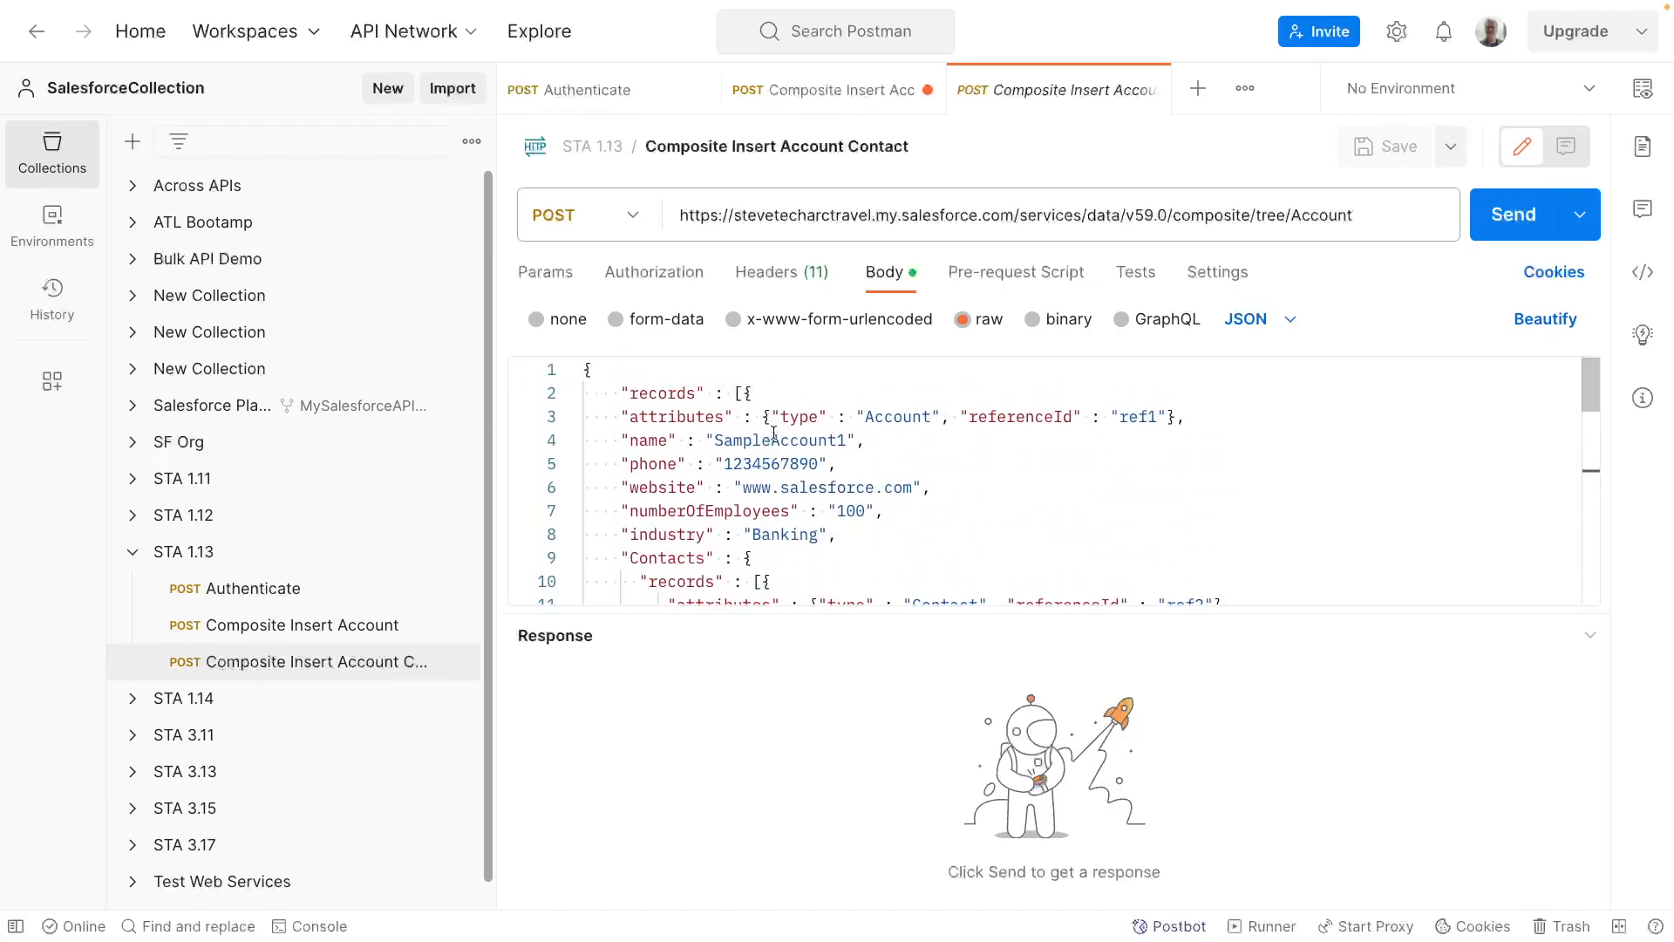
{"action": "double_click", "coordinate": [776, 440]}
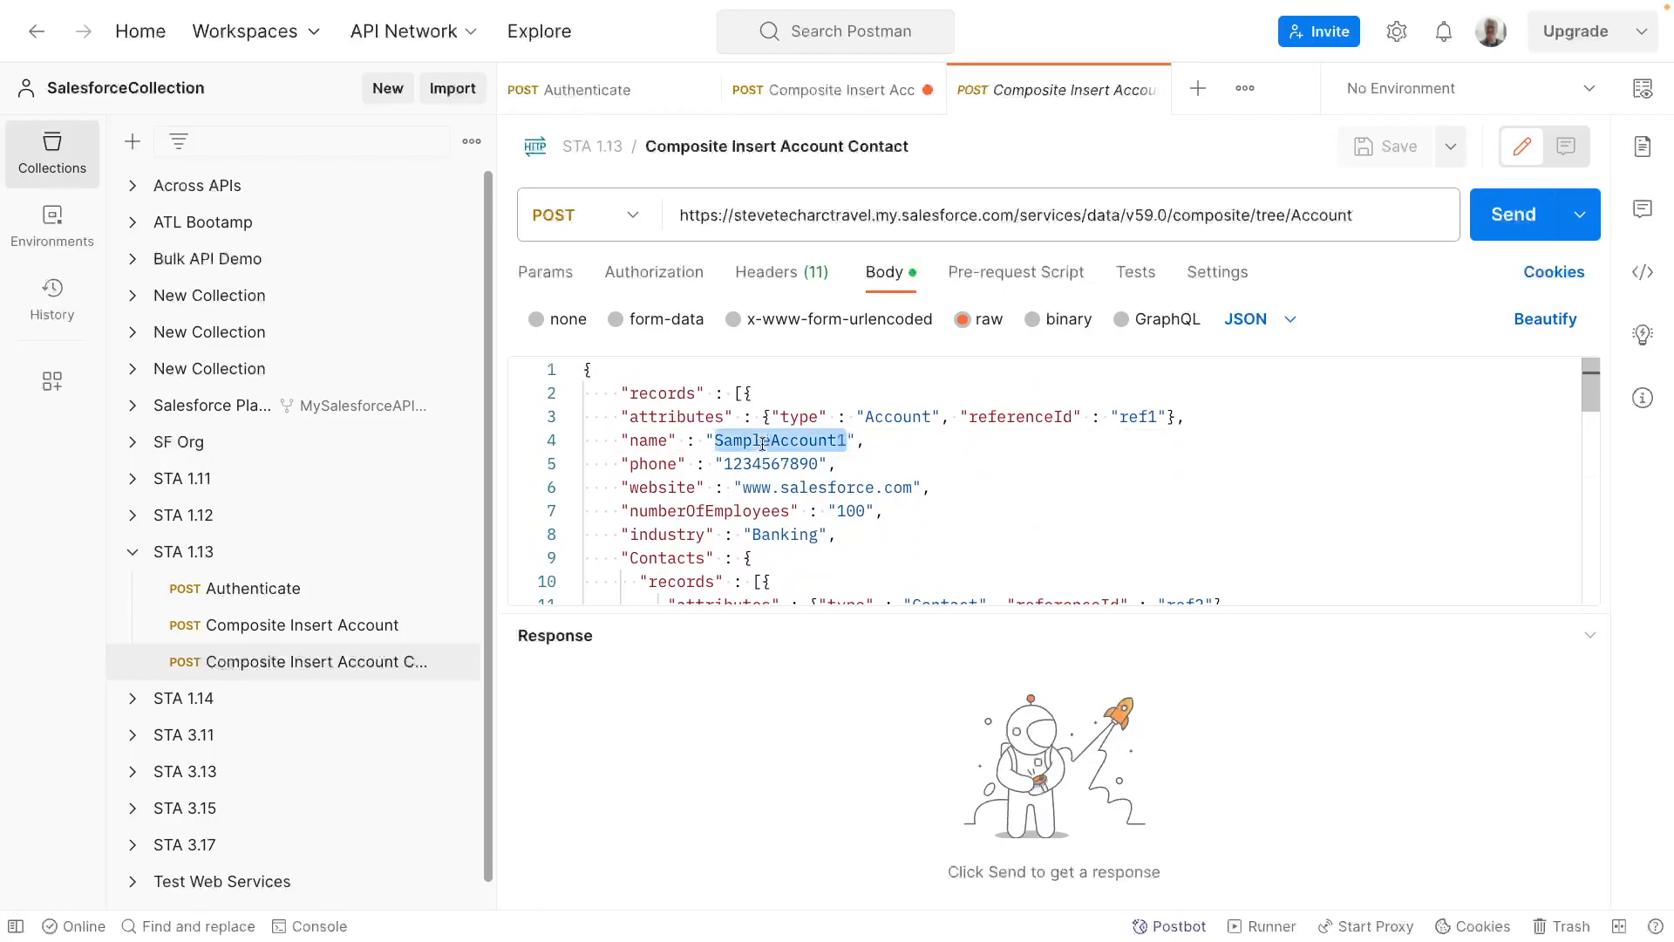
{"action": "type", "text": "Su"}
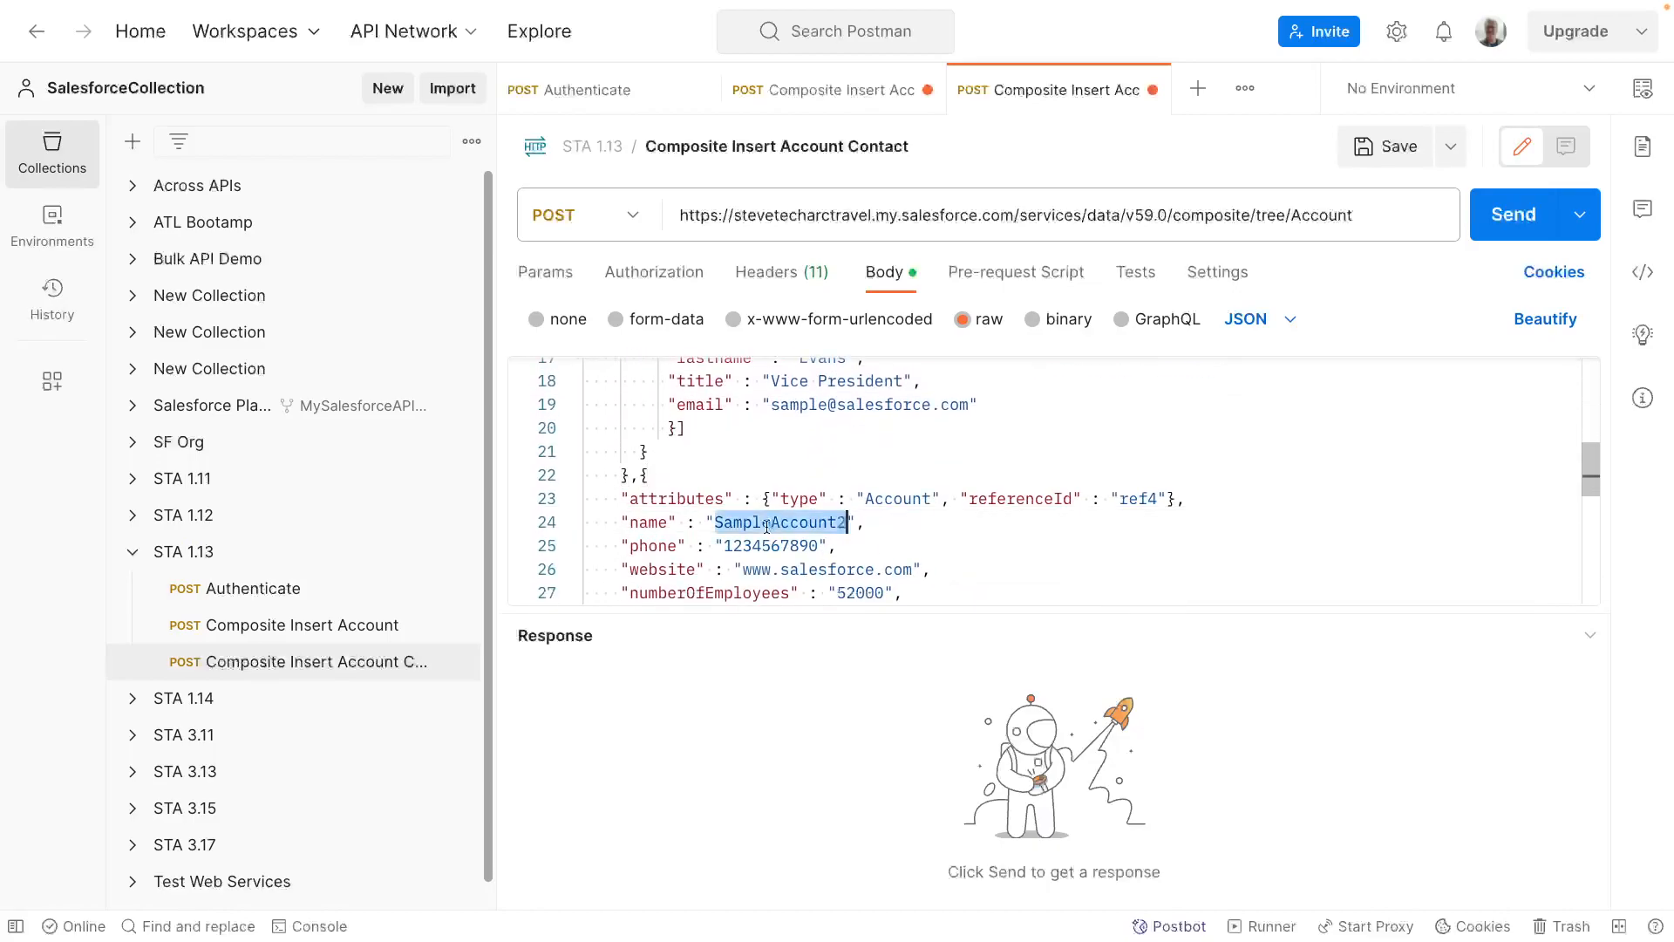
{"action": "type", "text": "Super Cars"}
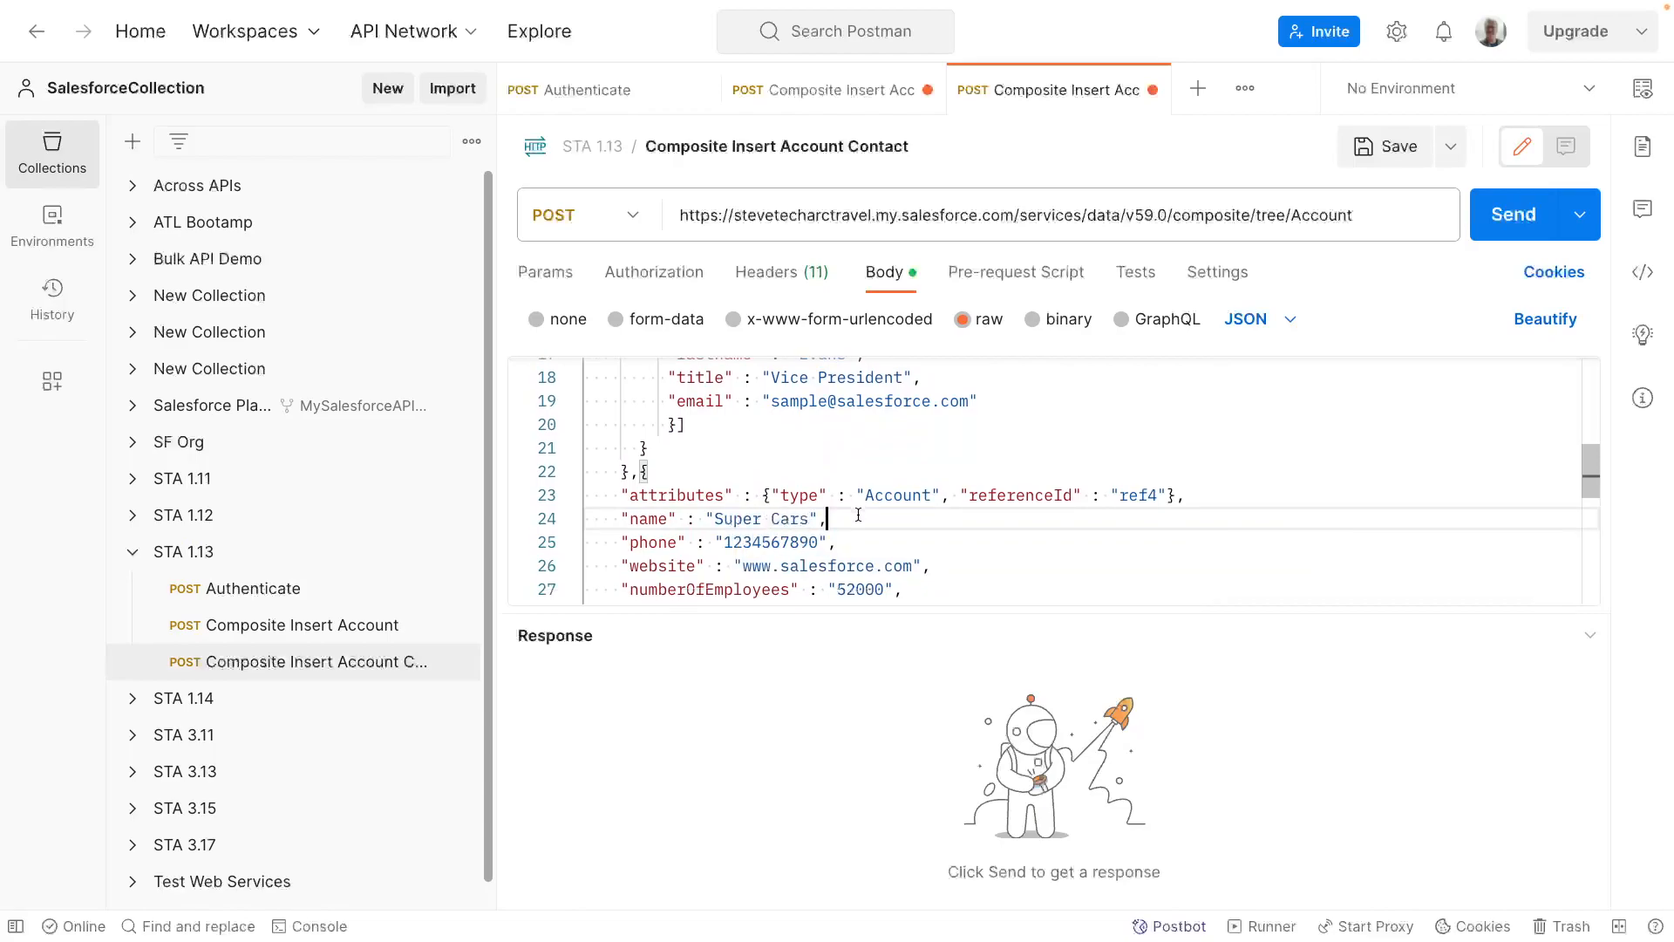
{"action": "scroll", "scroll_direction": "down", "scroll_amount": 3}
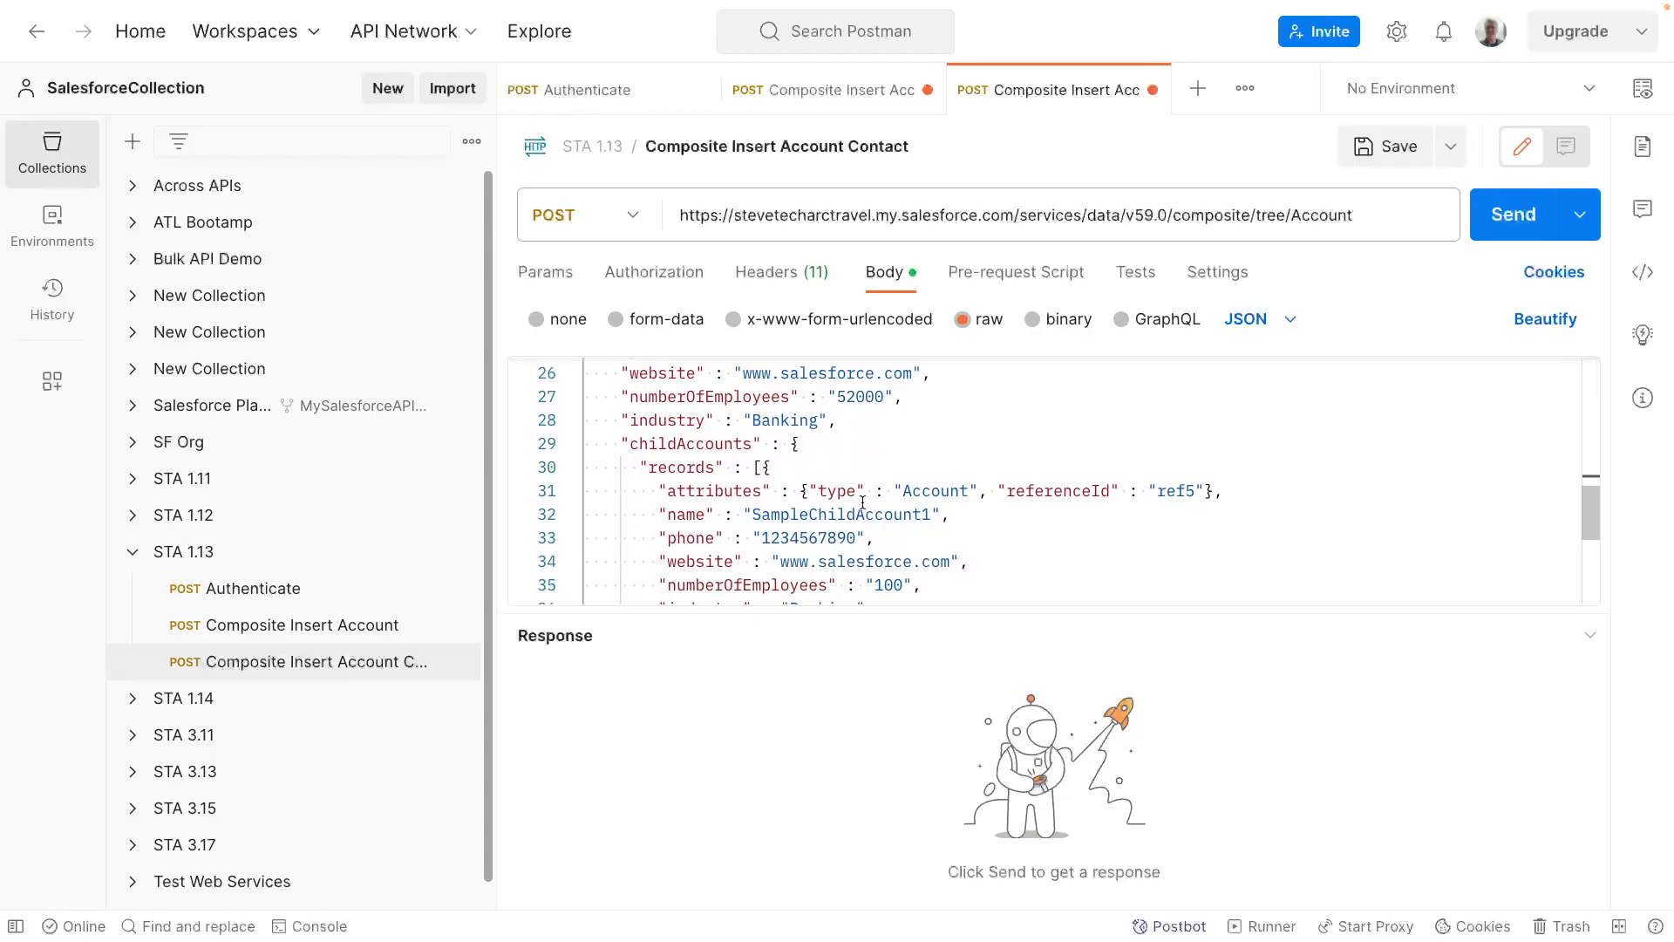
{"action": "double_click", "coordinate": [839, 515]}
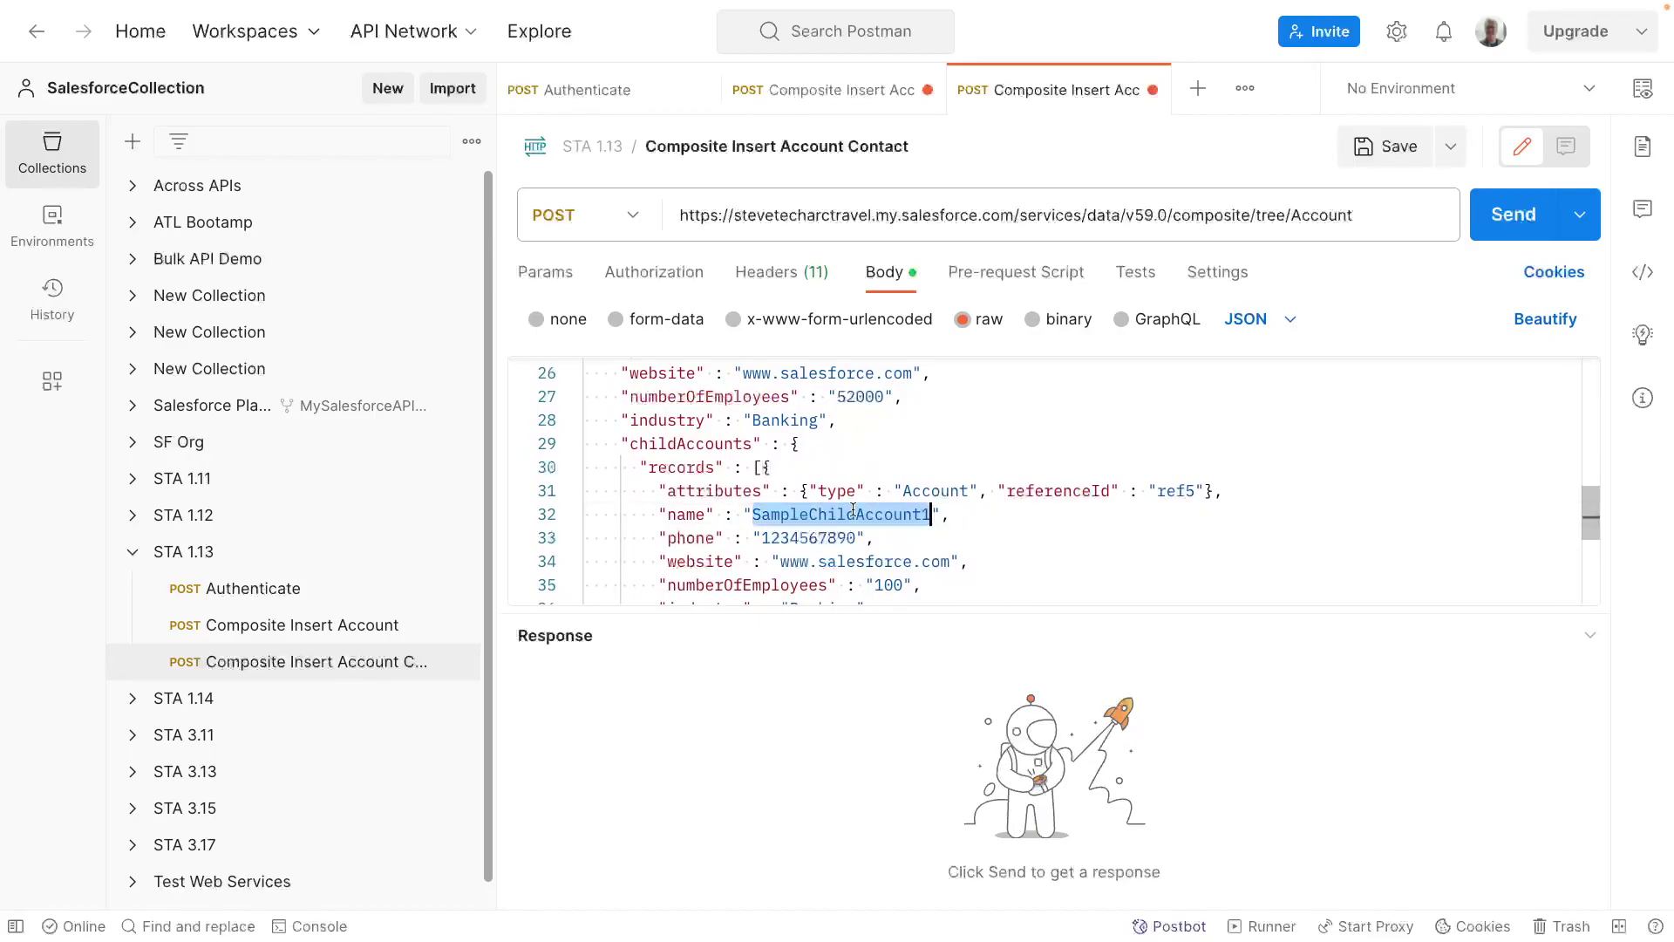
{"action": "type", "text": "Sub C\","}
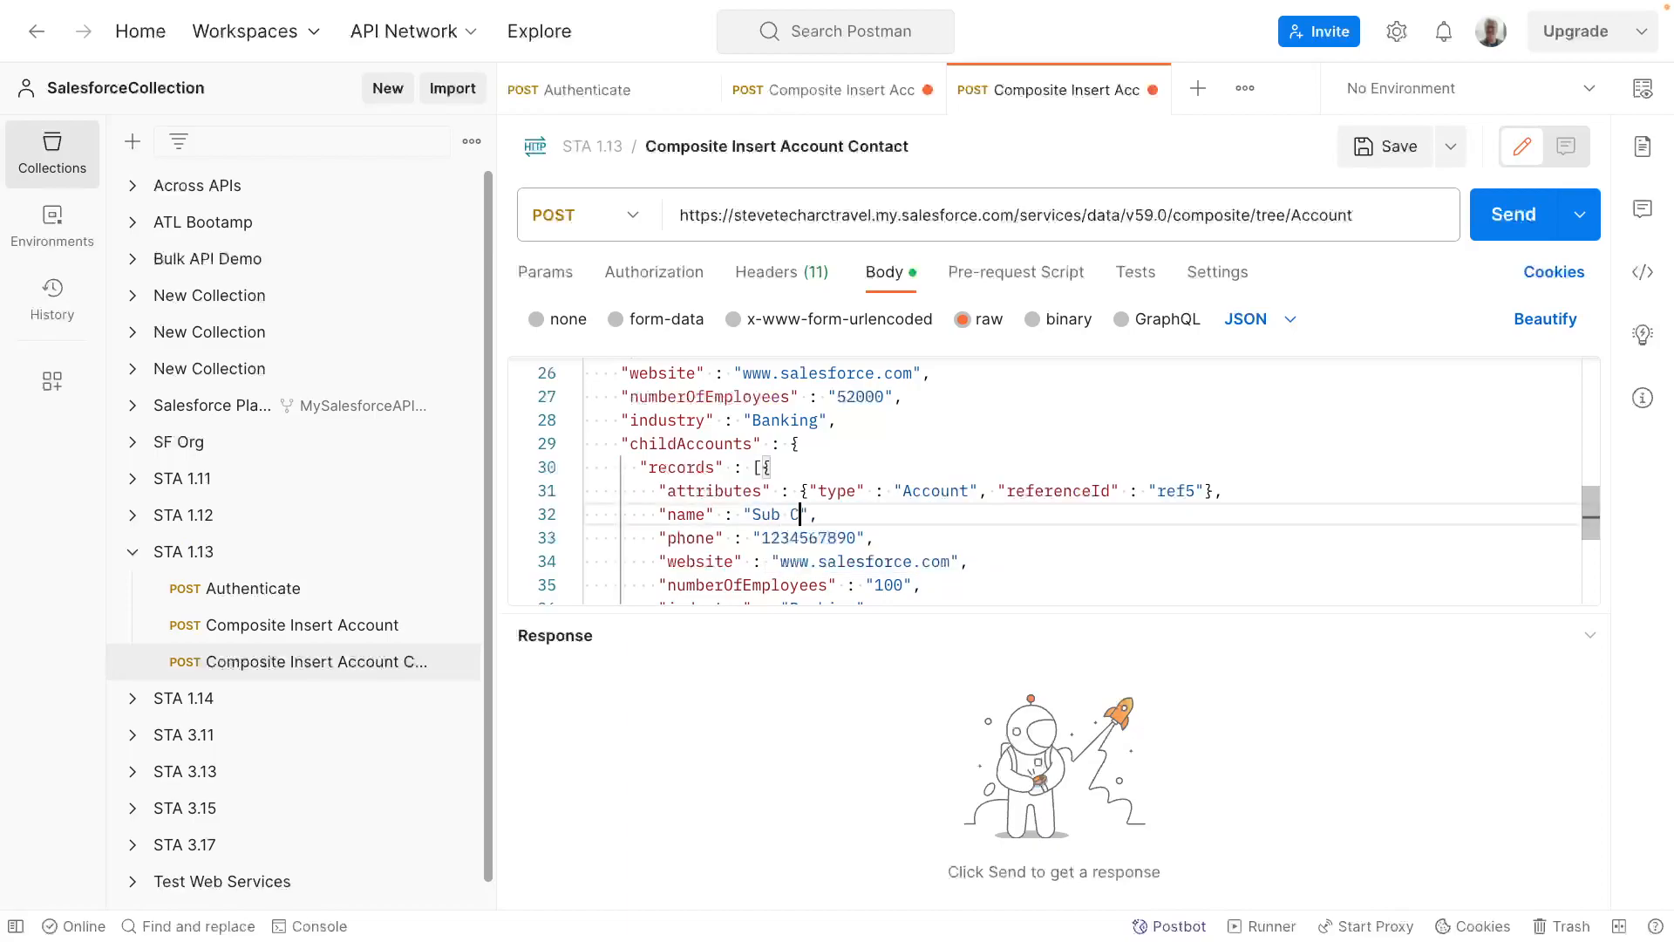
{"action": "type", "text": "ars"}
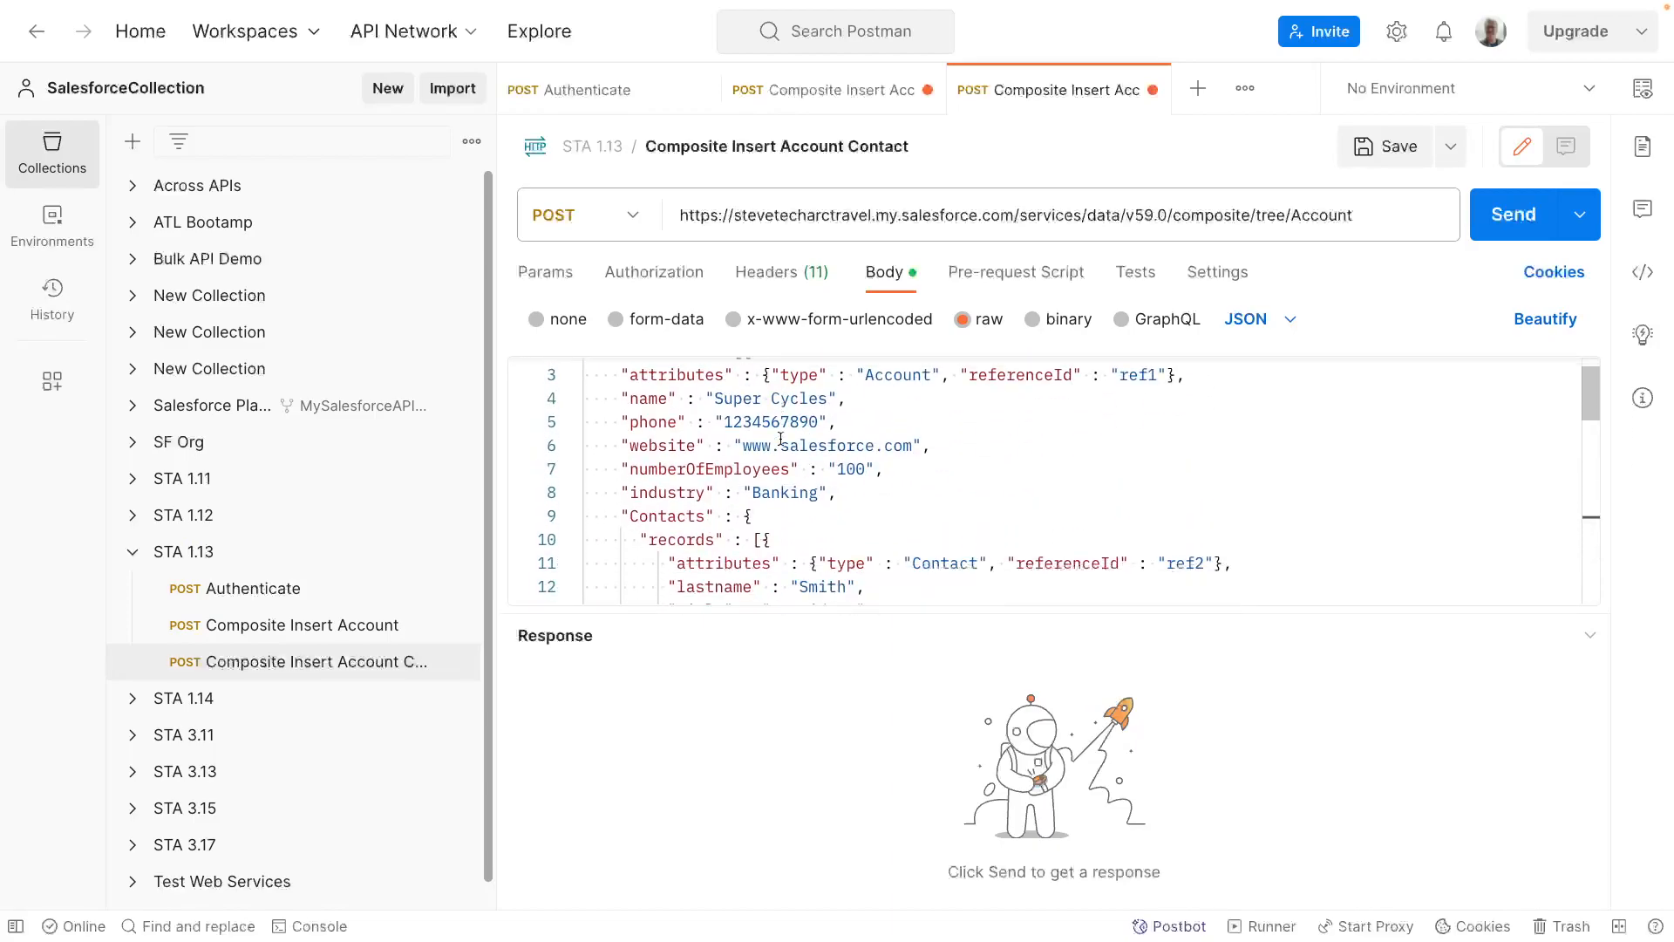
{"action": "scroll", "scroll_direction": "down", "scroll_amount": 3}
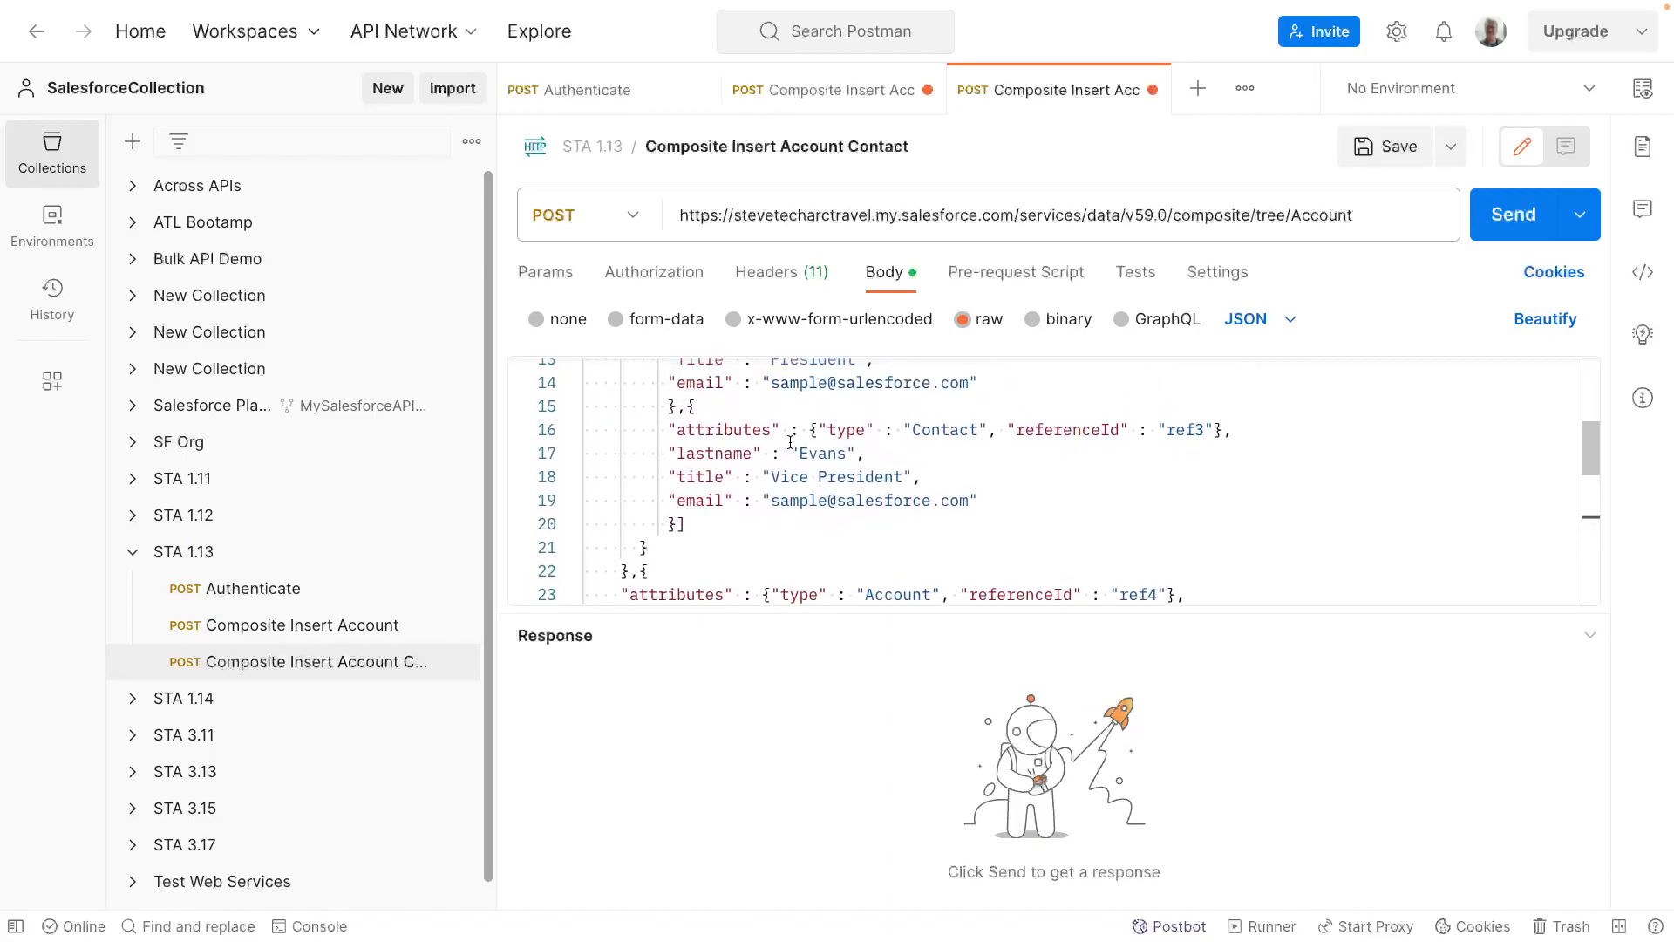
{"action": "scroll", "scroll_direction": "down", "scroll_amount": 3}
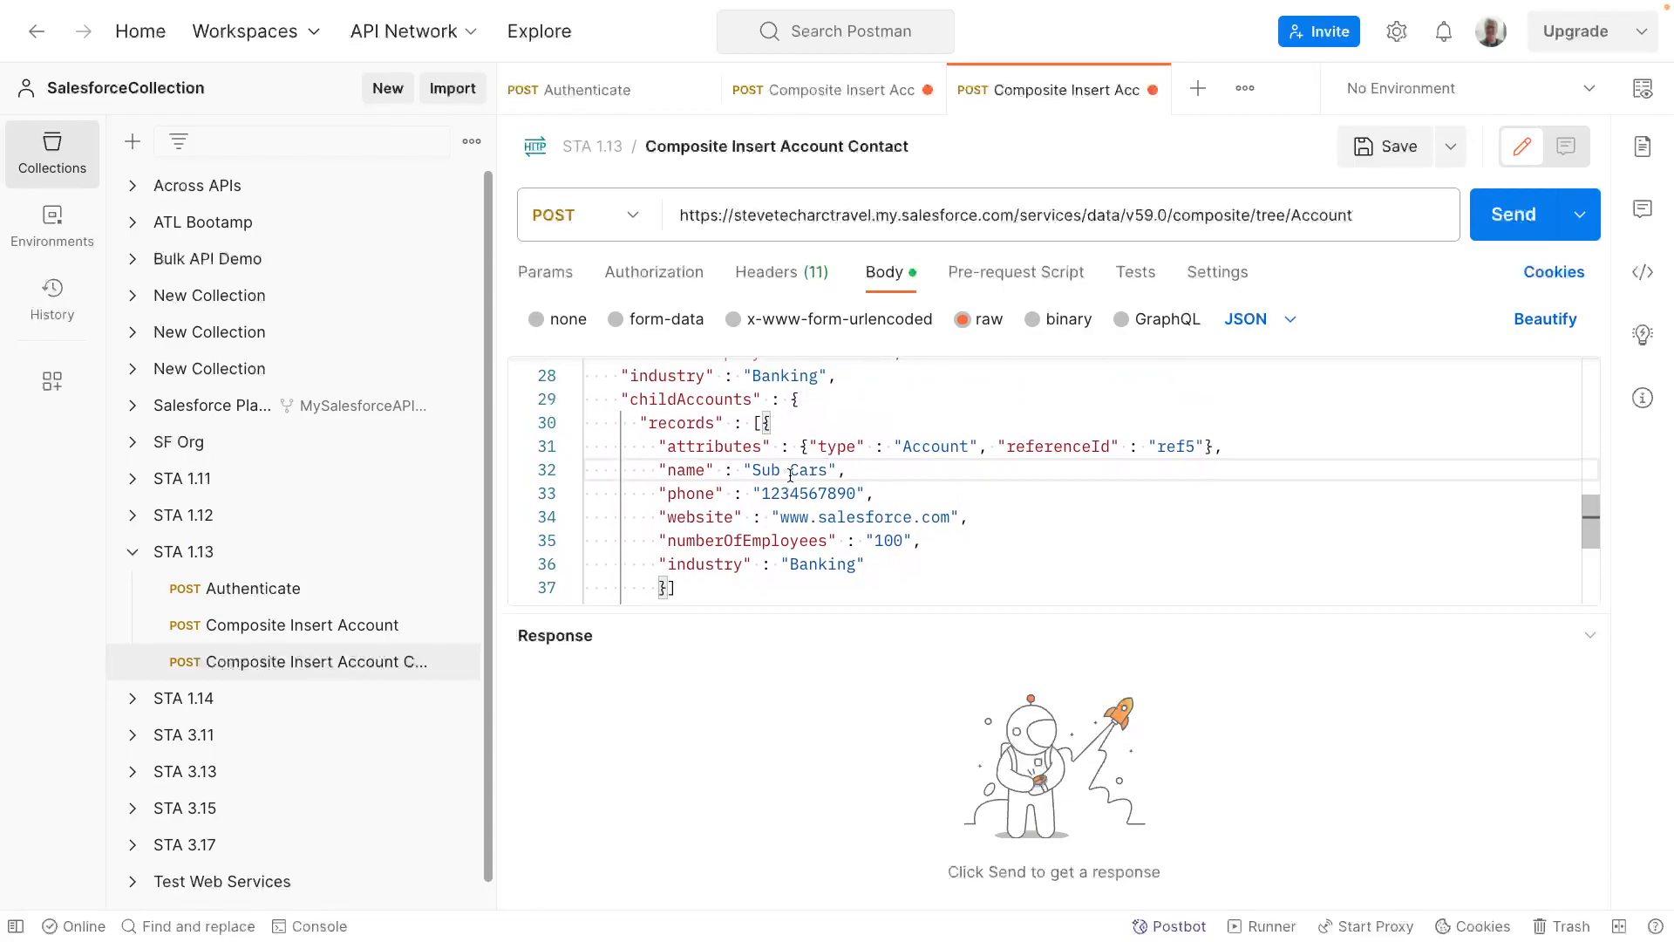
{"action": "scroll", "scroll_direction": "down", "scroll_amount": 3}
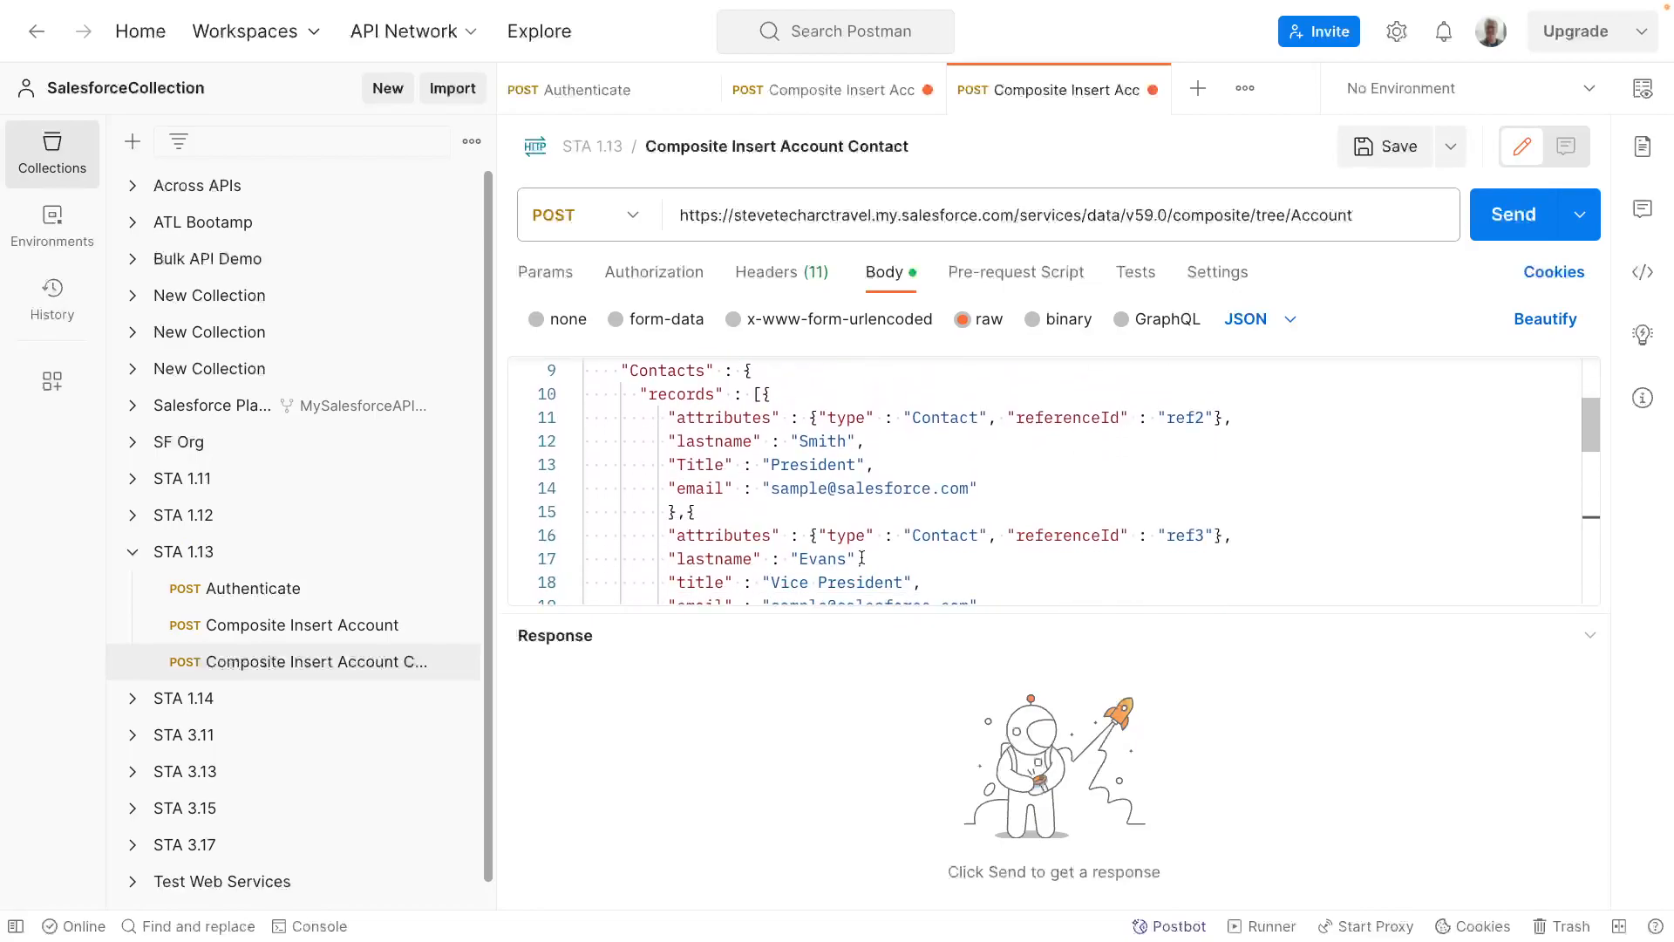
{"action": "scroll", "scroll_direction": "down", "scroll_amount": 3}
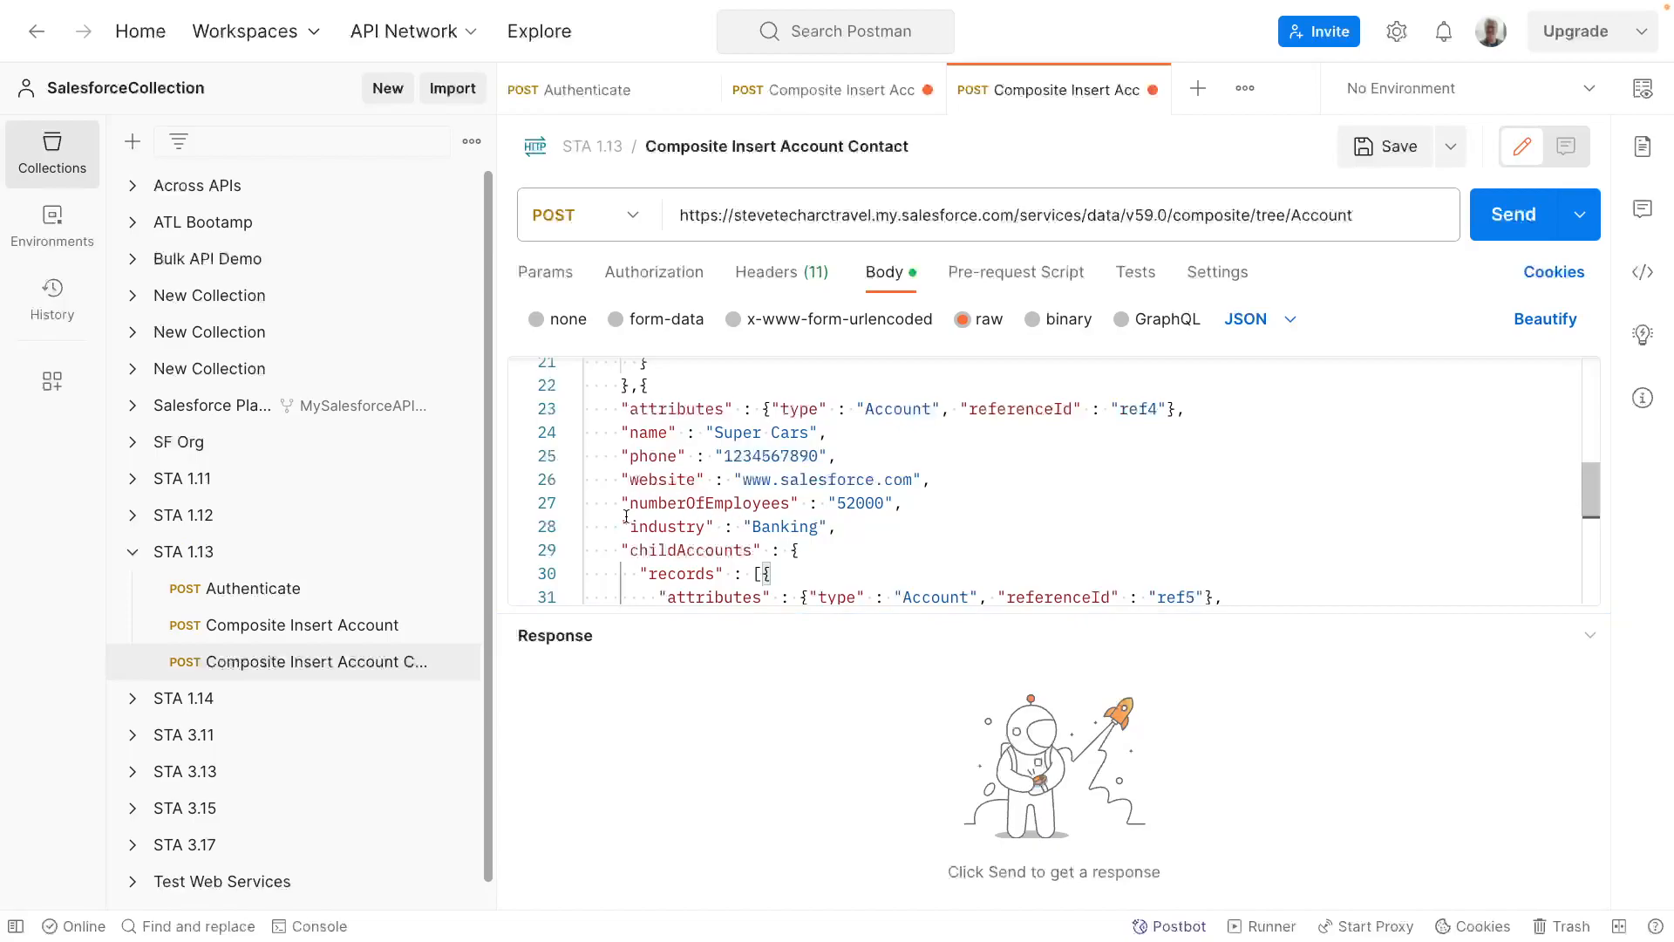
{"action": "scroll", "scroll_direction": "down", "scroll_amount": 3}
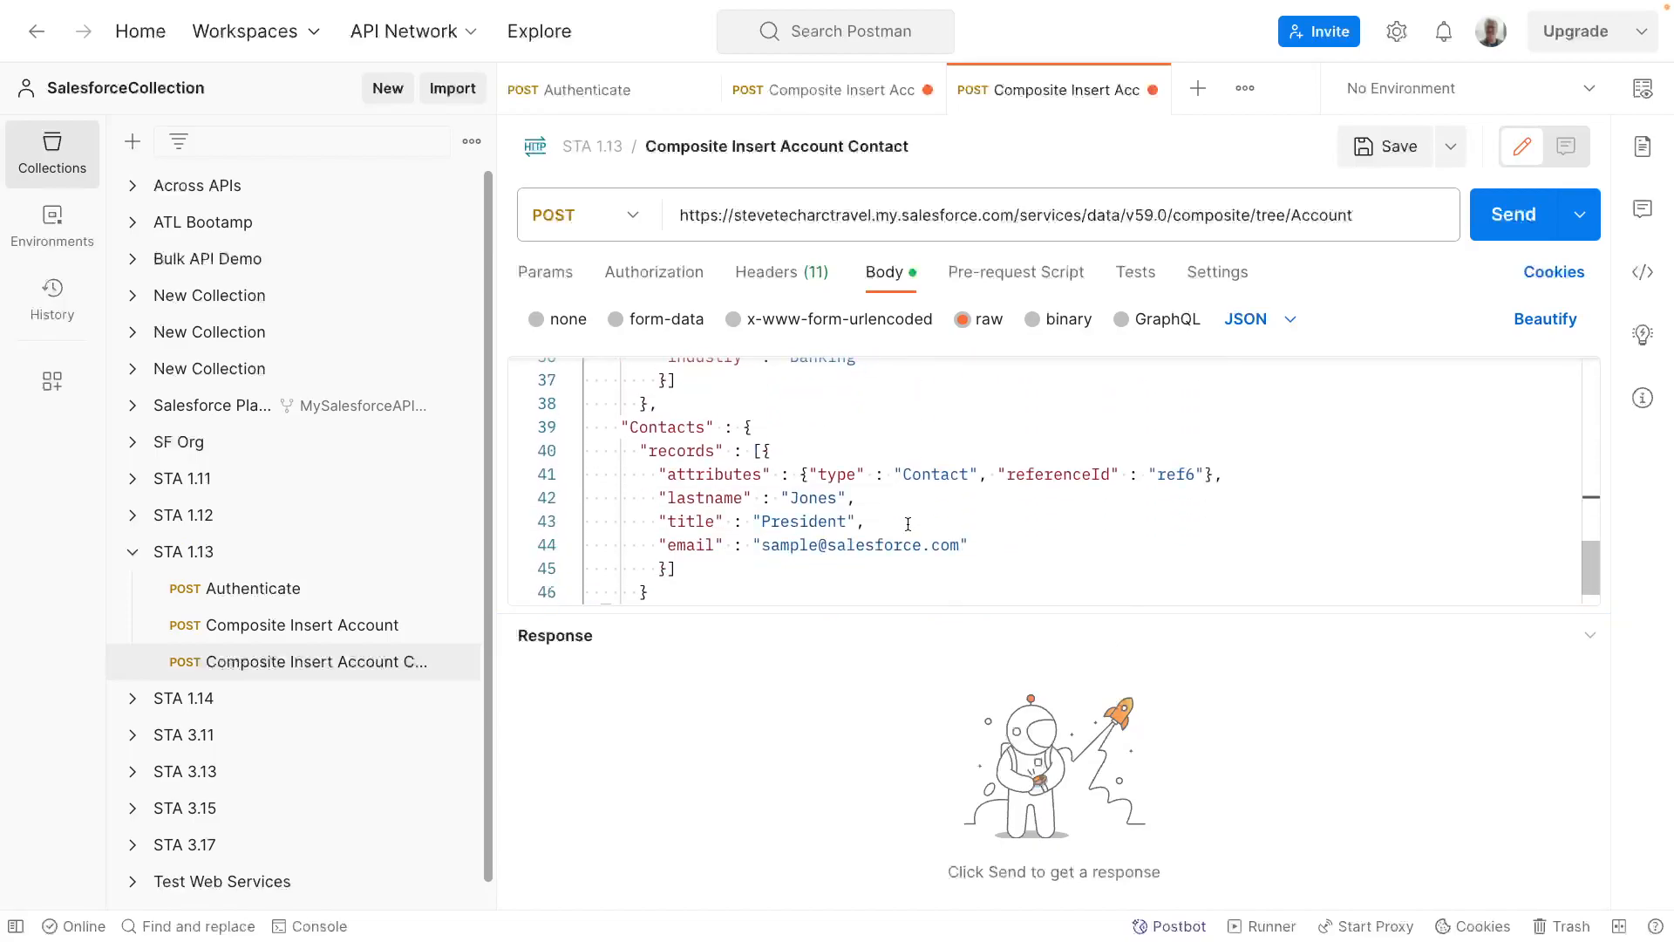
{"action": "left_click", "coordinate": [1514, 215]}
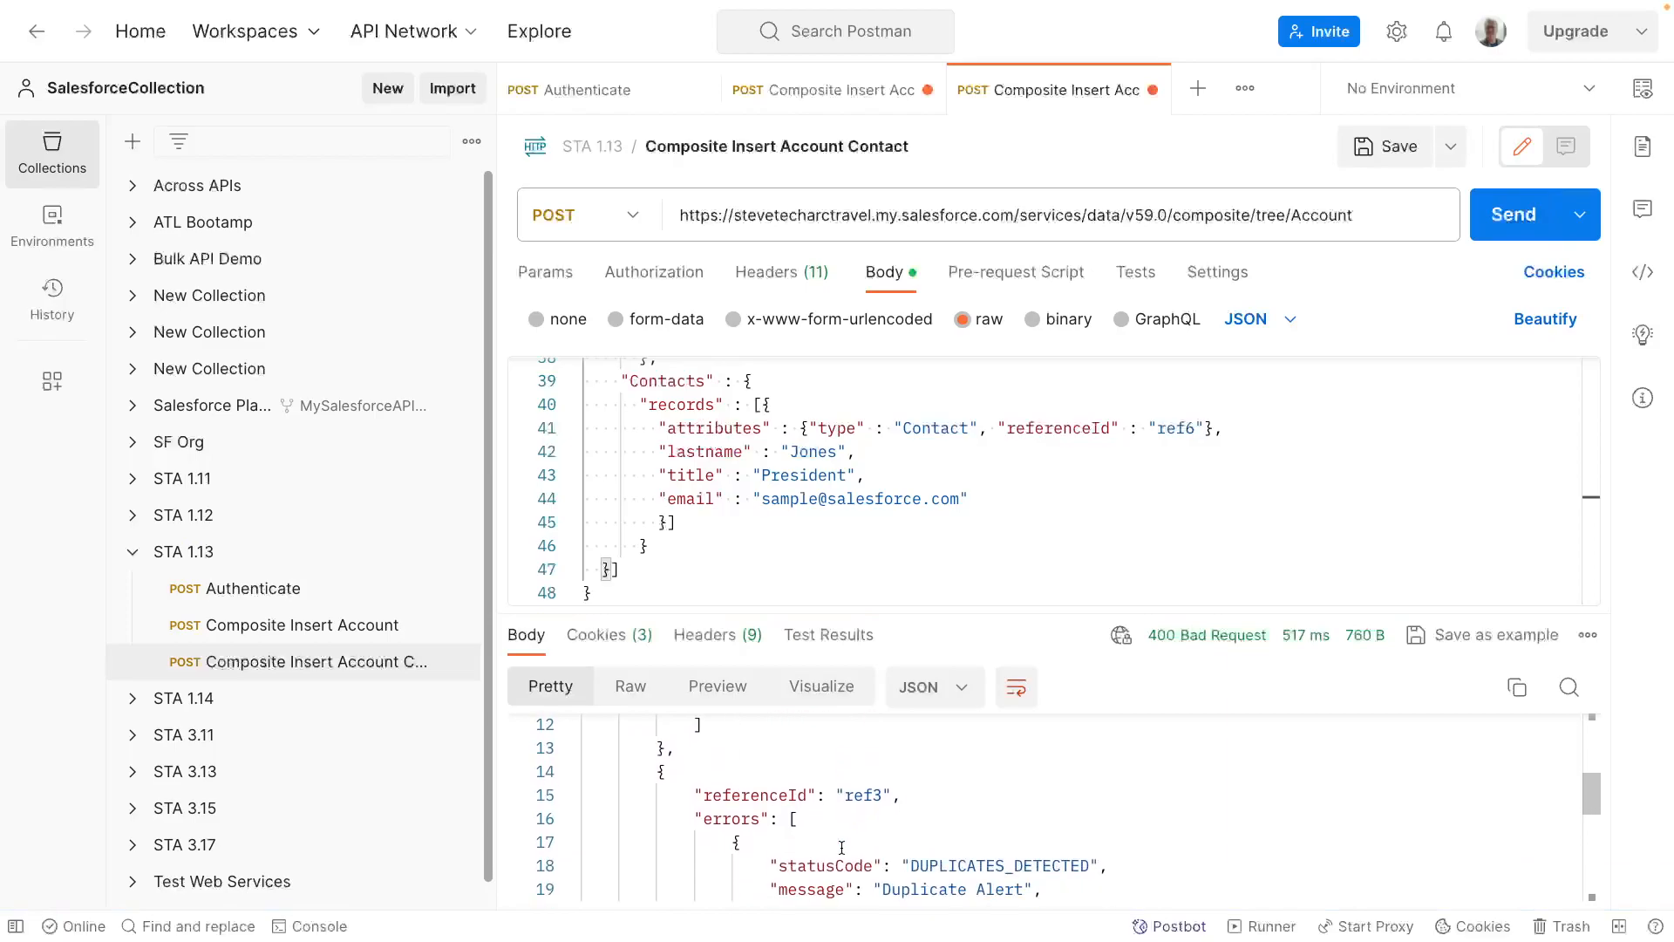
{"action": "scroll", "scroll_direction": "down", "scroll_amount": 3}
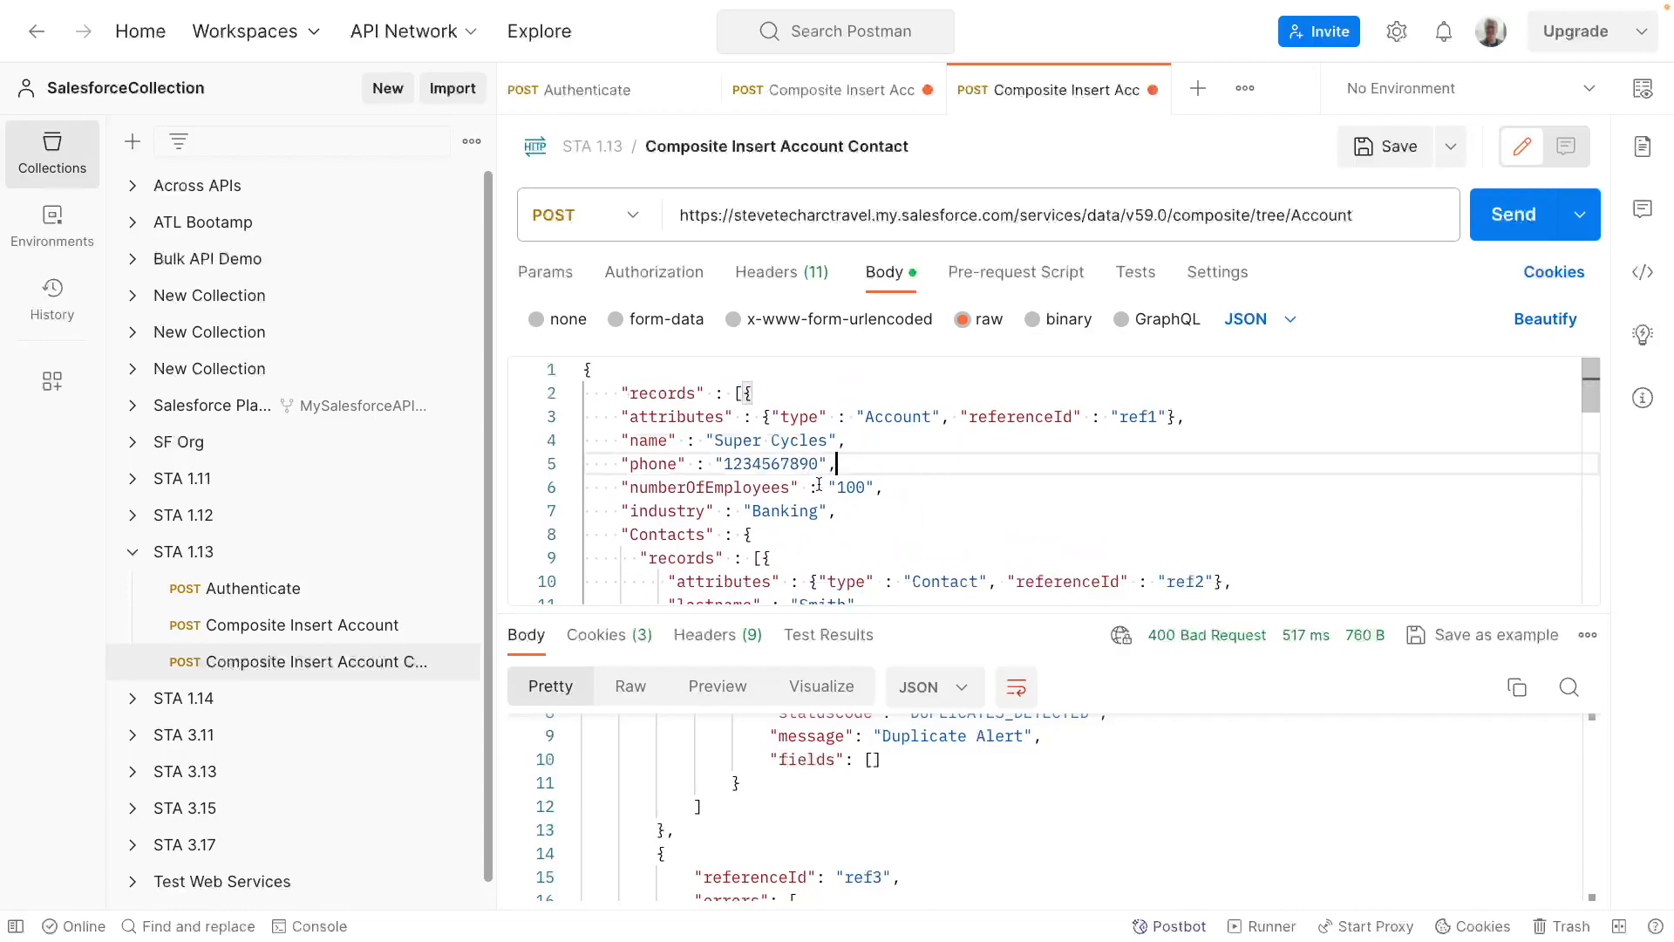
{"action": "scroll", "scroll_direction": "down", "scroll_amount": 3}
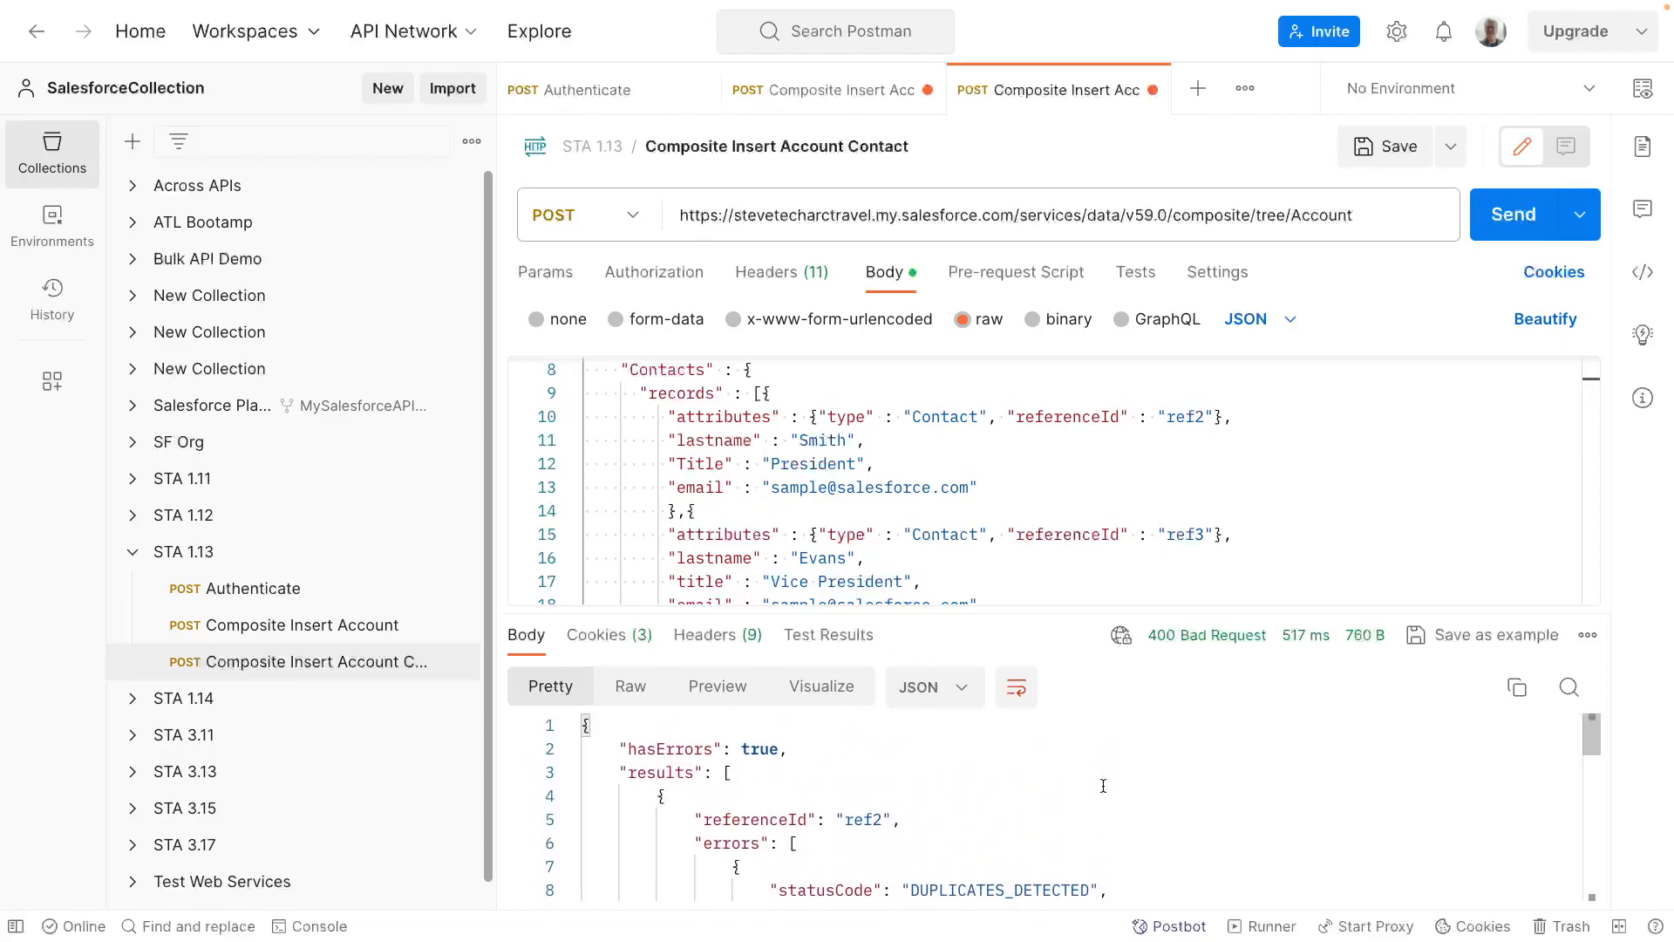
{"action": "scroll", "scroll_direction": "down", "scroll_amount": 3}
{"action": "type", "text": "2"}
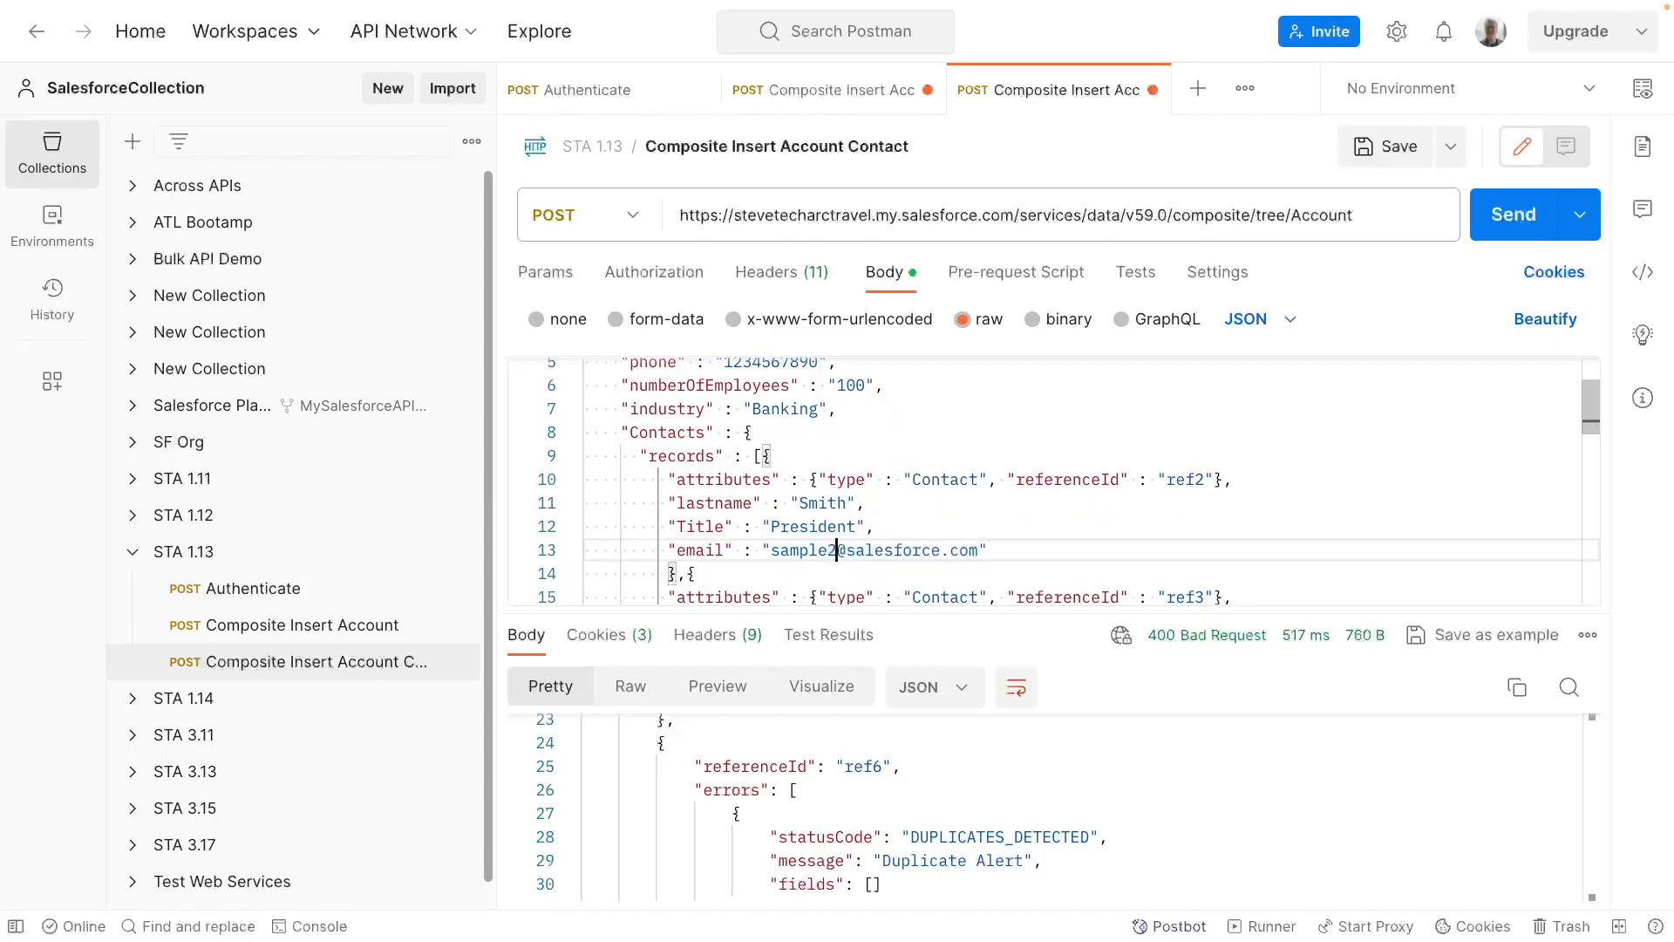
{"action": "scroll", "scroll_direction": "down", "scroll_amount": 3}
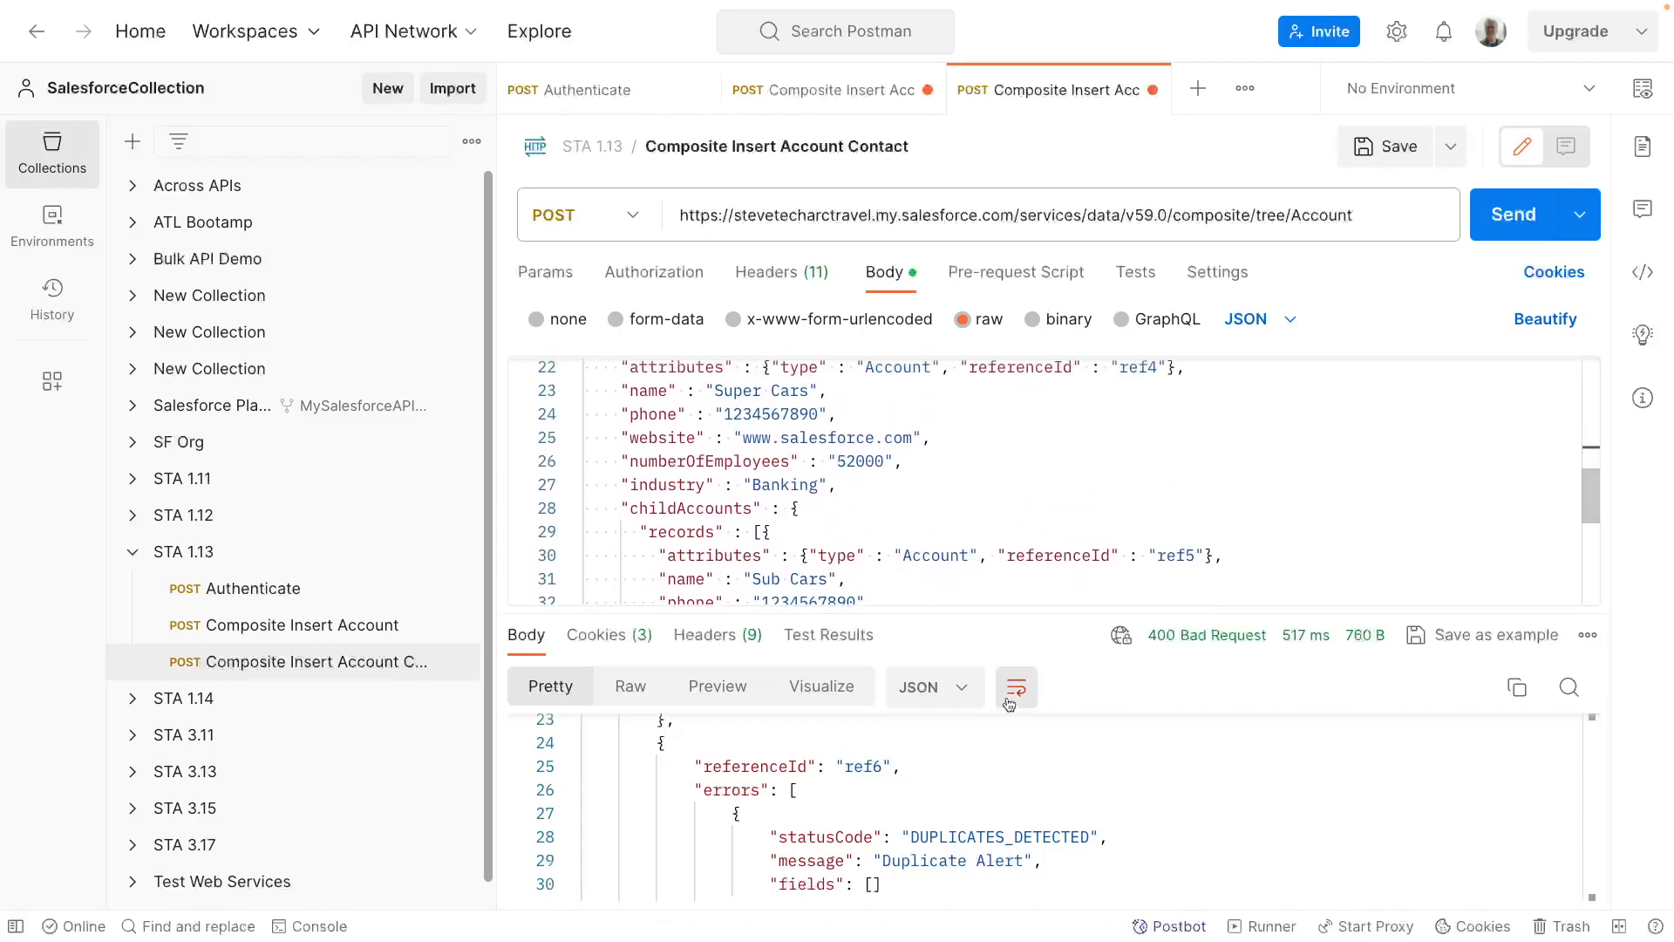
{"action": "scroll", "scroll_direction": "down", "scroll_amount": 3}
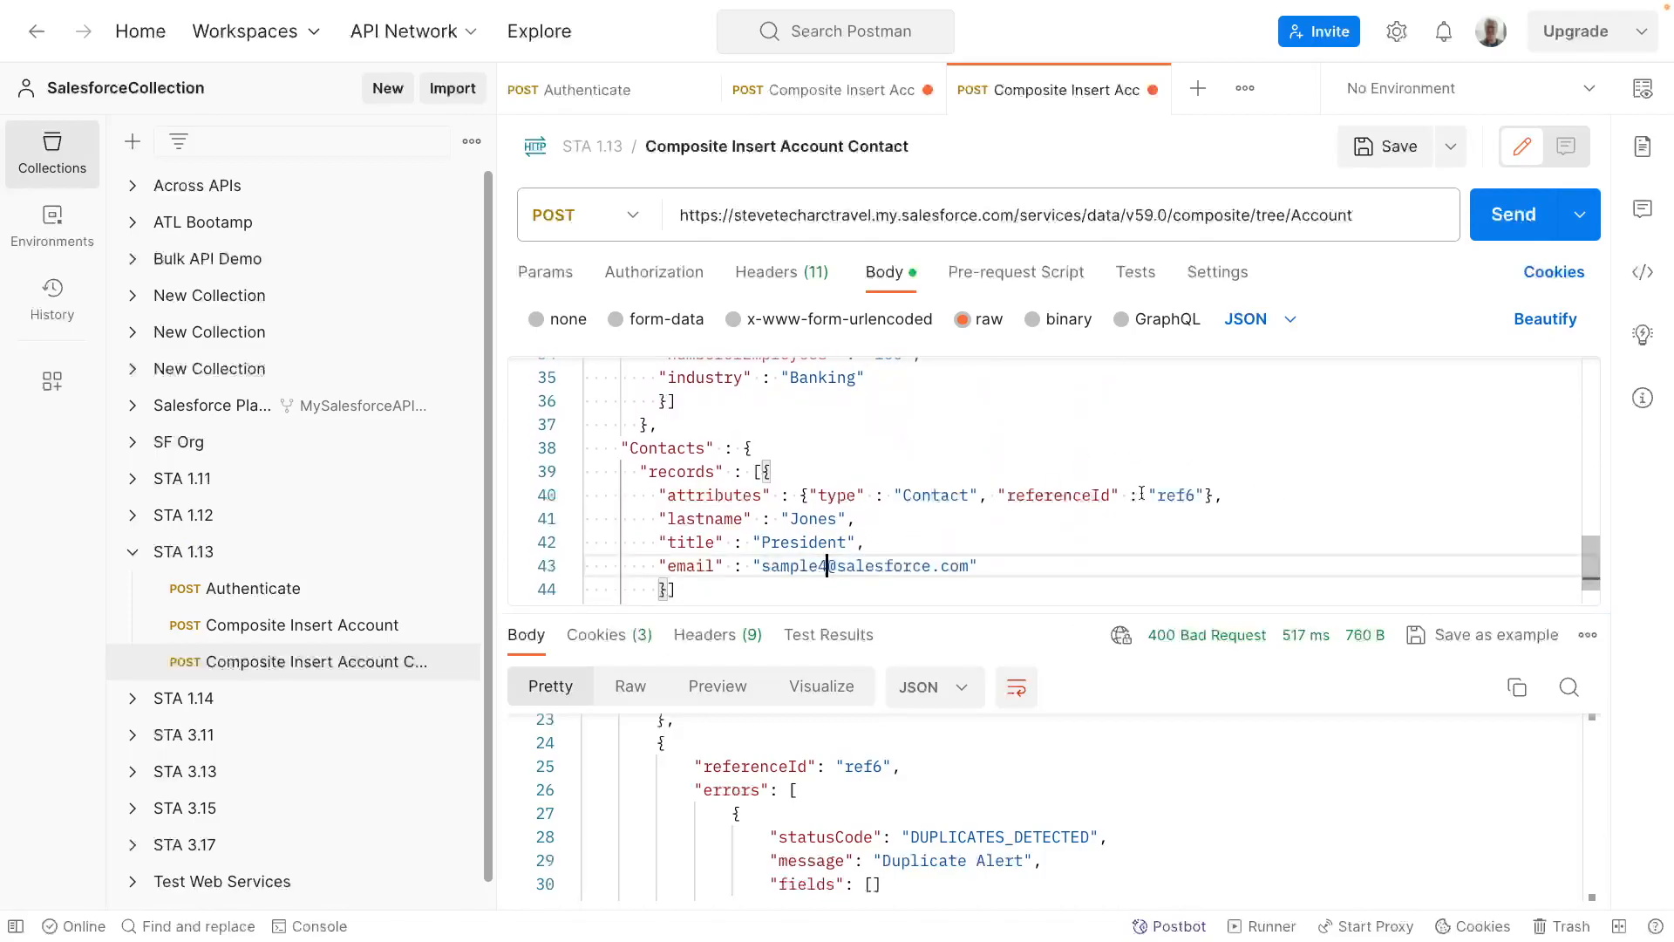
{"action": "left_click", "coordinate": [1516, 214]}
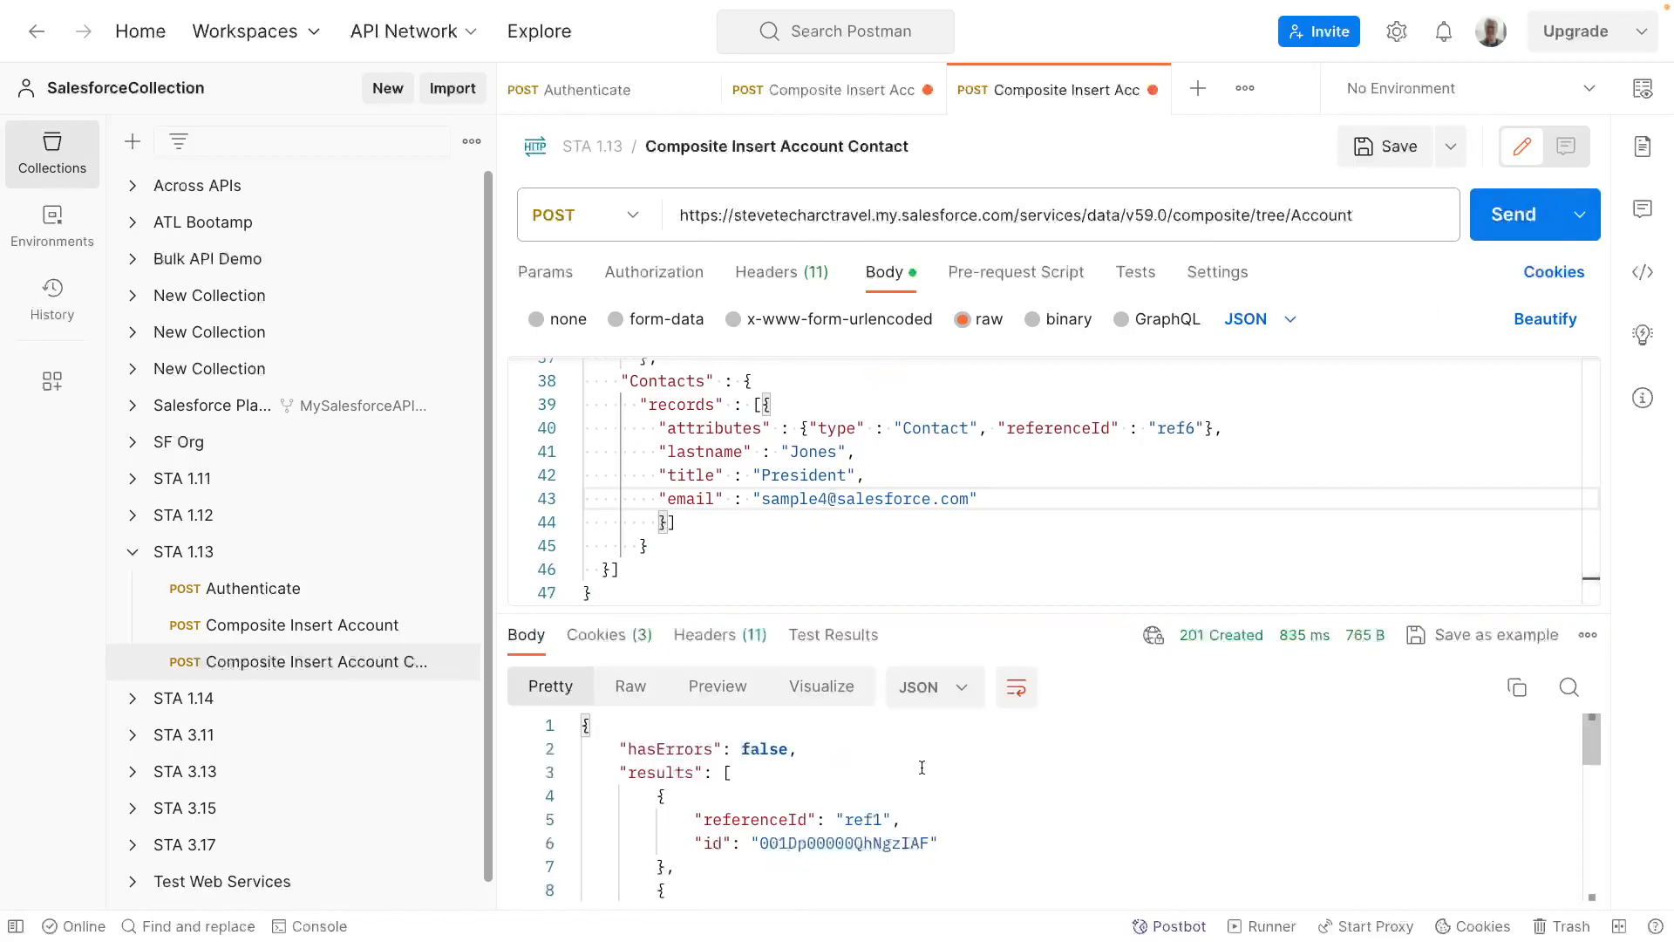
{"action": "mouse_move", "coordinate": [1001, 823]}
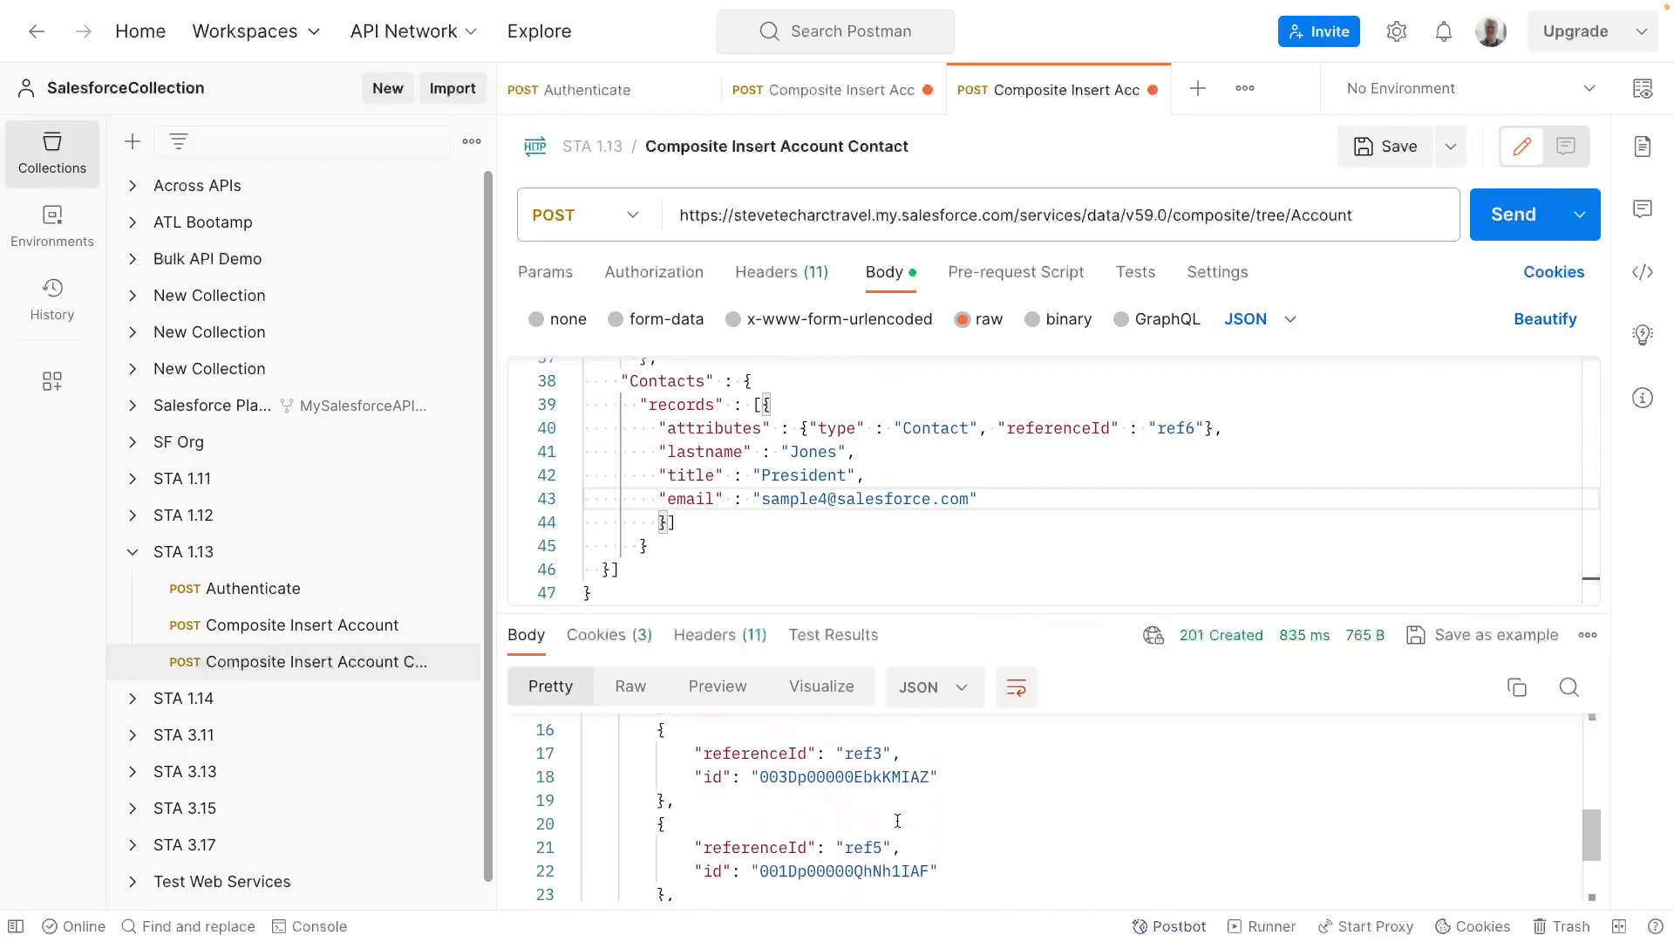
- Review the 201 Created referenceId and id pairs for every account and contact
{"action": "scroll", "scroll_direction": "down", "scroll_amount": 3}
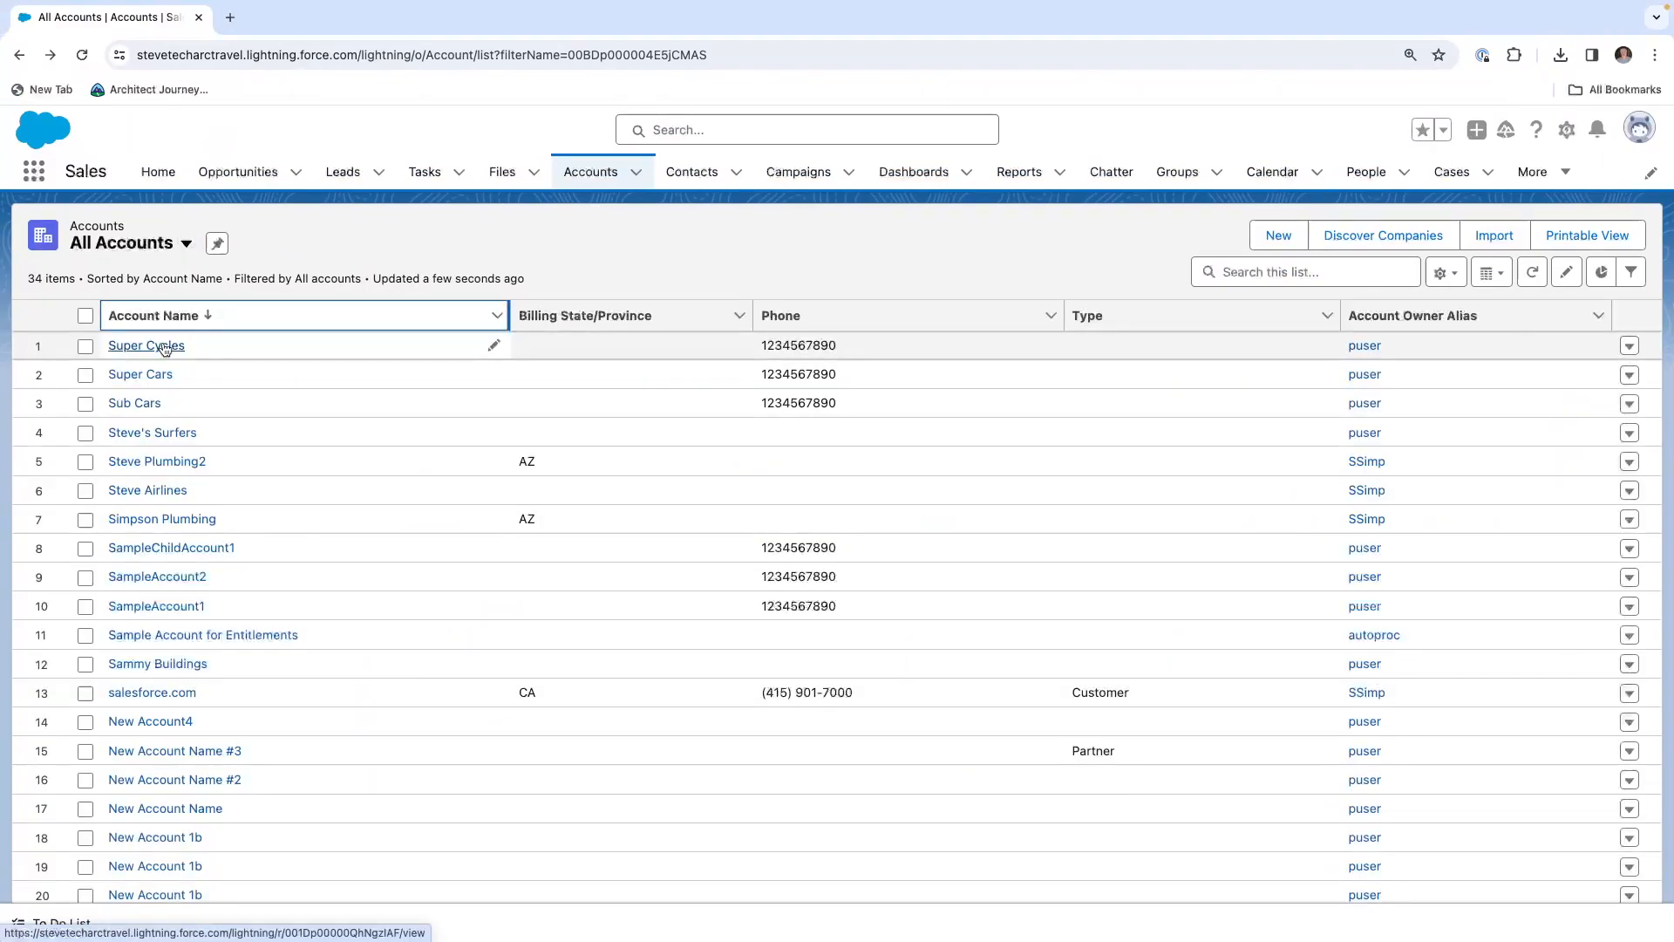
- View Super Cycles and its contacts Evans and Smith
{"action": "left_click", "coordinate": [147, 345]}
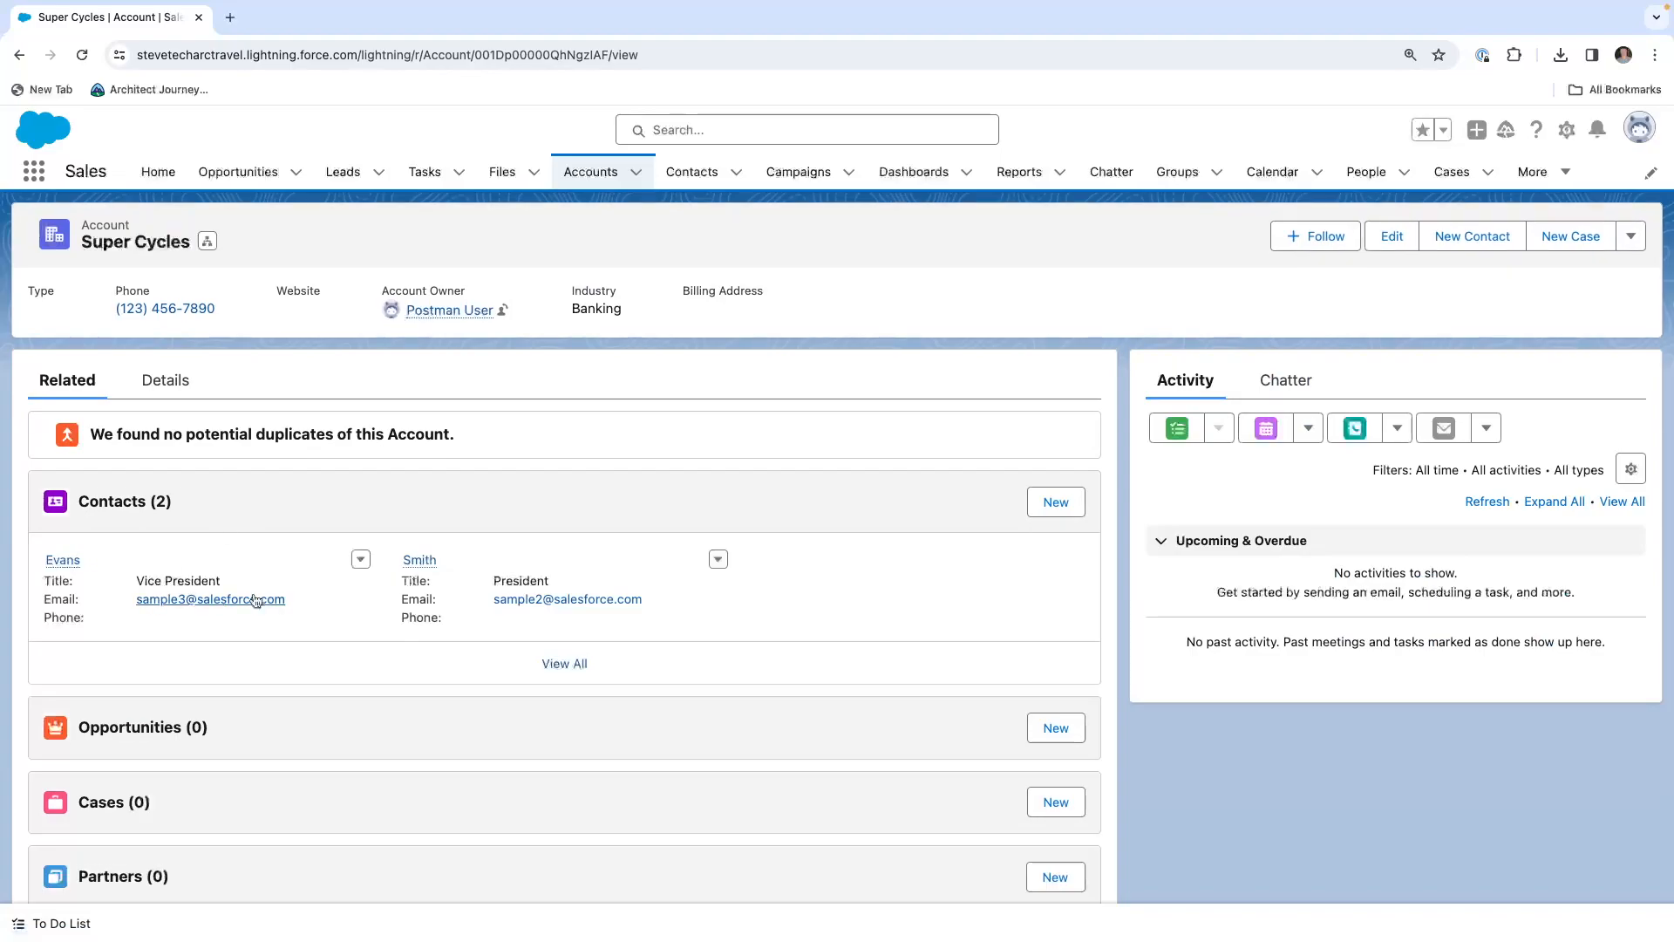
{"action": "left_click", "coordinate": [164, 380]}
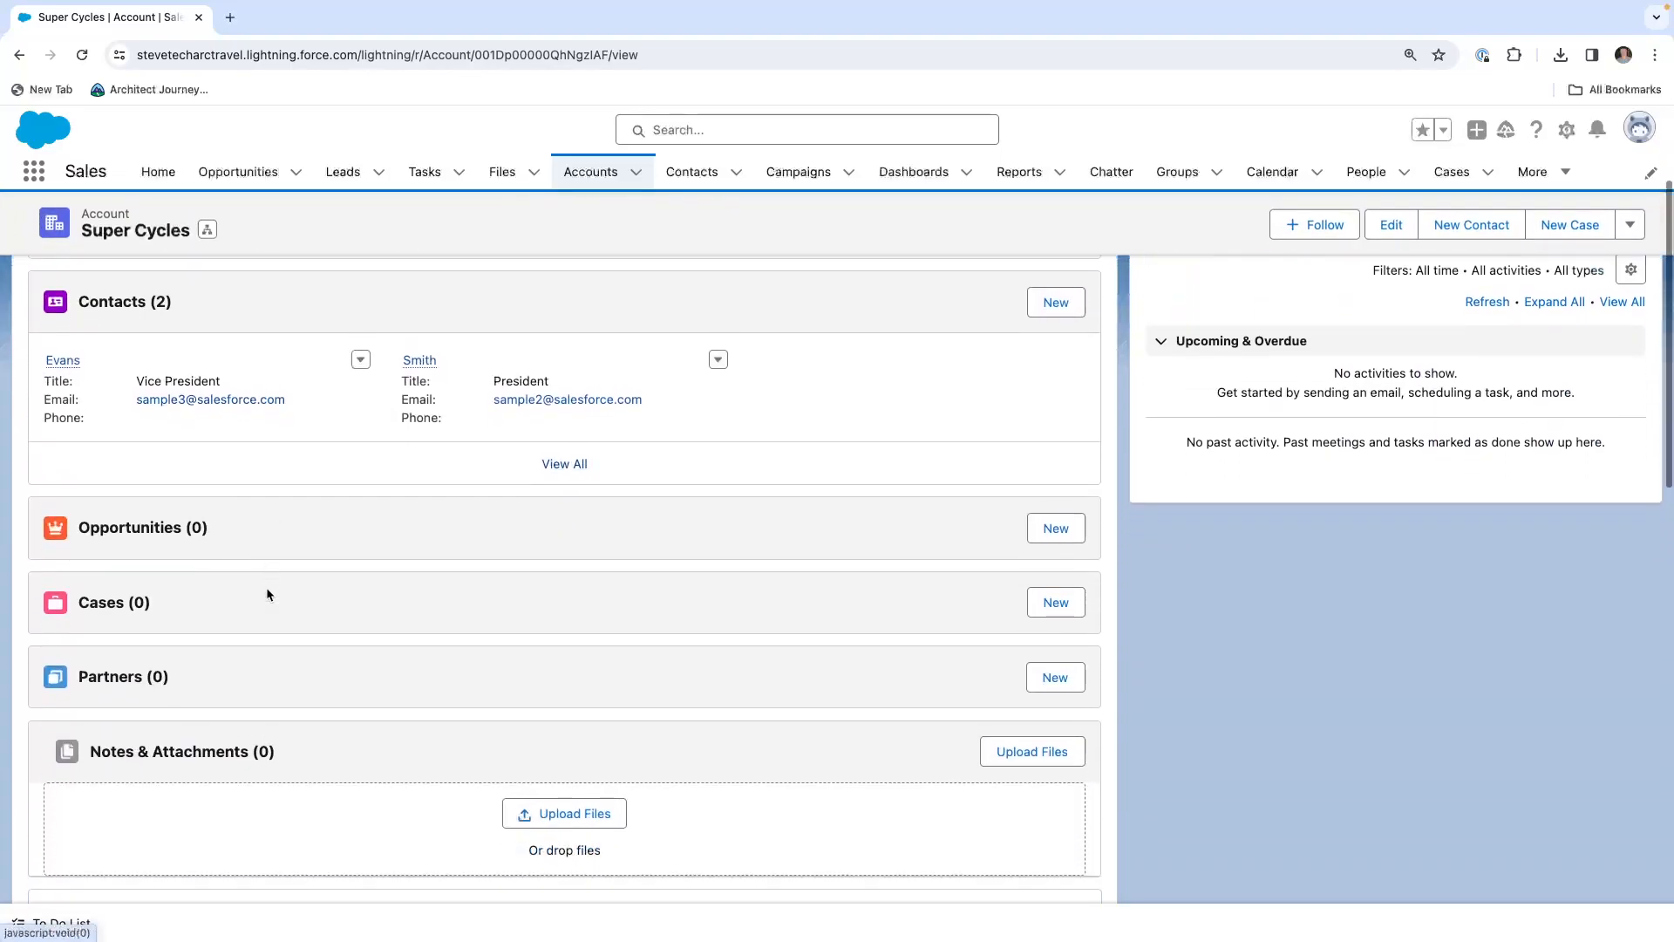
{"action": "scroll", "scroll_direction": "down", "scroll_amount": 3}
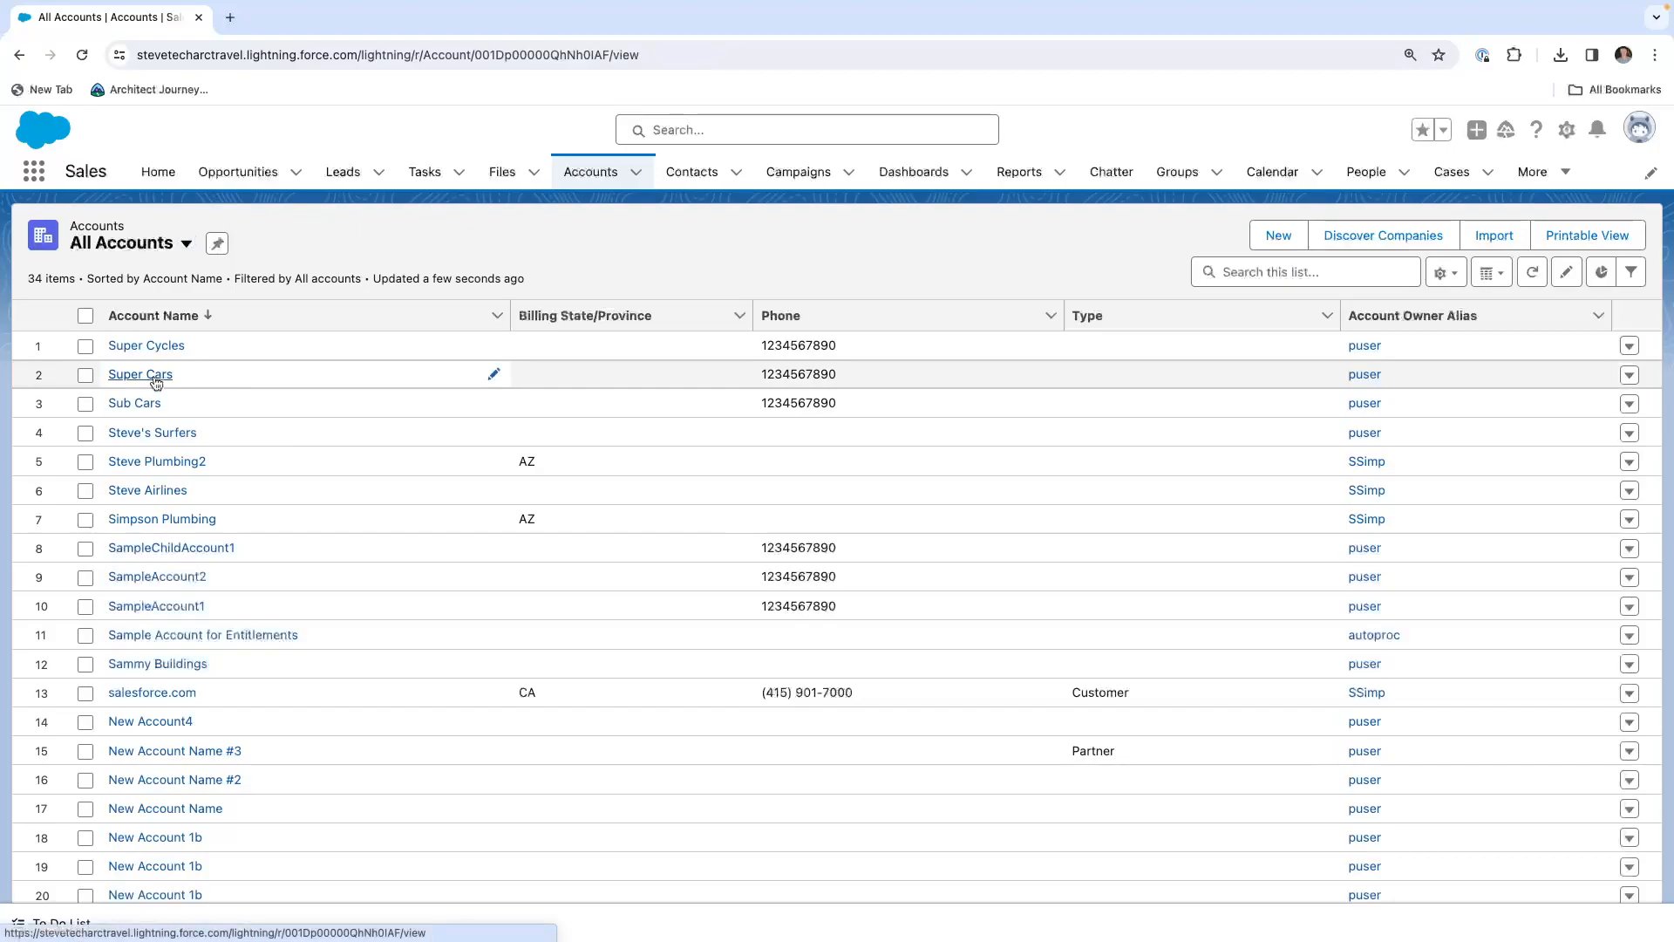
- View Sub Cars details confirming Super Cars as its parent account
{"action": "left_click", "coordinate": [140, 374]}
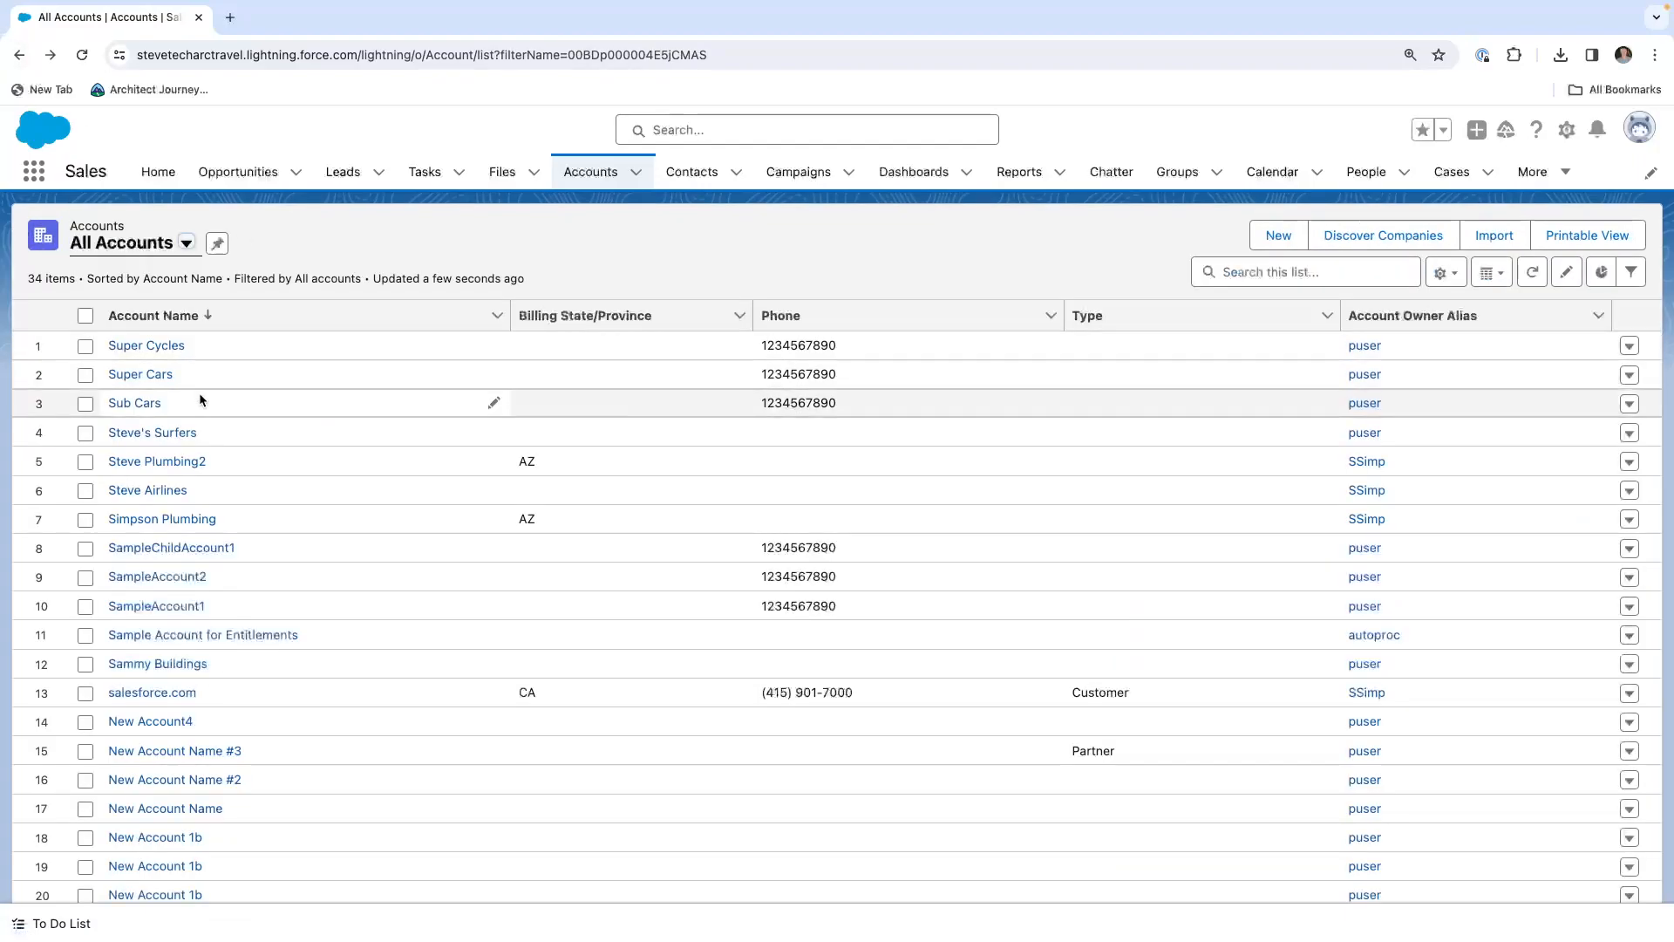
{"action": "left_click", "coordinate": [134, 403]}
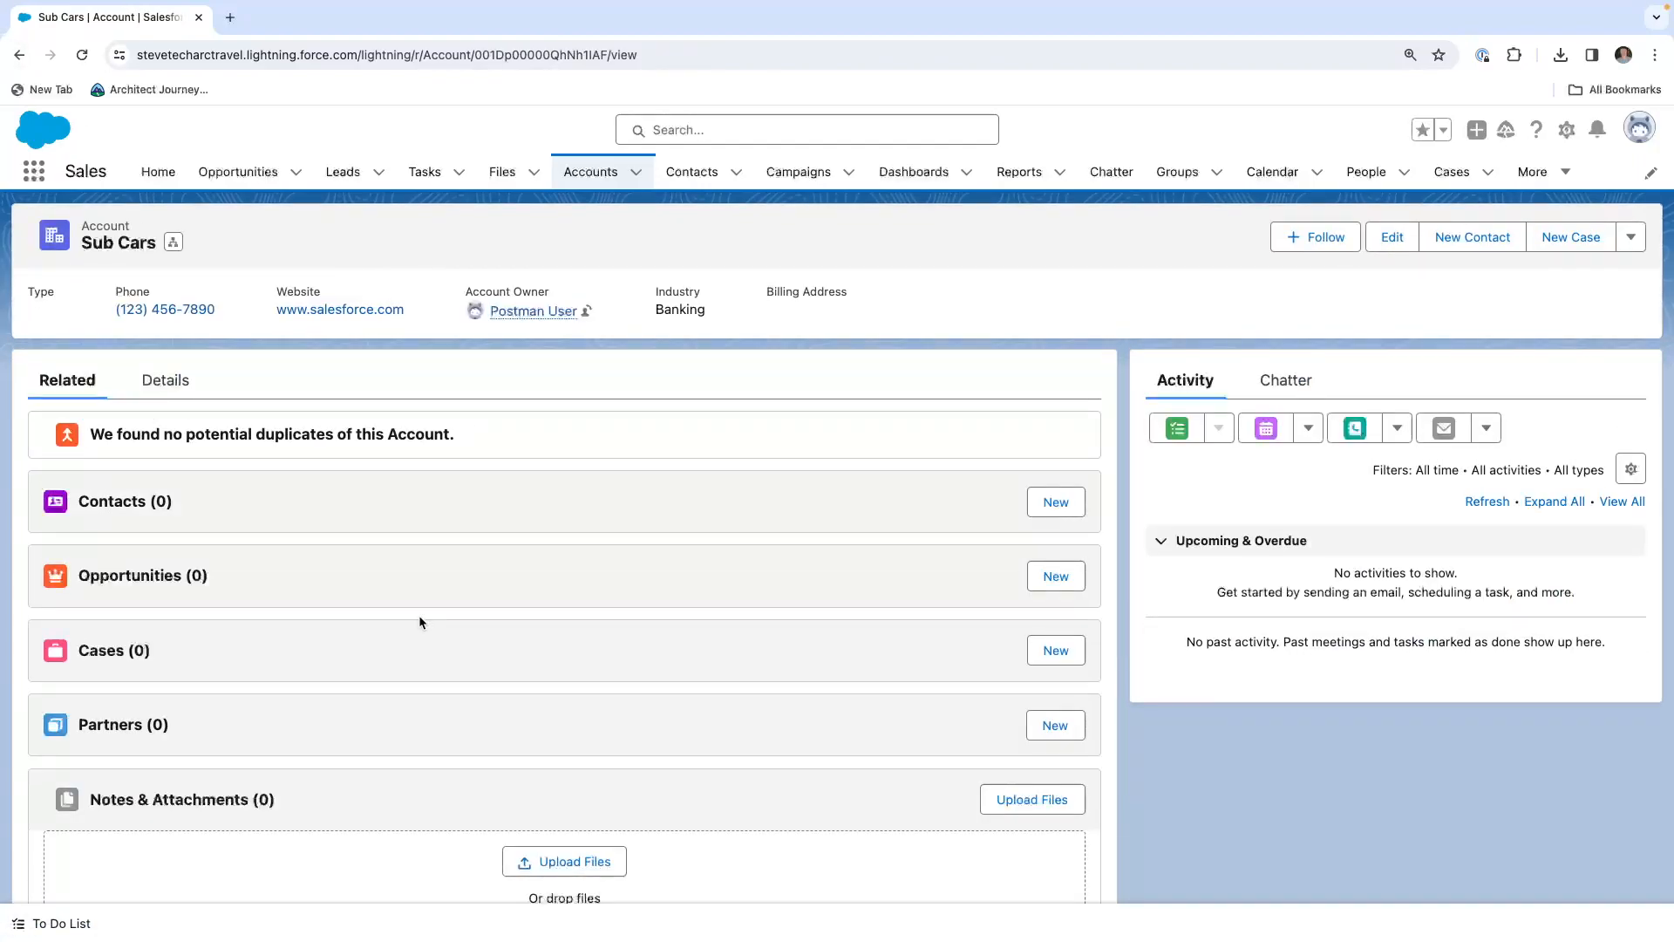
{"action": "left_click", "coordinate": [164, 380]}
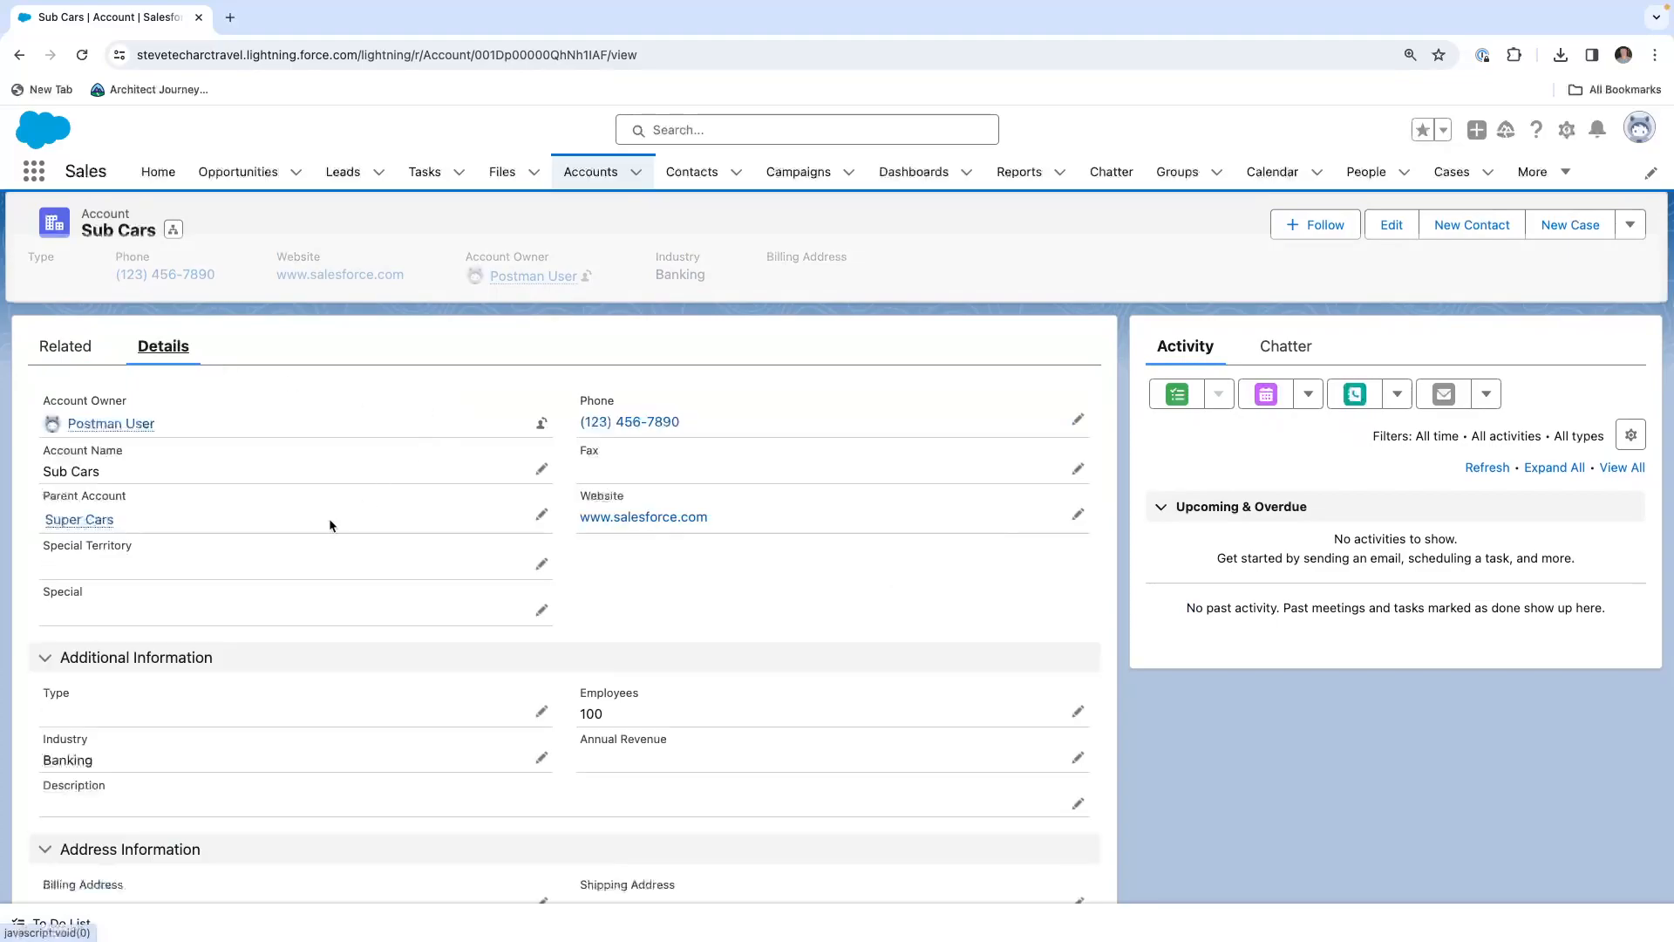
{"action": "mouse_move", "coordinate": [81, 520]}
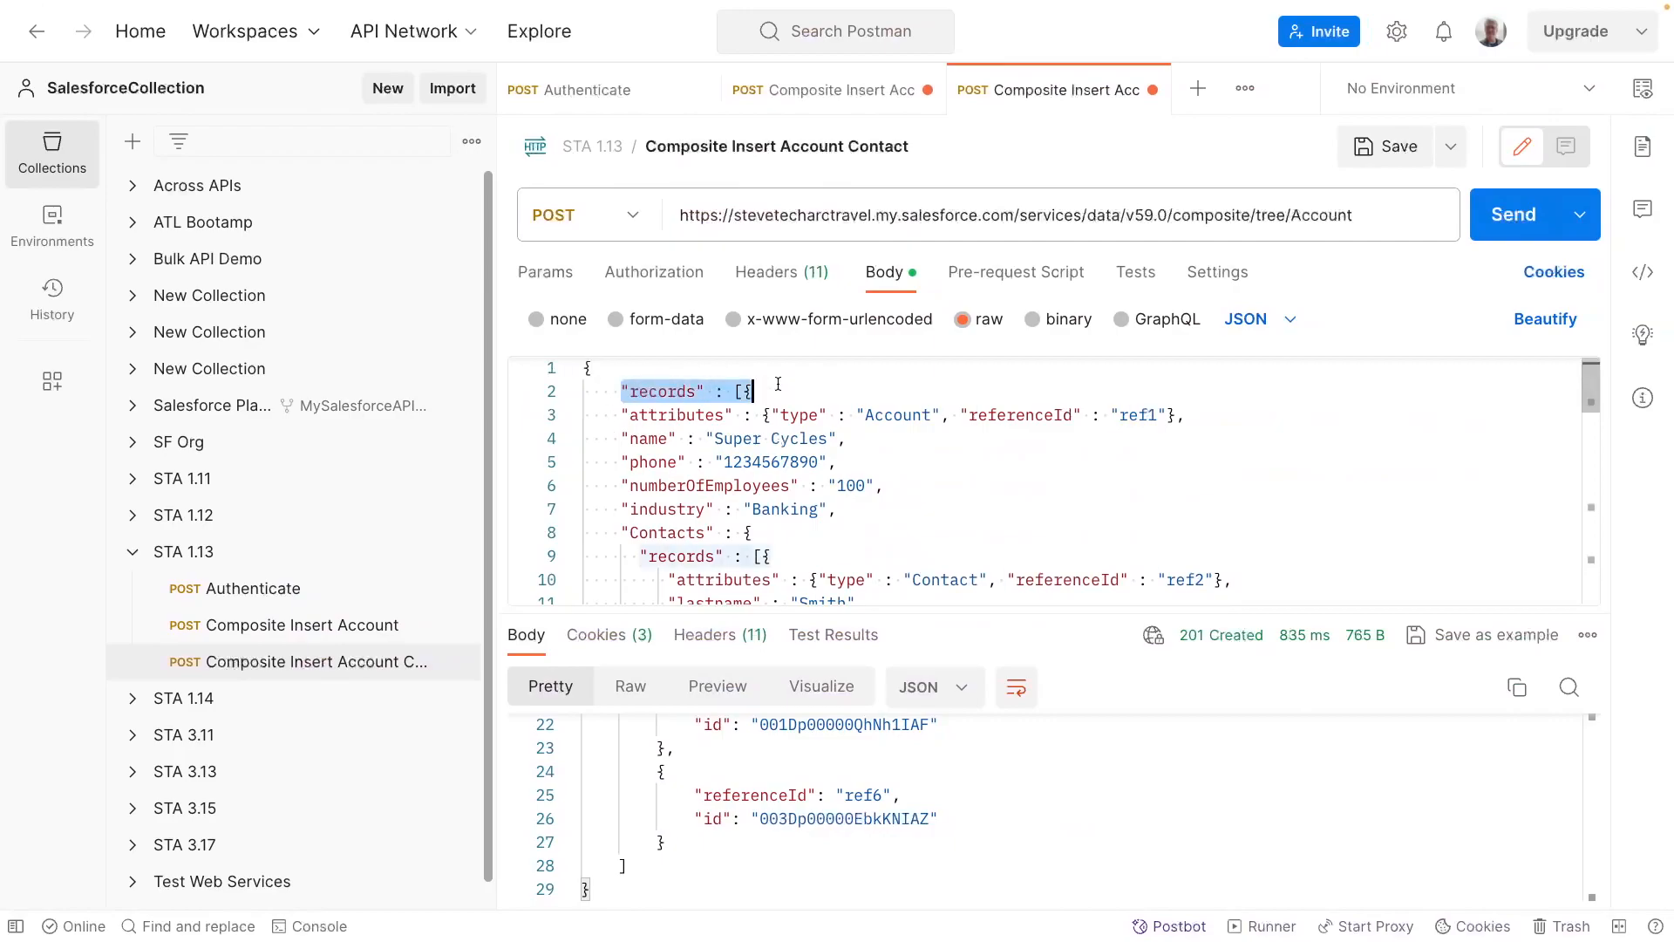
{"action": "scroll", "scroll_direction": "down", "scroll_amount": 3}
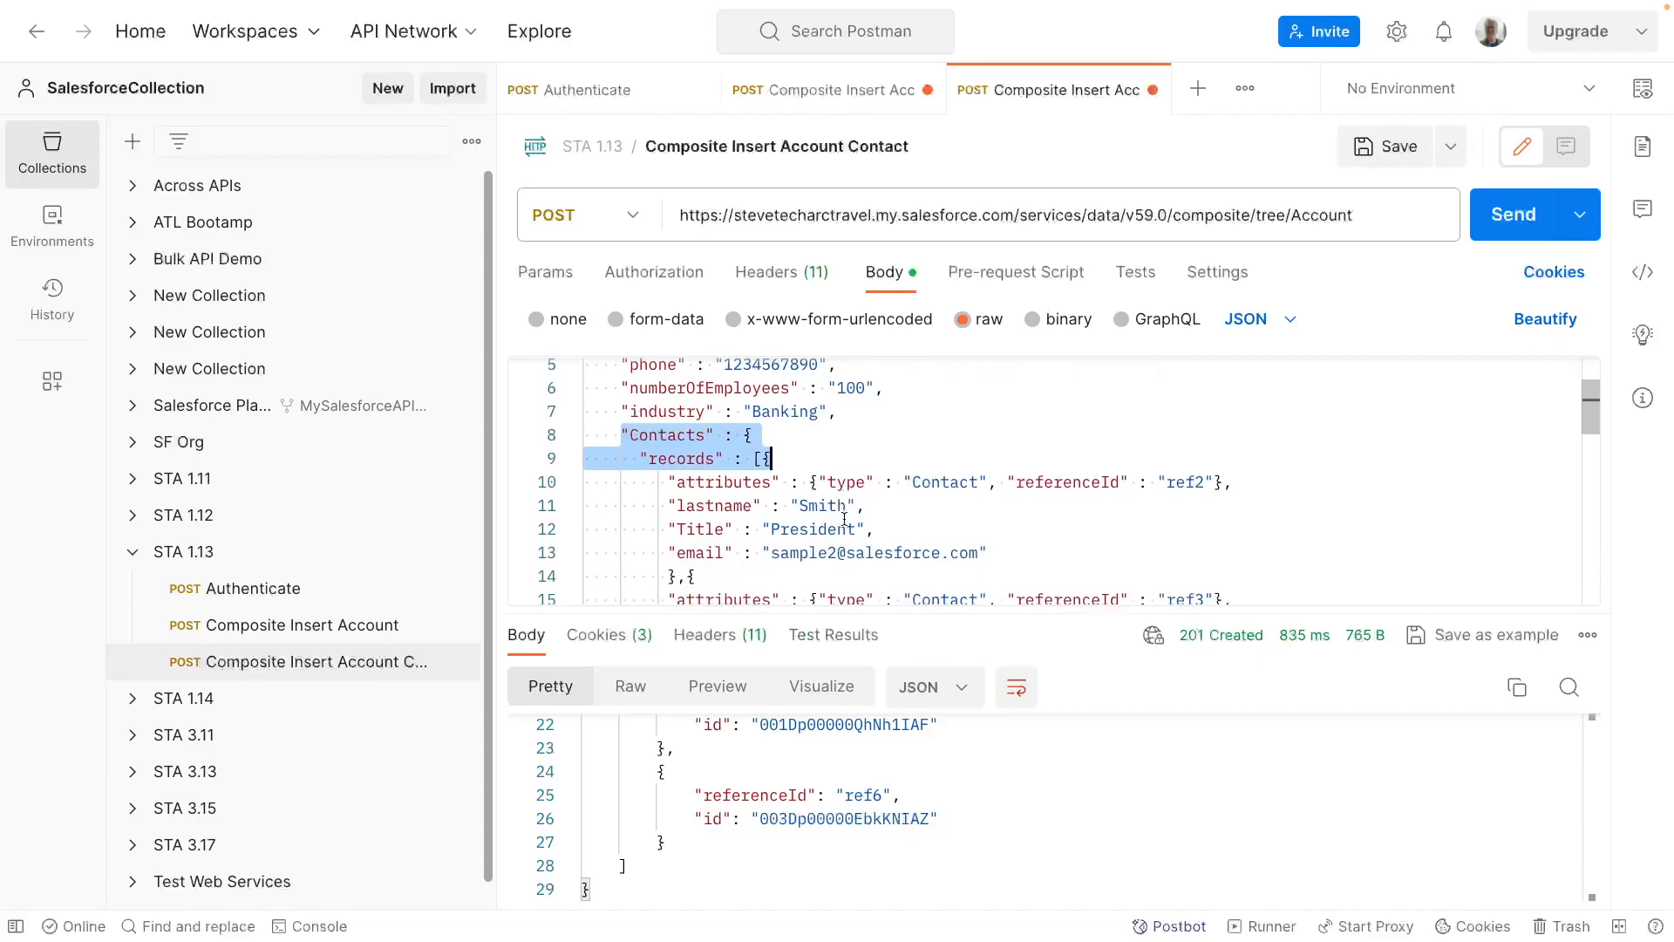
{"action": "scroll", "scroll_direction": "down", "scroll_amount": 3}
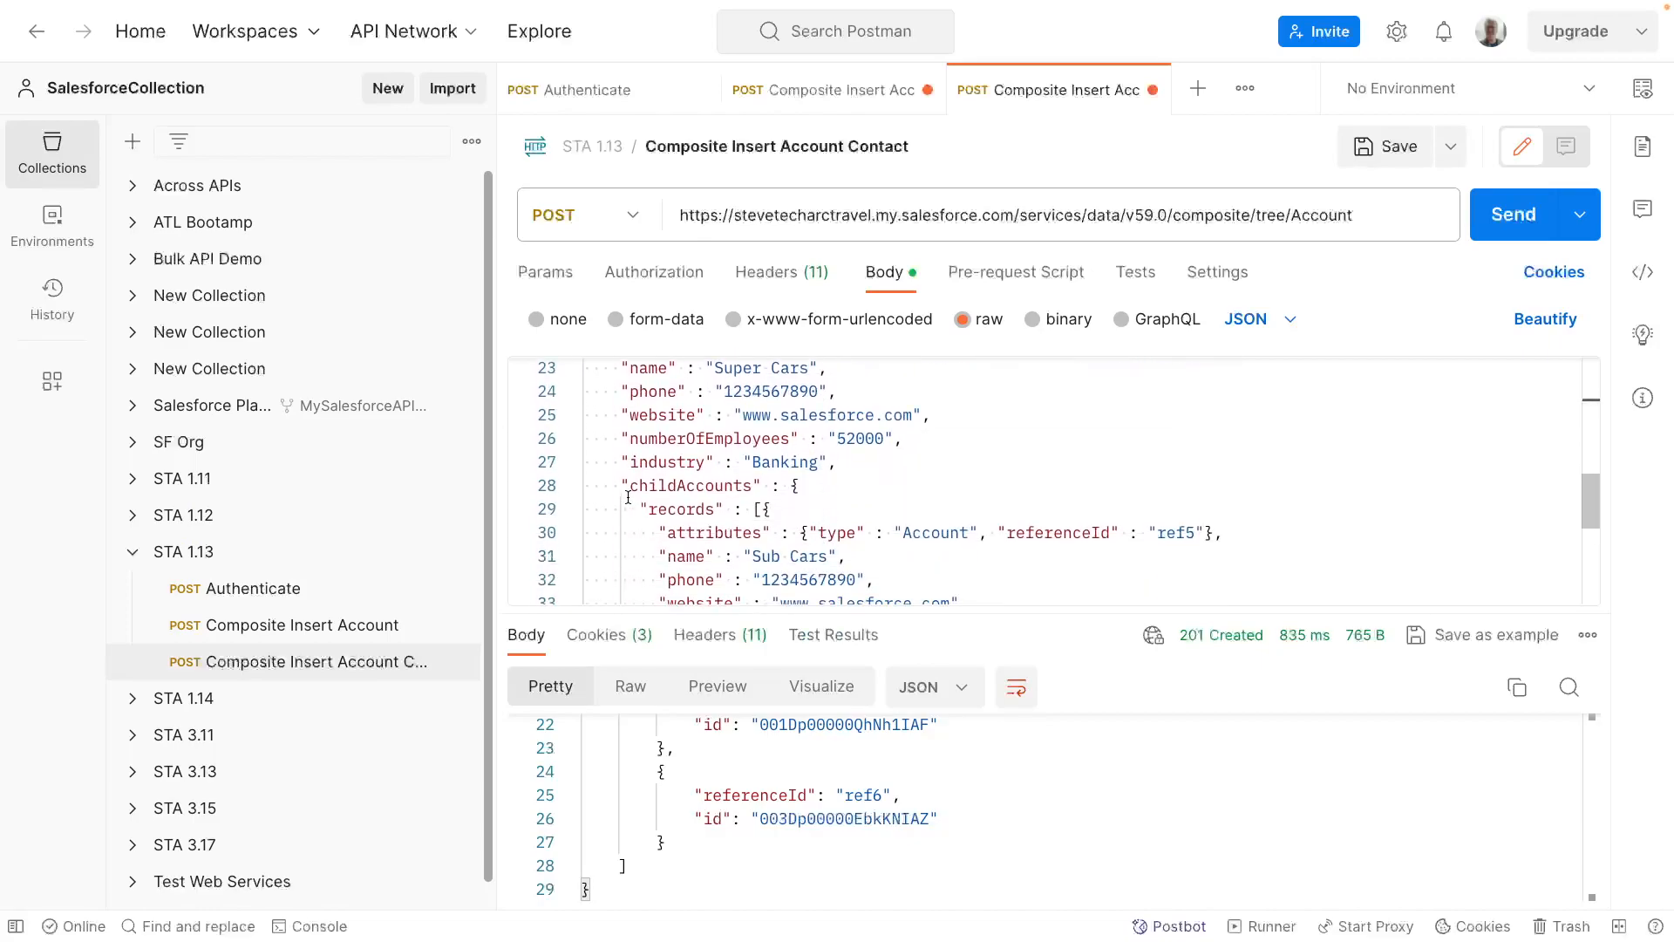
{"action": "left_click_drag", "start_coordinate": [624, 487], "coordinate": [932, 534]}
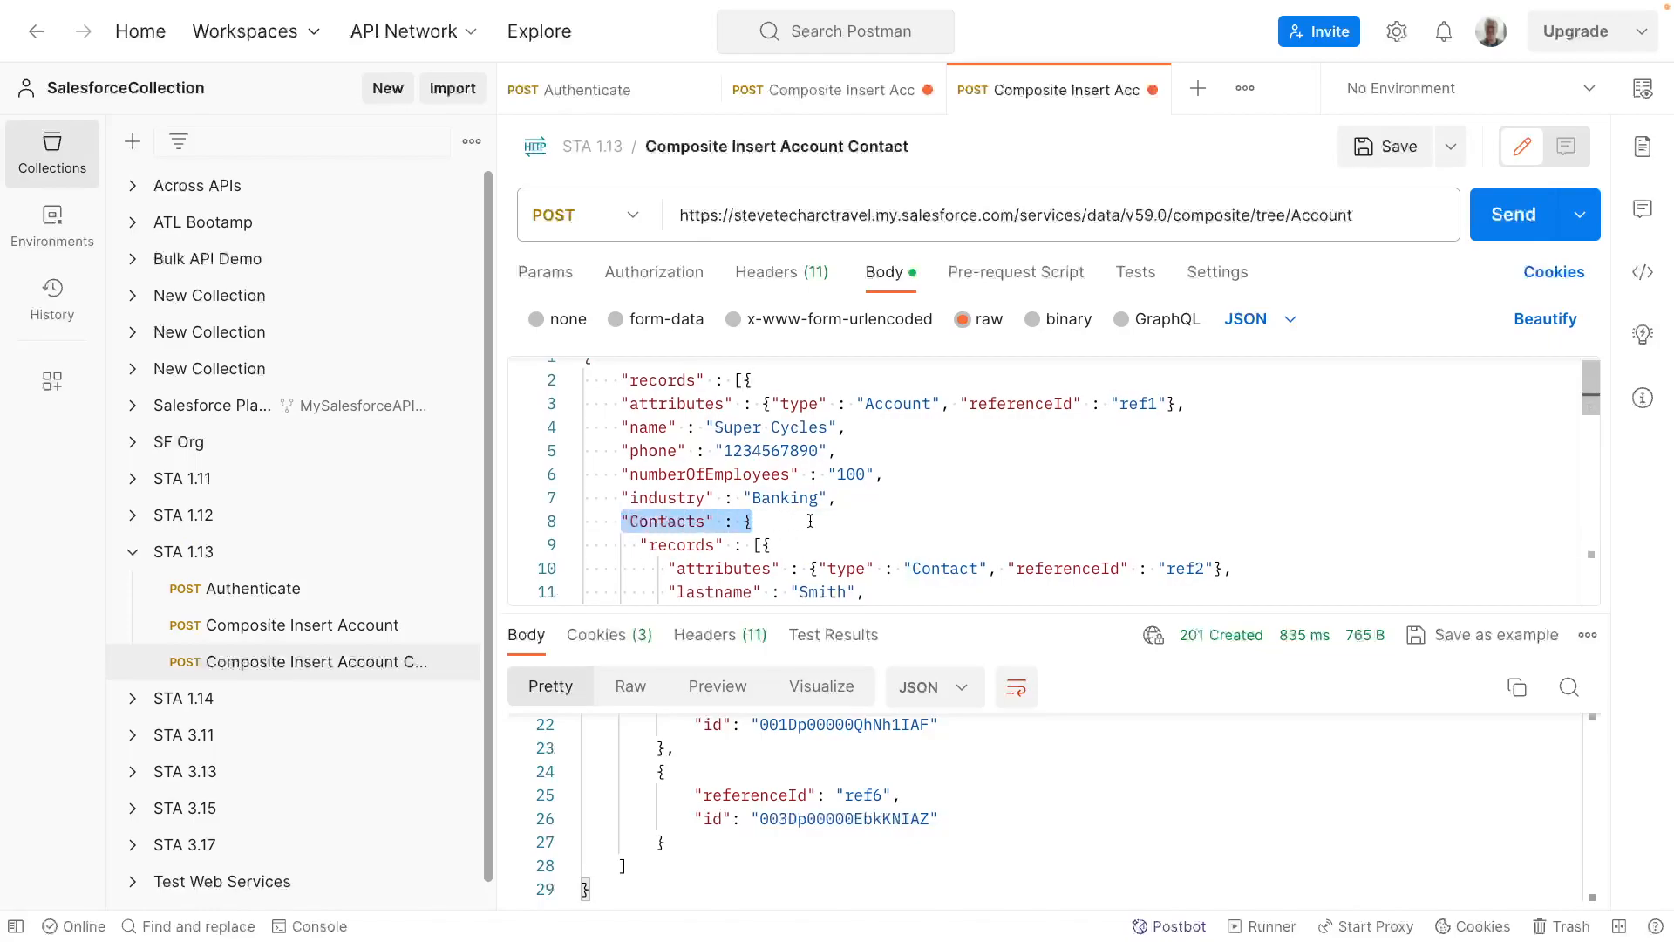
{"action": "scroll", "scroll_direction": "down", "scroll_amount": 3}
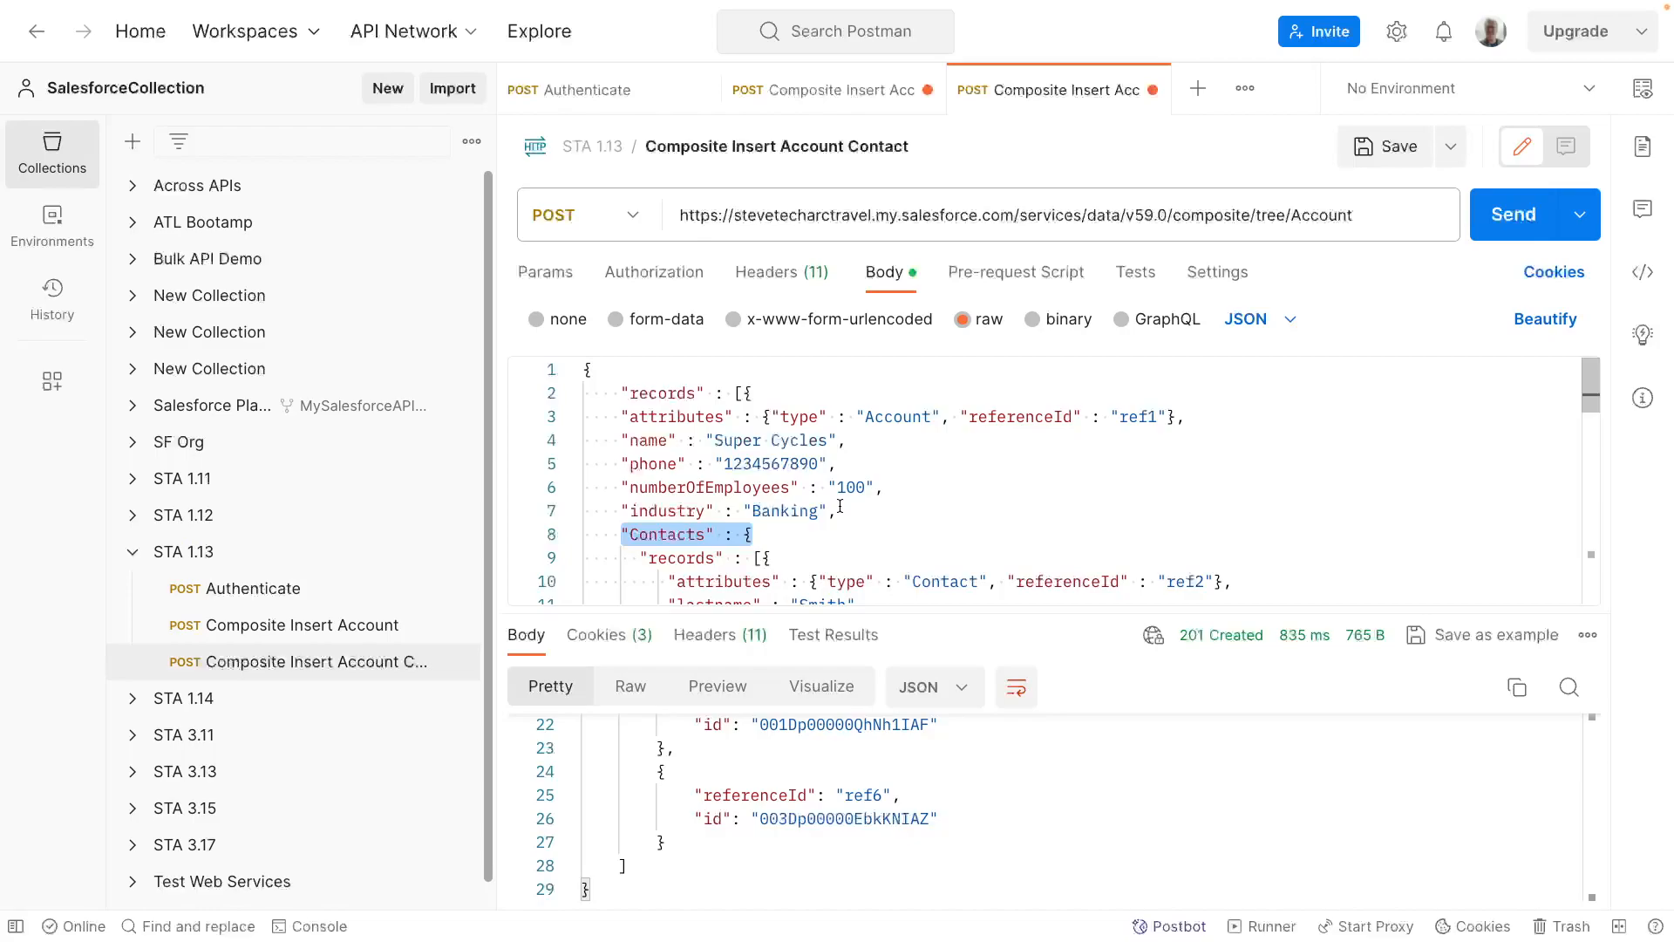
{"action": "mouse_move", "coordinate": [917, 441]}
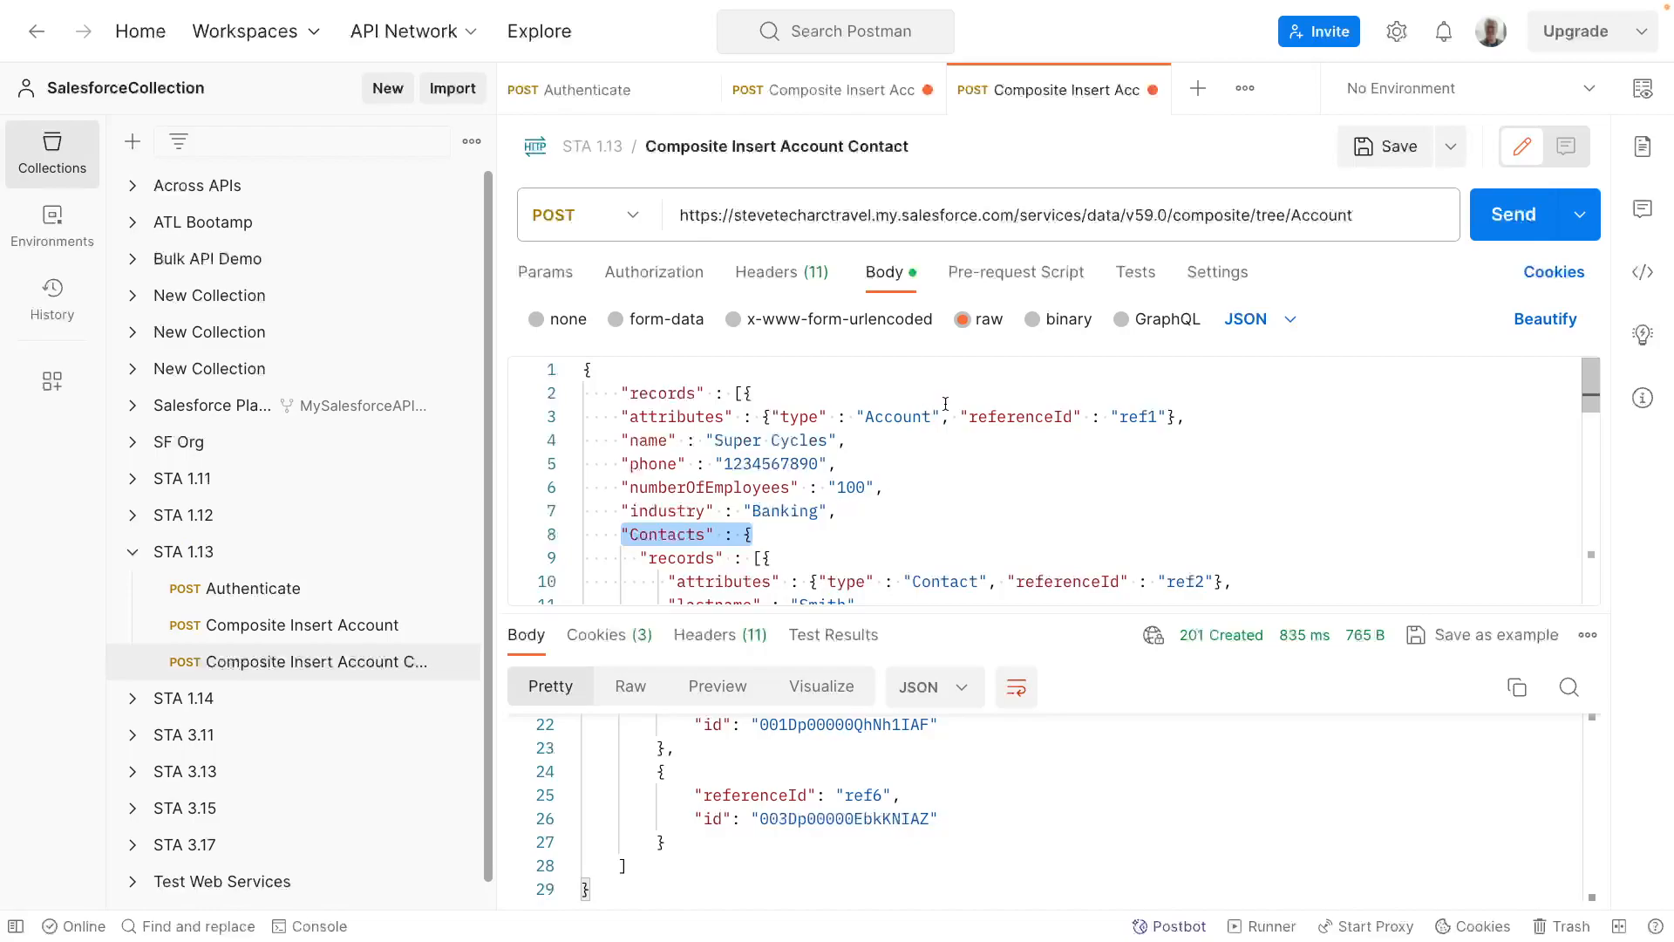
{"action": "scroll", "scroll_direction": "down", "scroll_amount": 3}
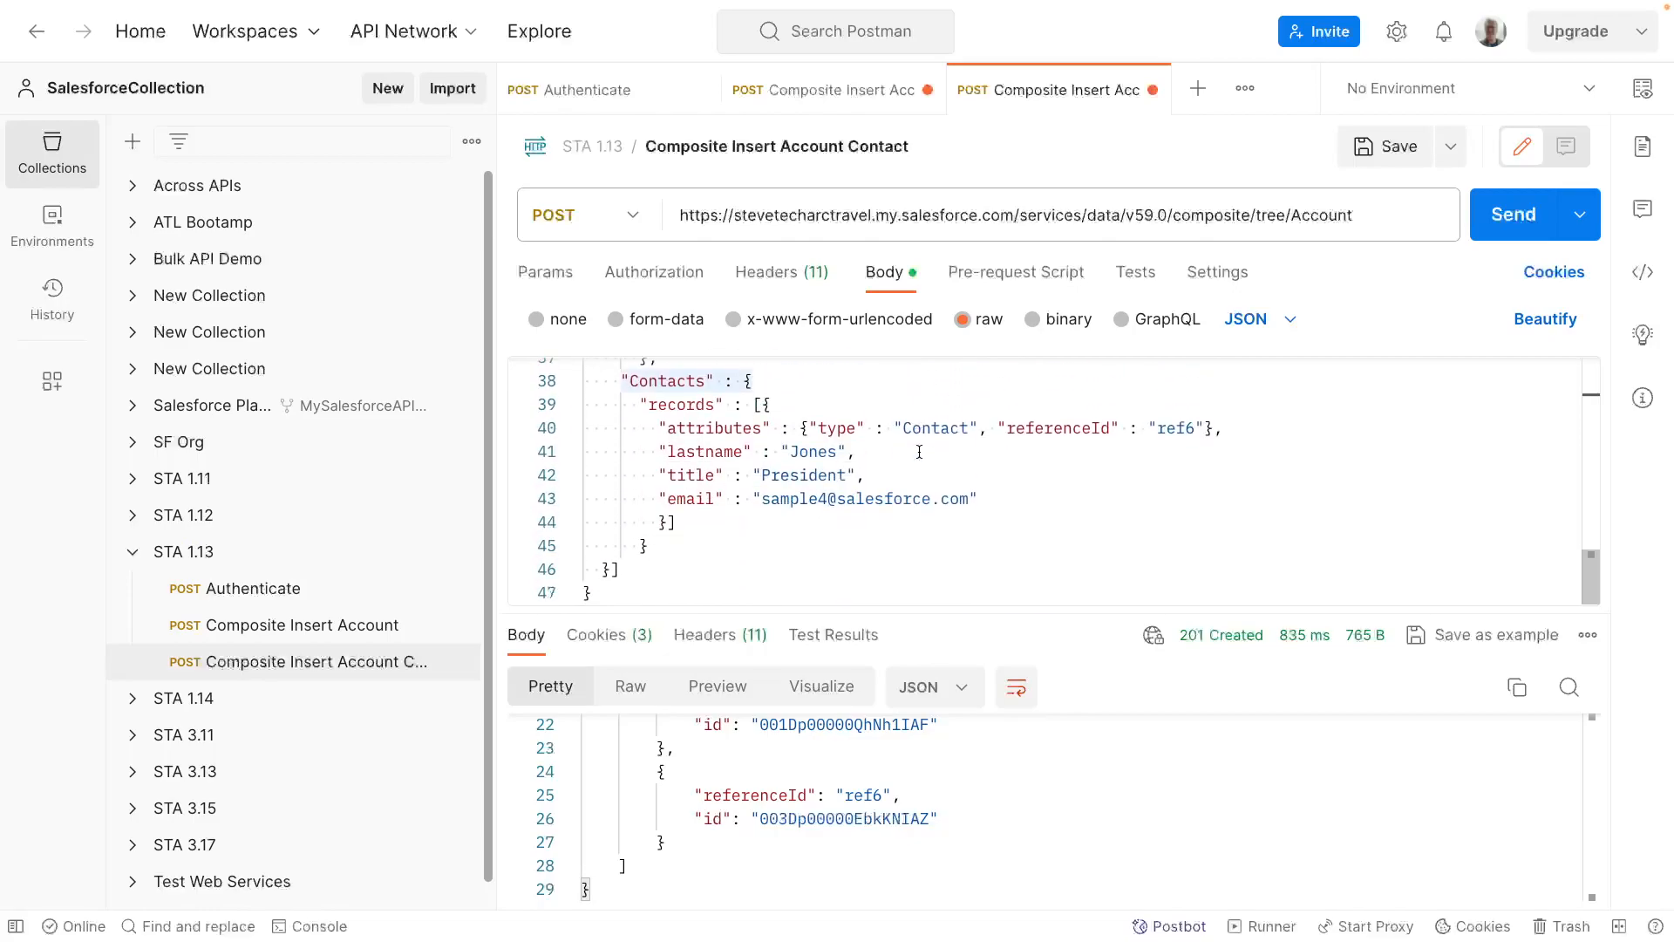
{"action": "mouse_move", "coordinate": [960, 520]}
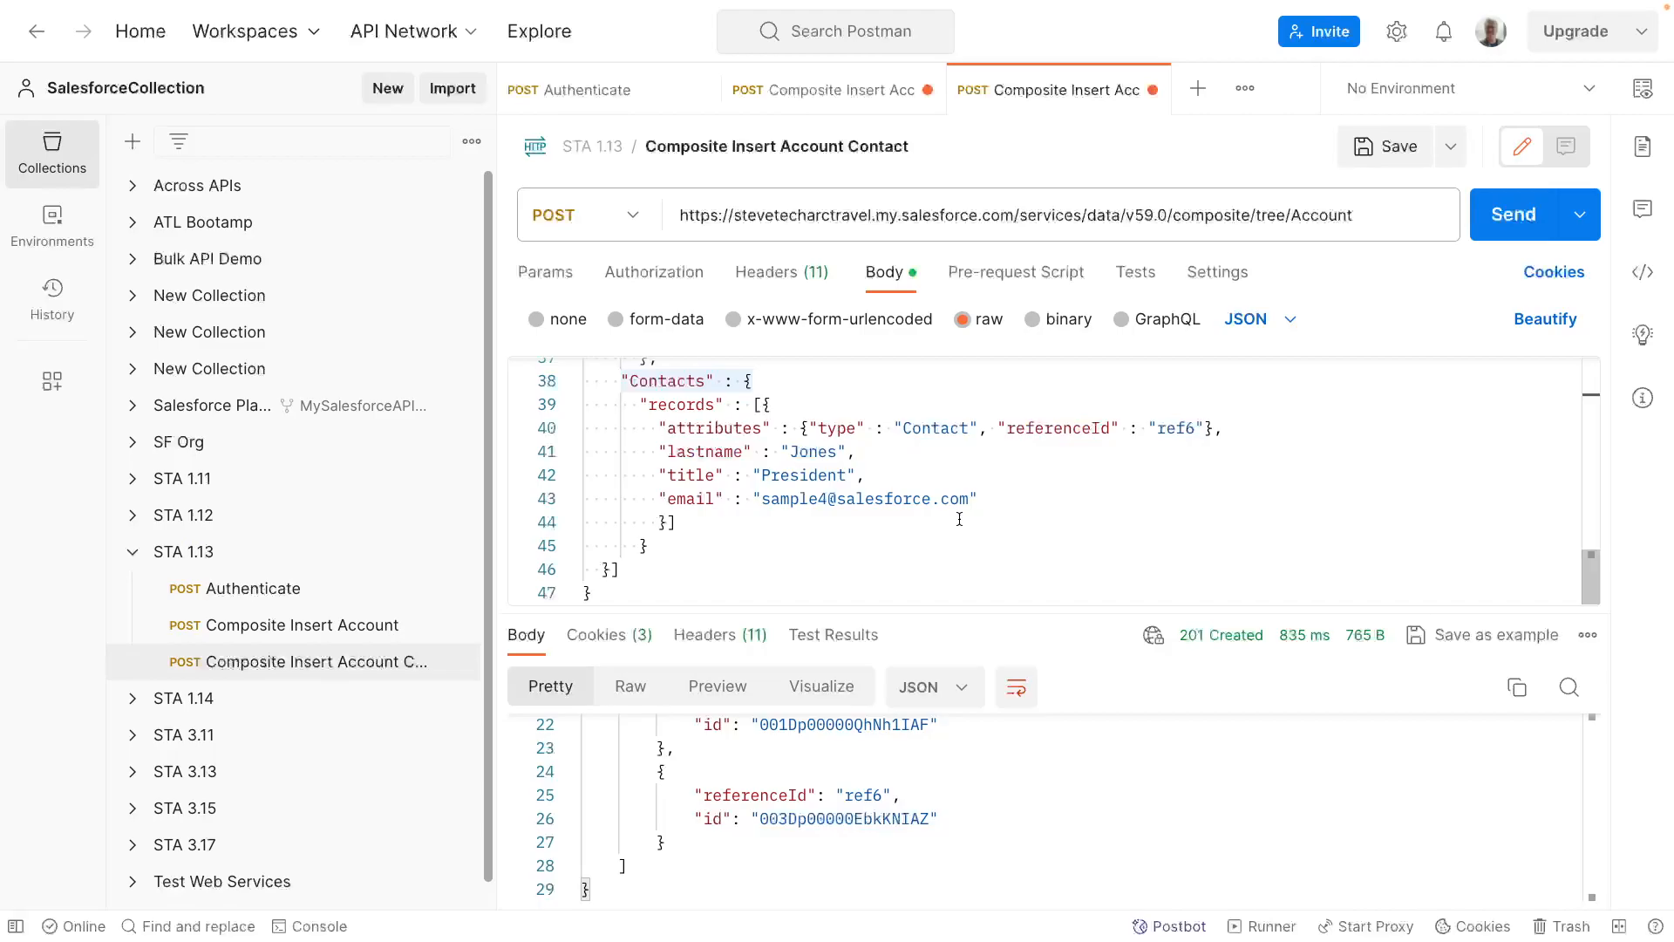